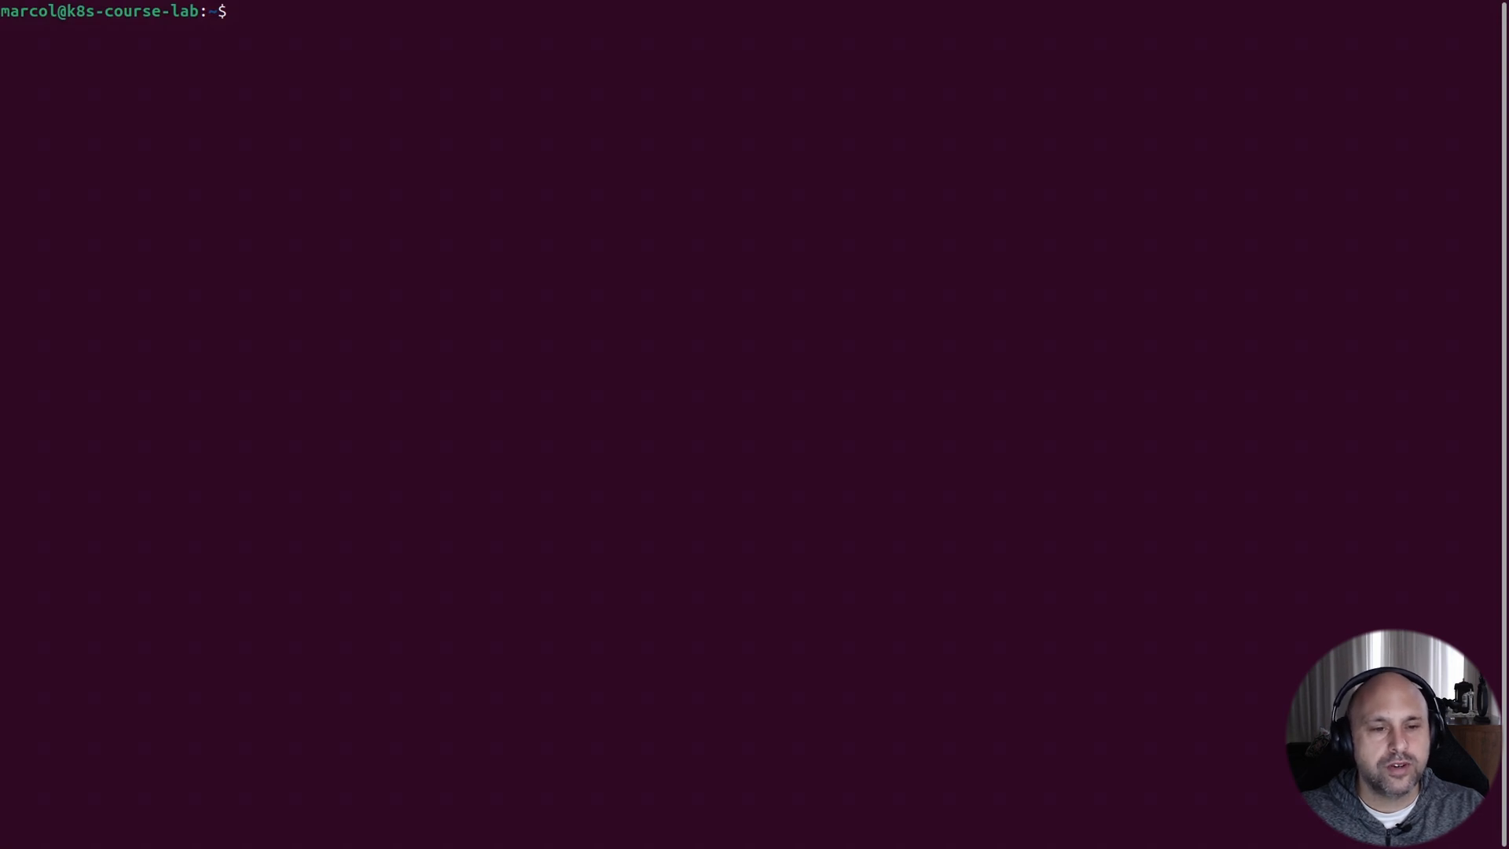
Install Docker via 'sudo snap install docker' and confirm version 27.2.0 with 'docker --version'.
type("sudo")
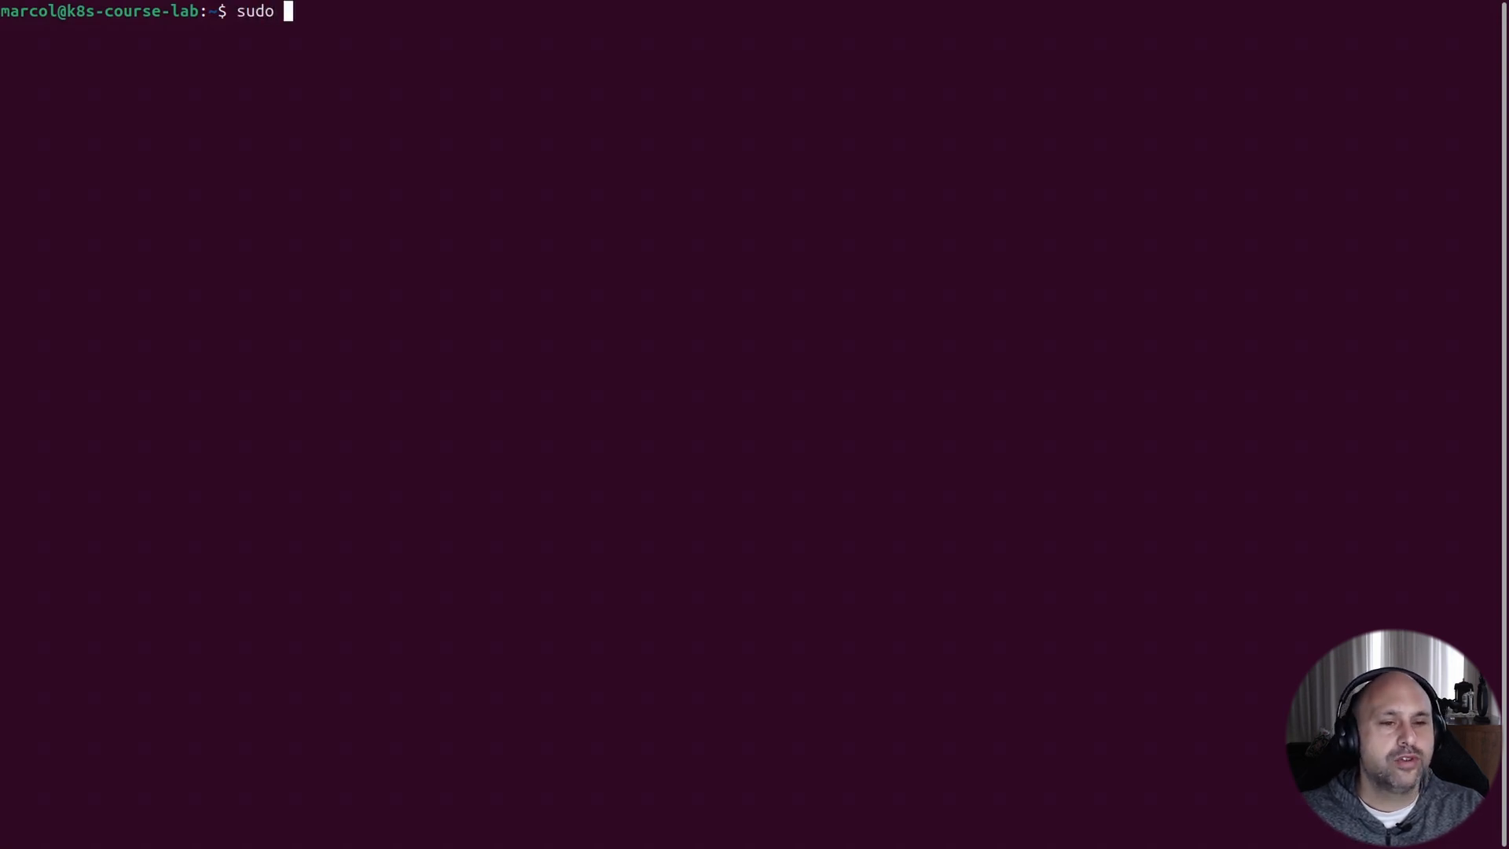
type("snap install docker")
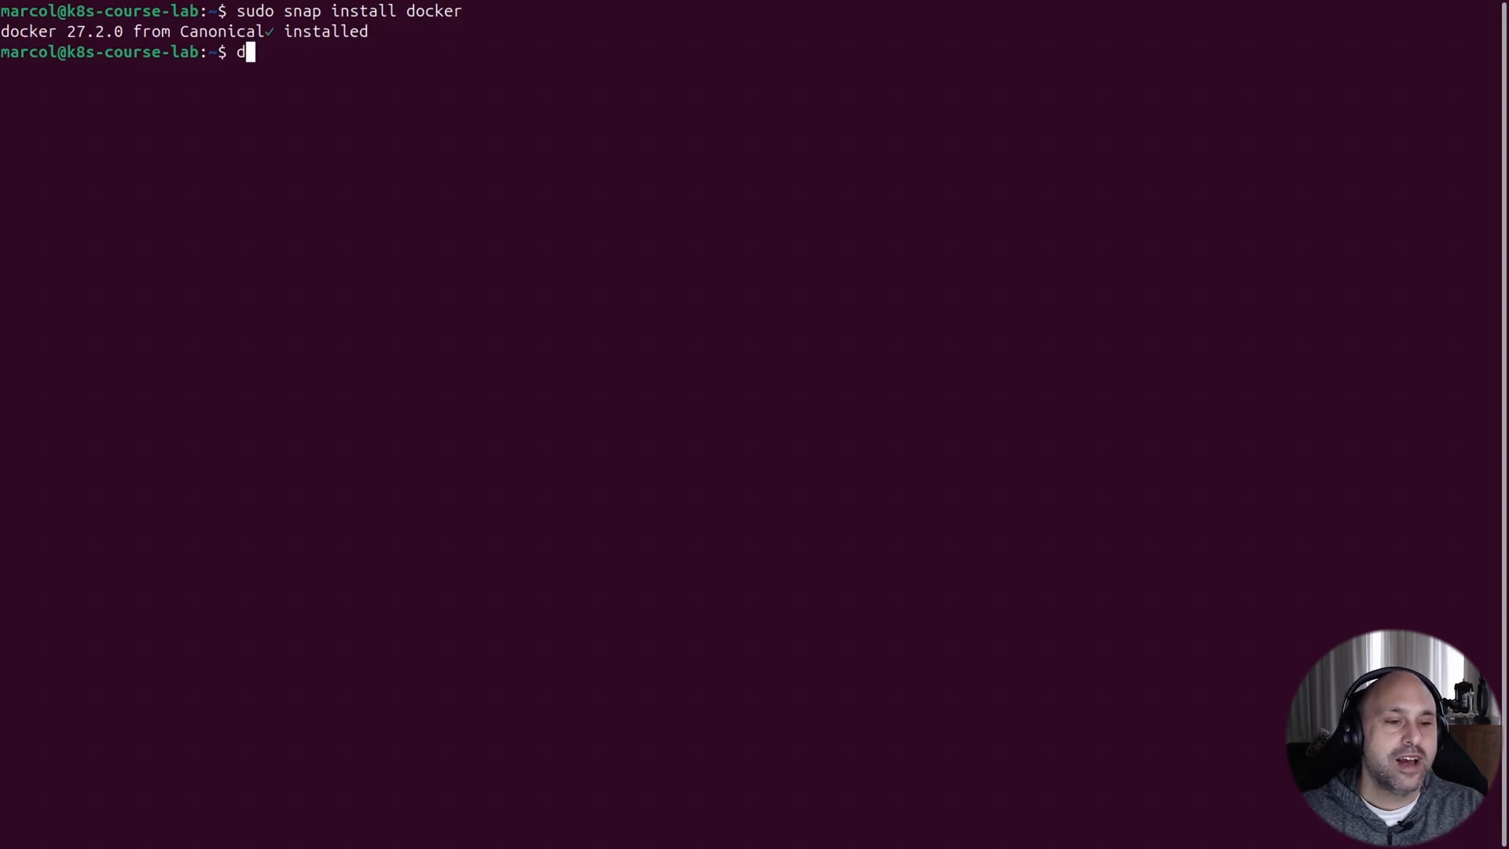
type("ocker --version")
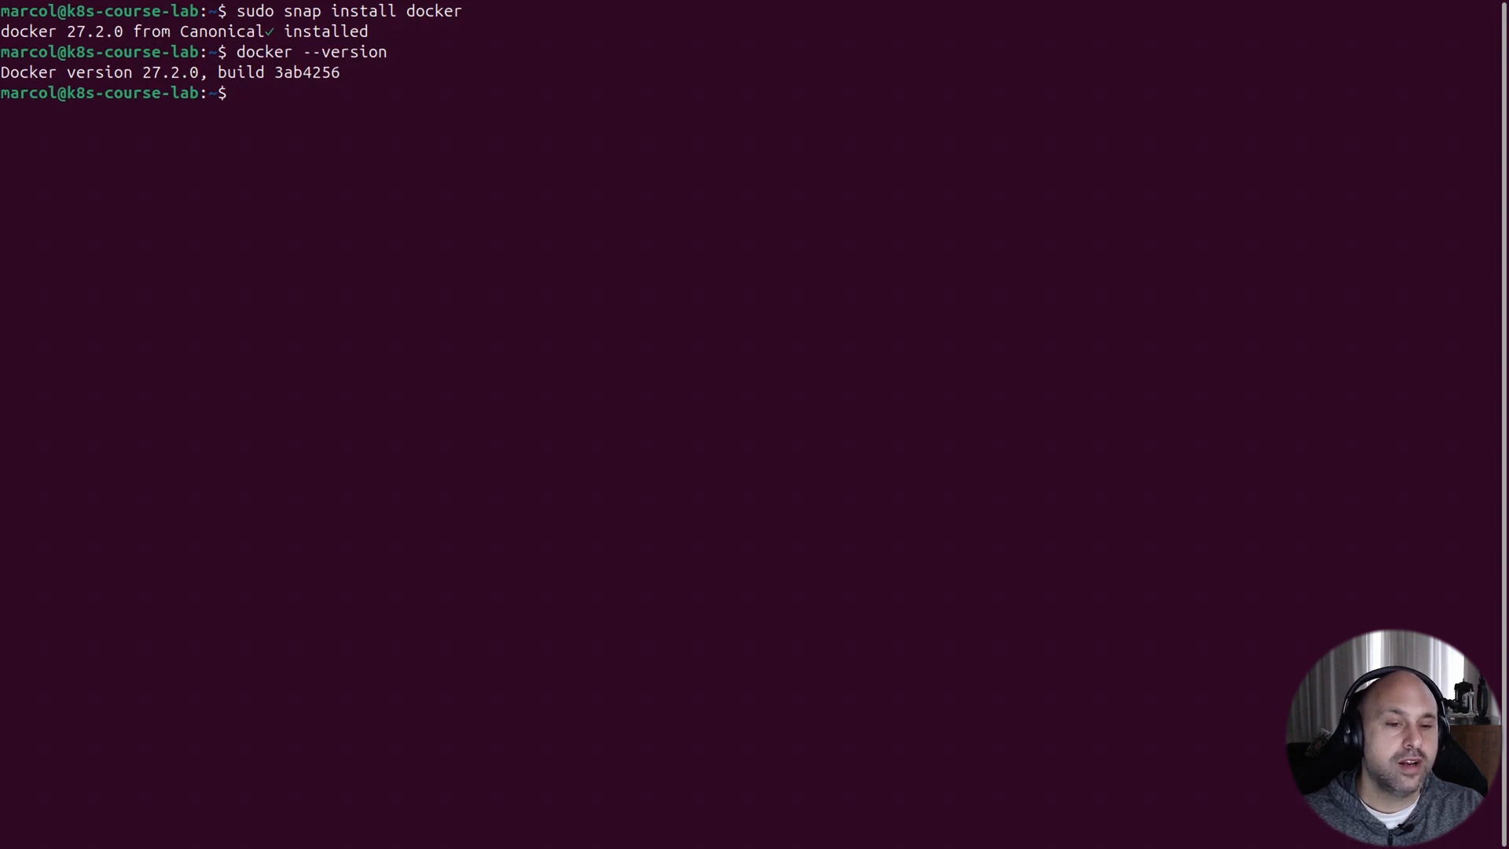
Run 'sudo docker run hello-world' to pull the image and print Hello from Docker.
type("sudo docker")
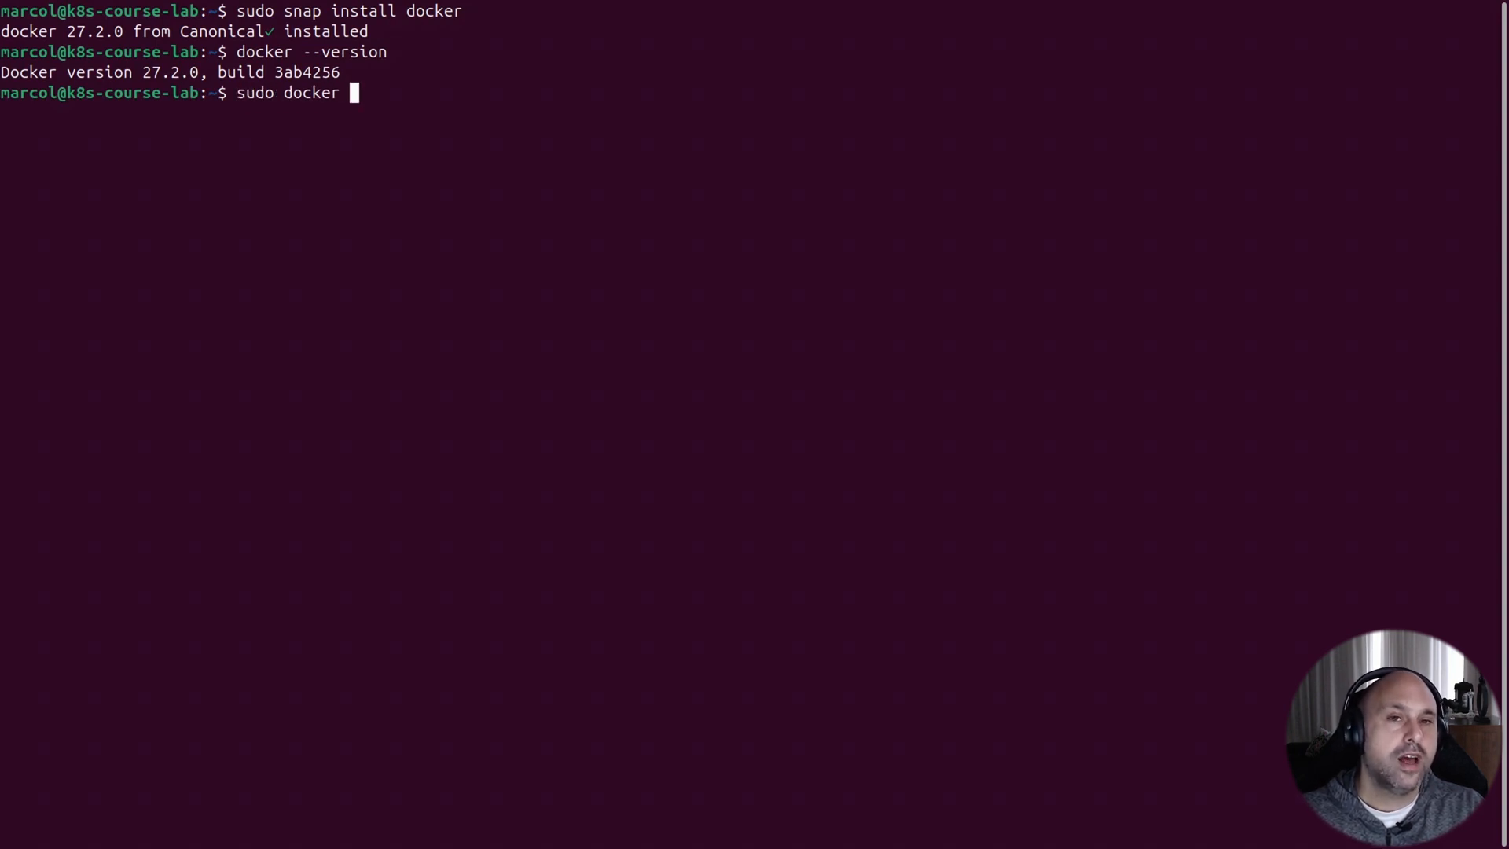
type("run hello")
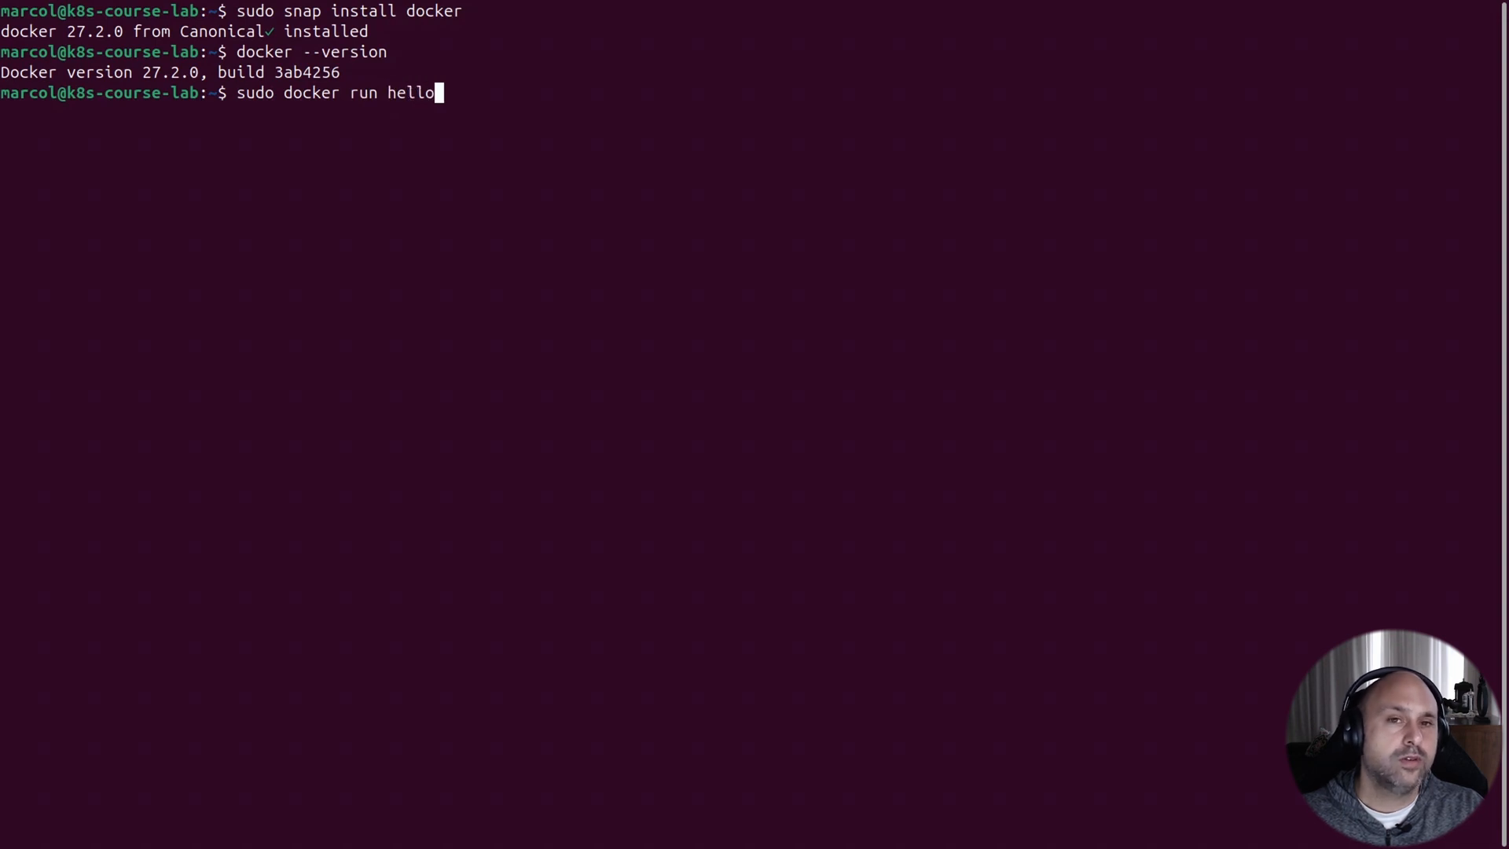
type("-world")
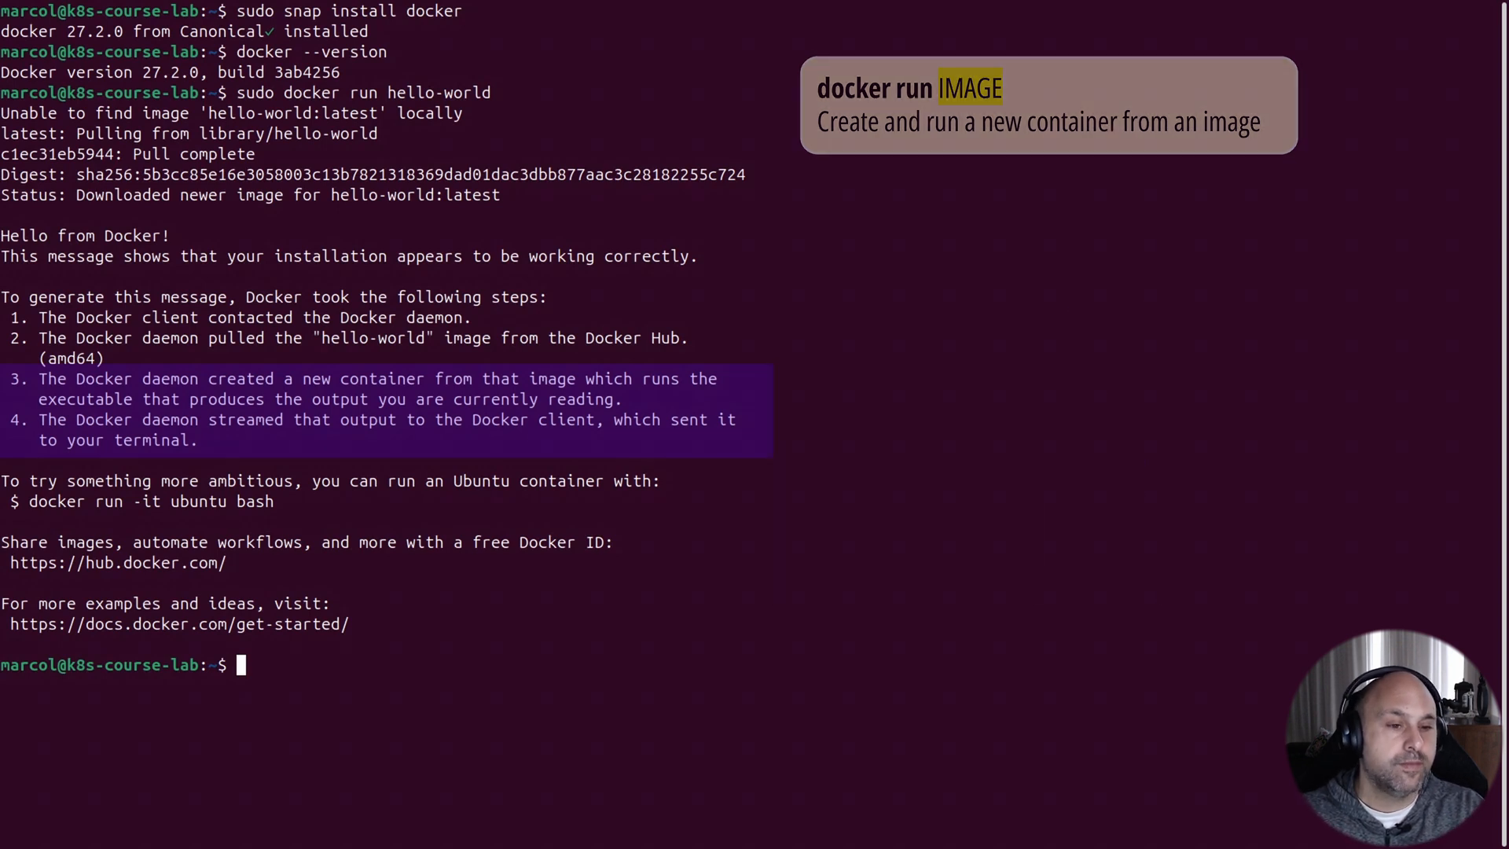
Try 'docker run -it ubuntu bash' without sudo, hit permission denied, then clear the screen.
type("docker run")
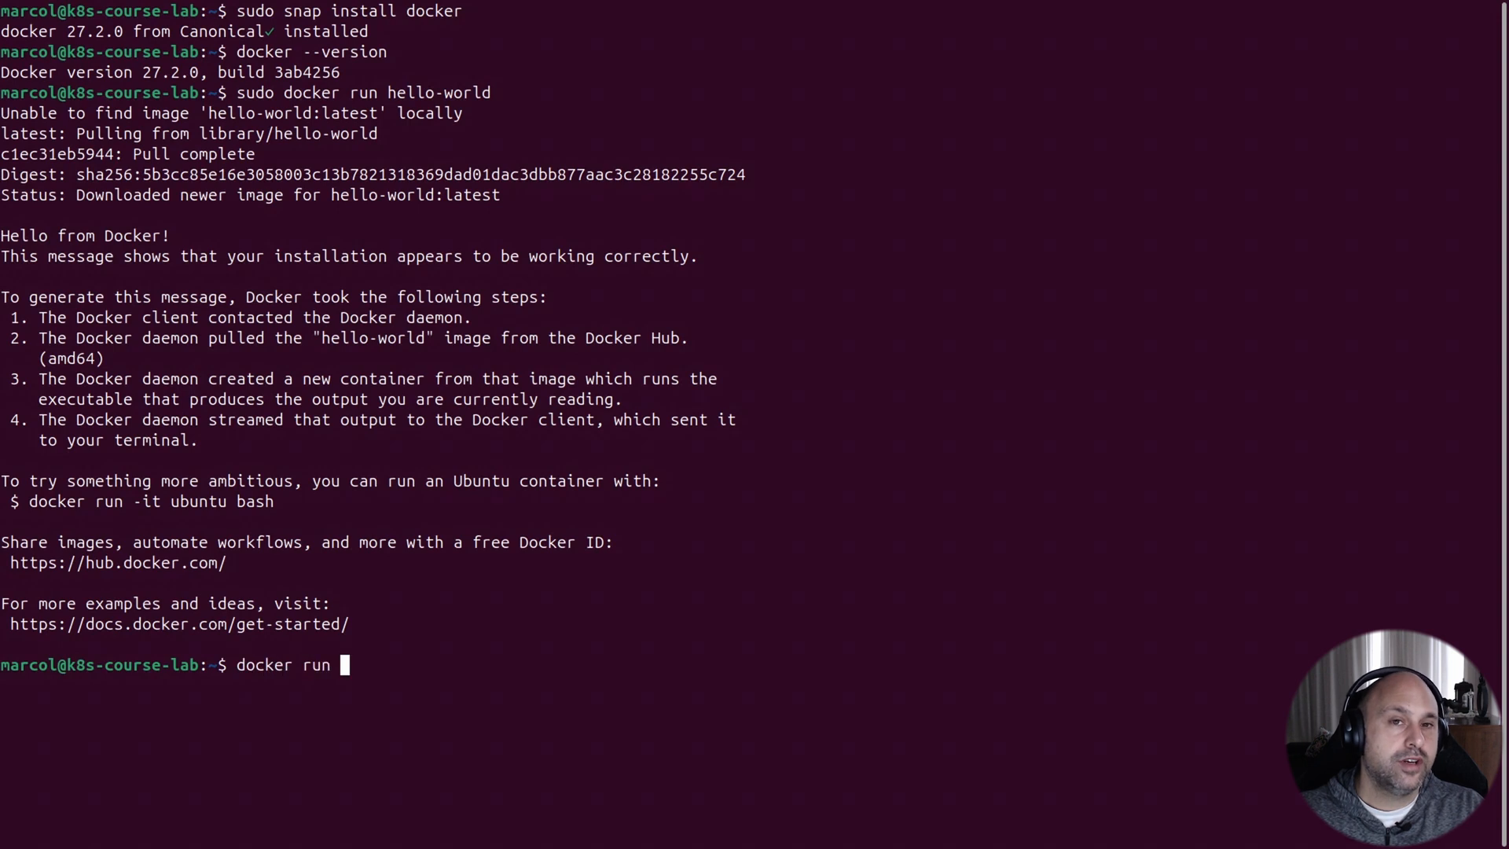
type("-it")
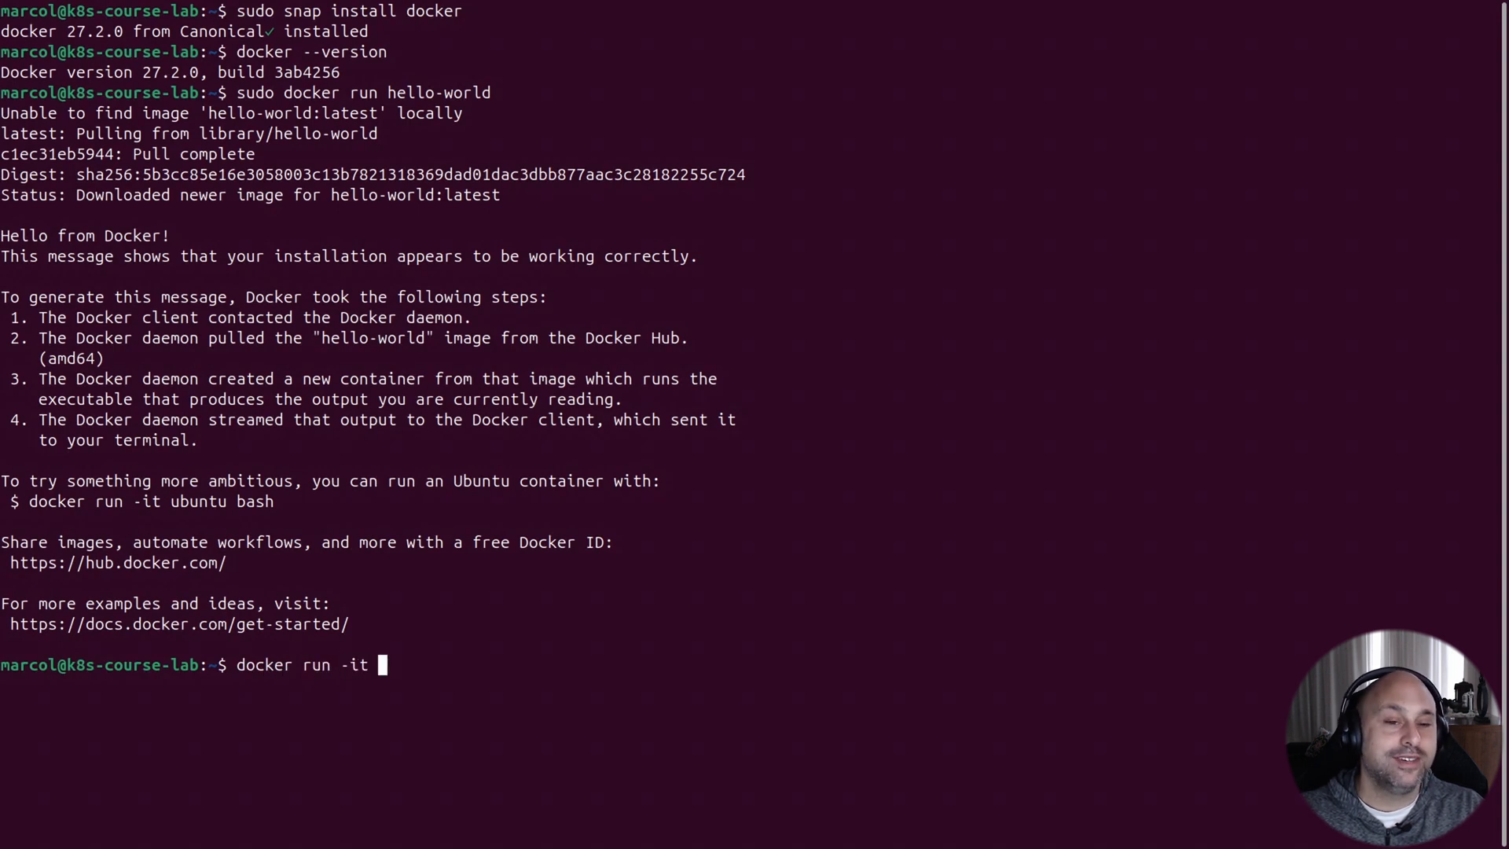
type("ubuntu bash")
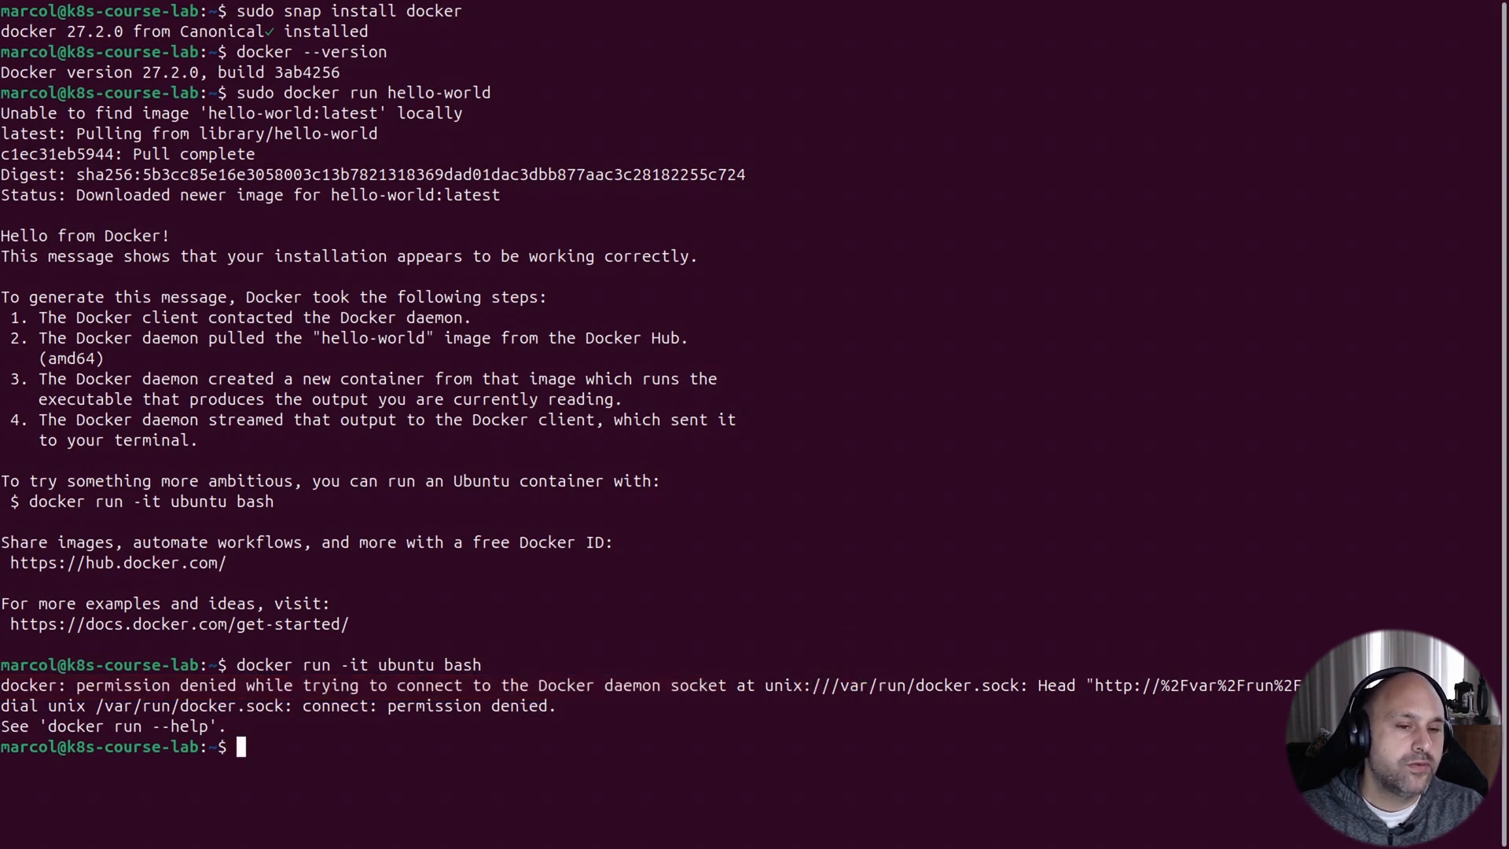
type("clear")
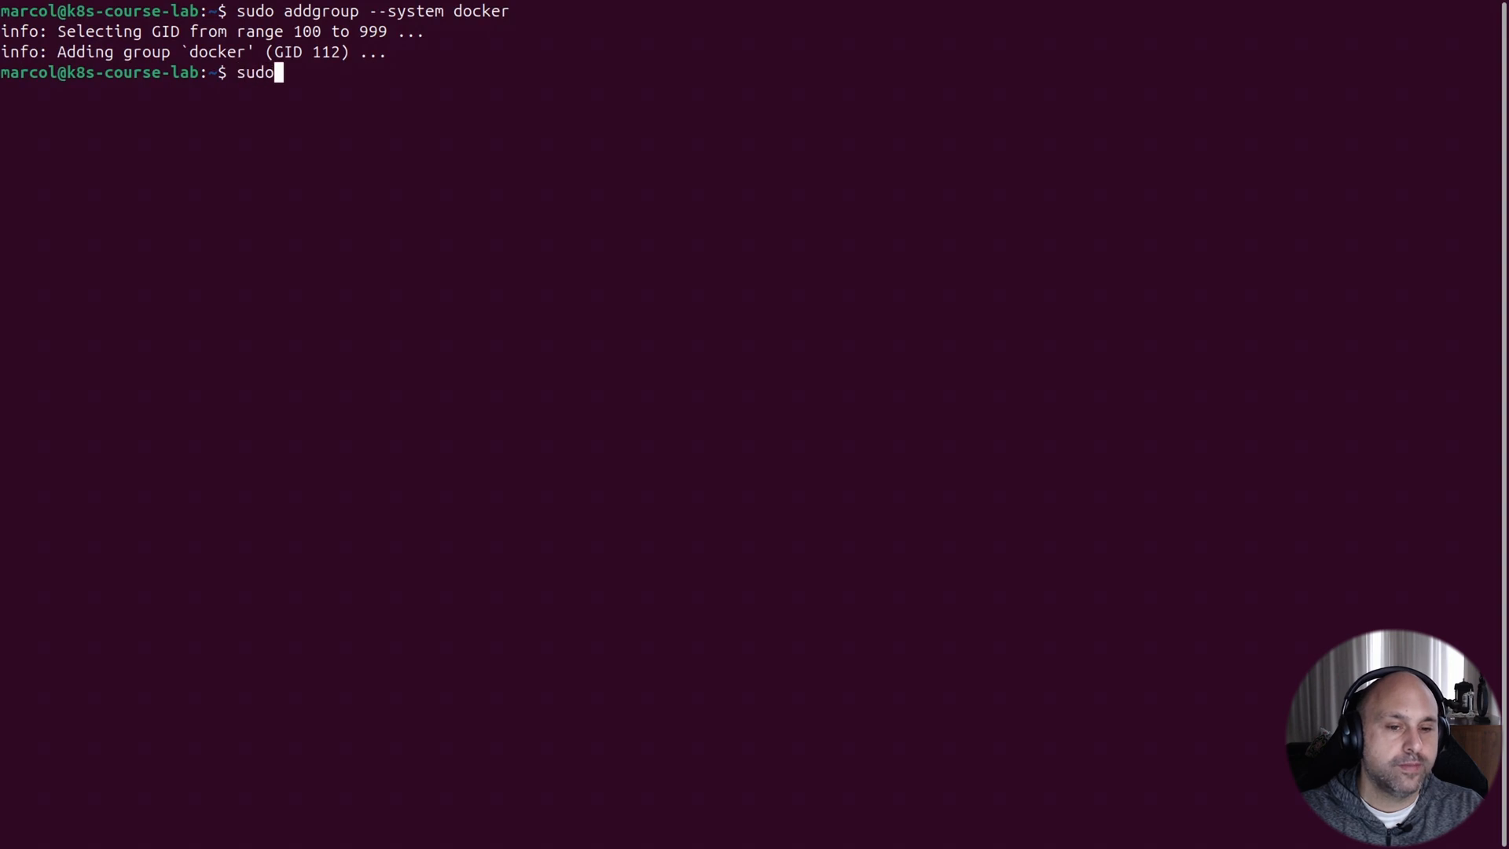
Add $USER to the docker group, re-enable the docker snap, and run hello-world without sudo.
type("adduser $USER docker")
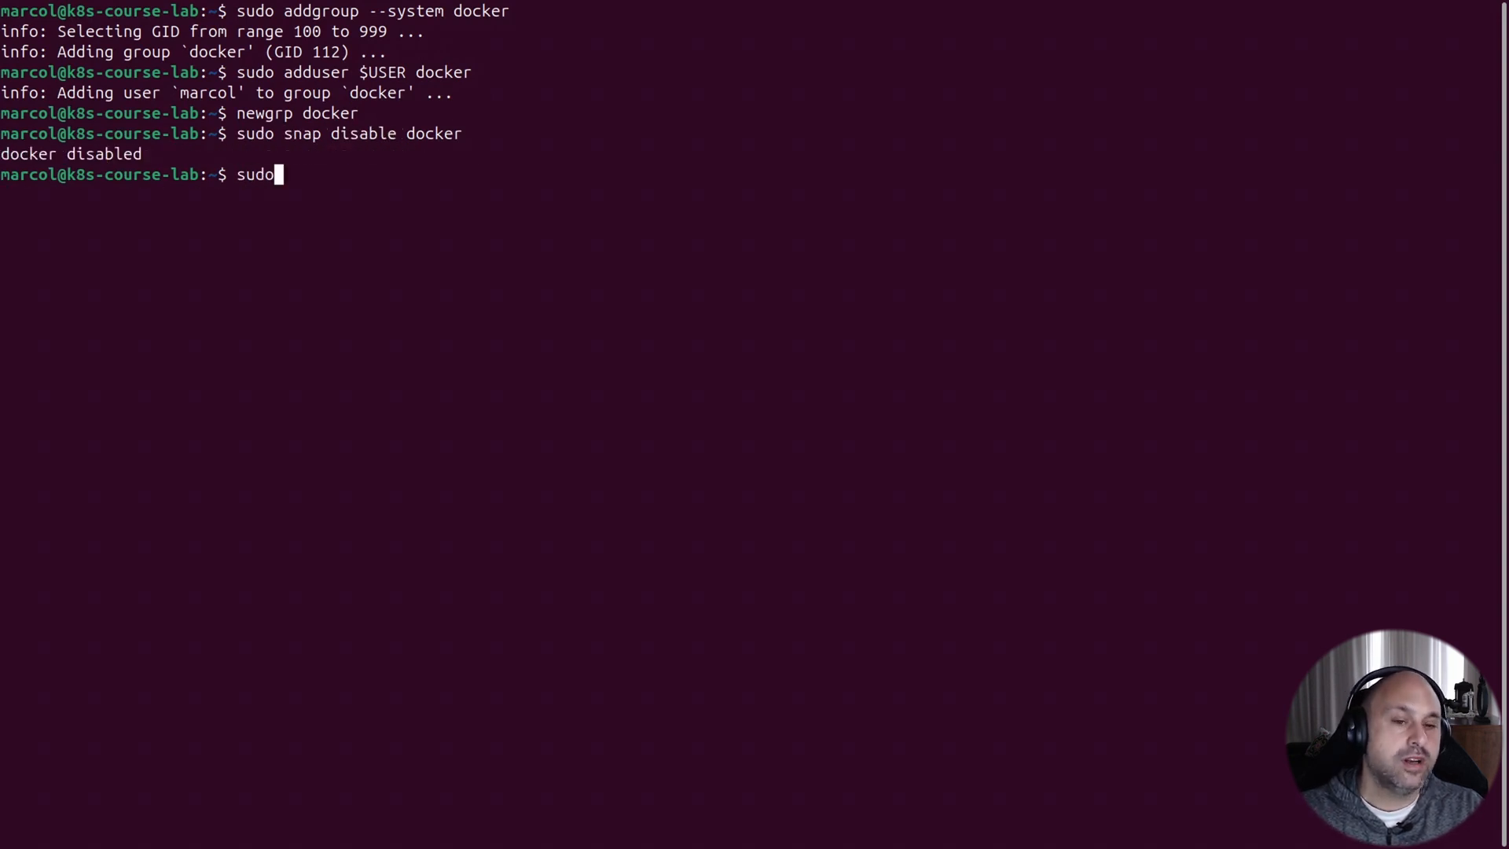
type("snap enable docker")
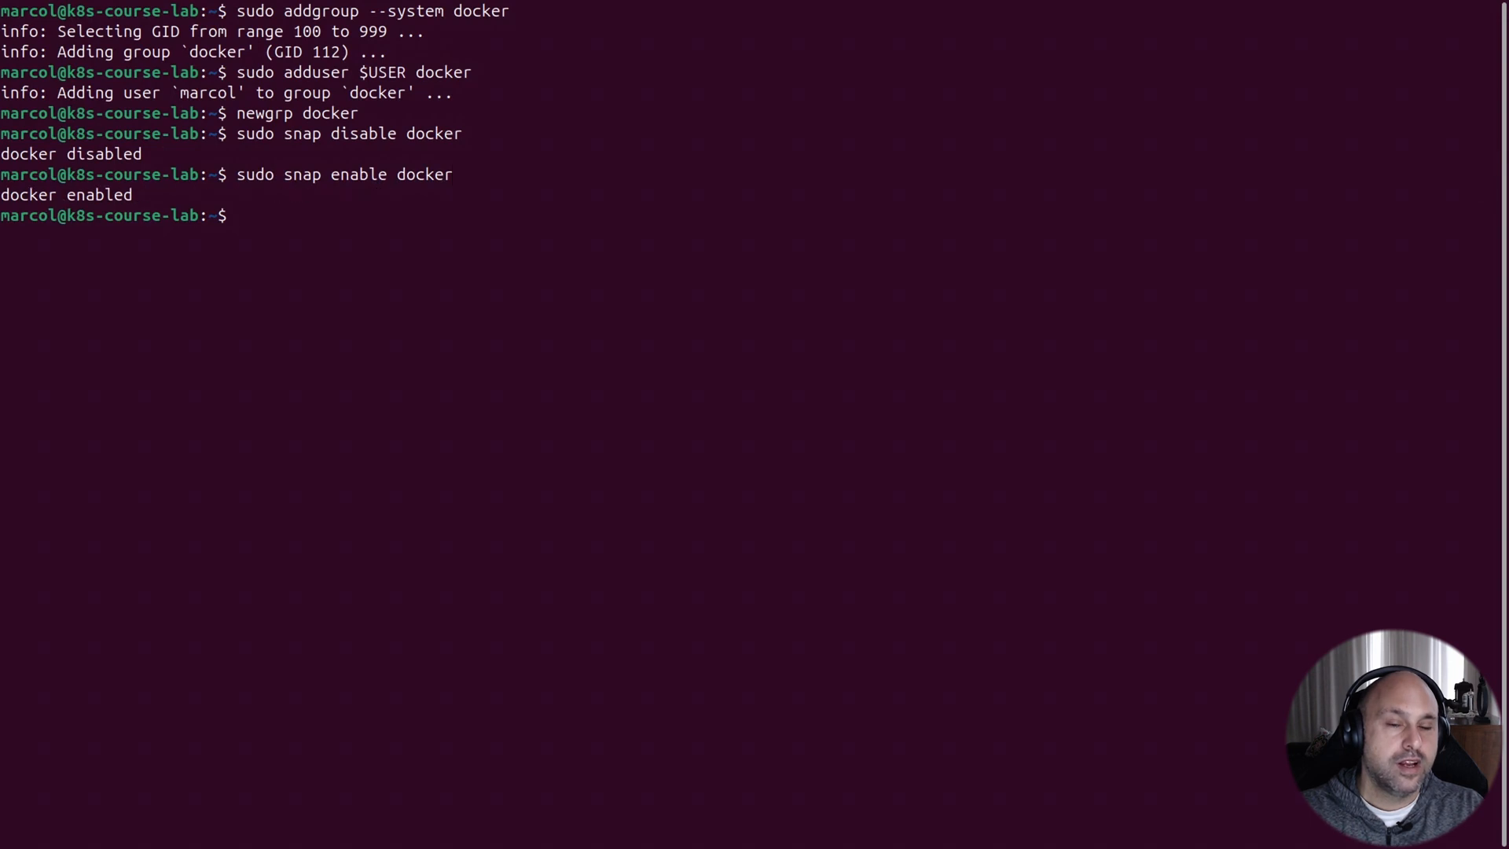
type("docker run hello-worl")
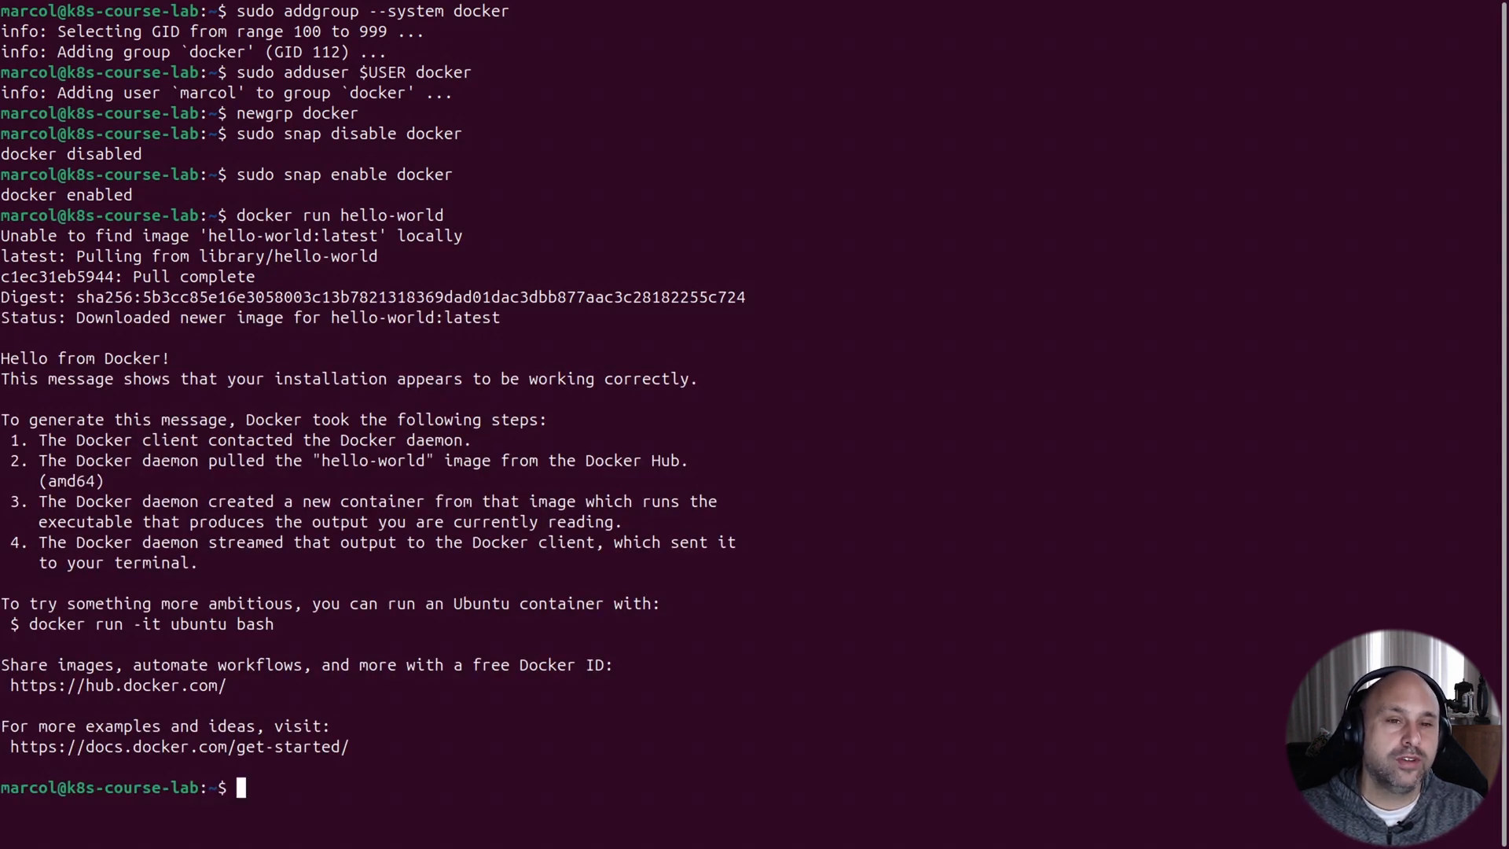
type("docker run -")
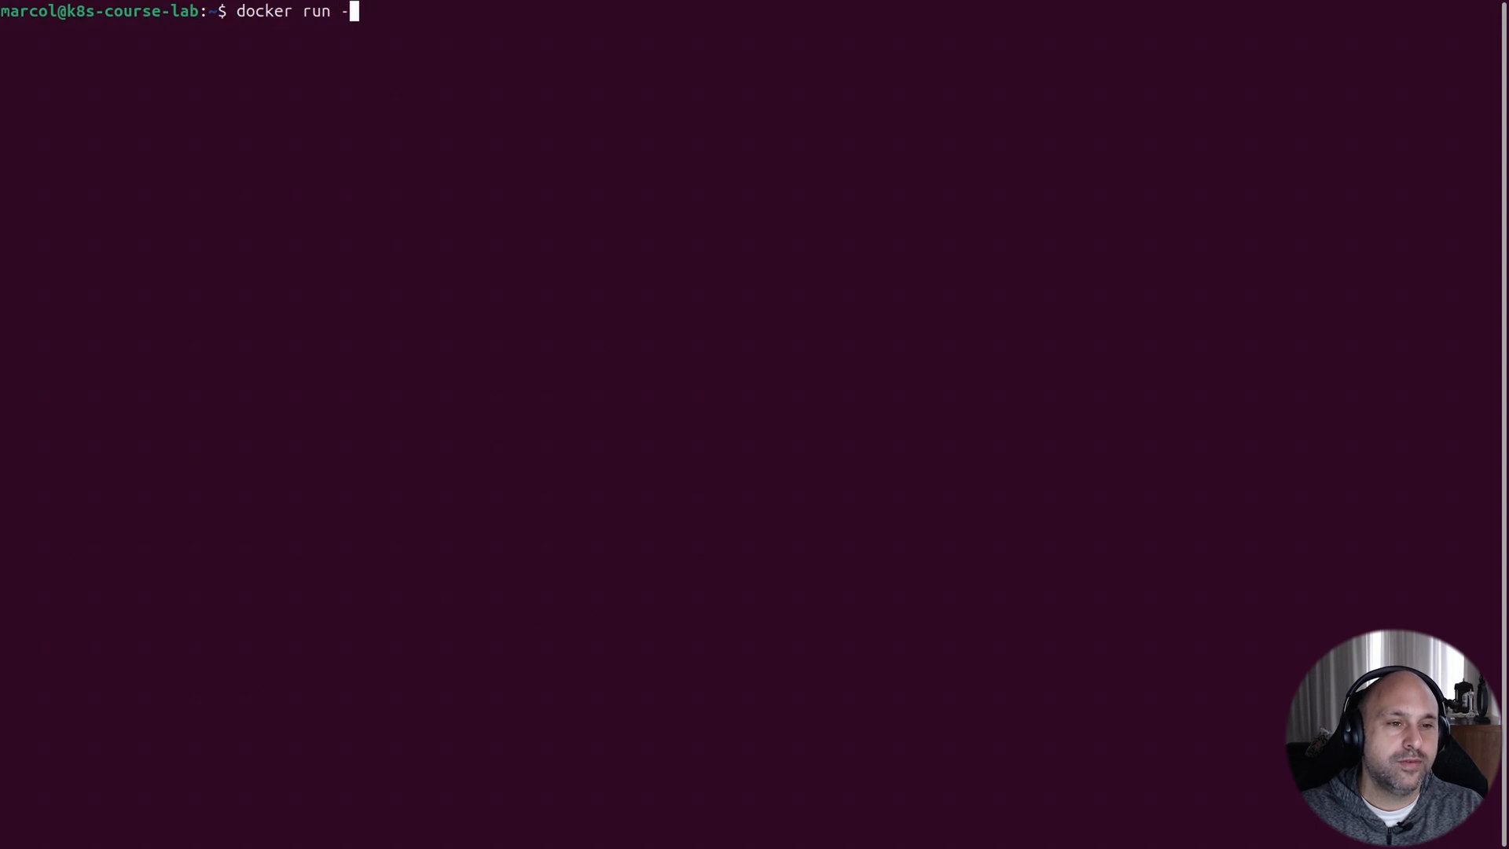
Start an interactive Ubuntu bash container, run 'ls -la' and 'ps aux', then exit.
type("it ubuntu bash")
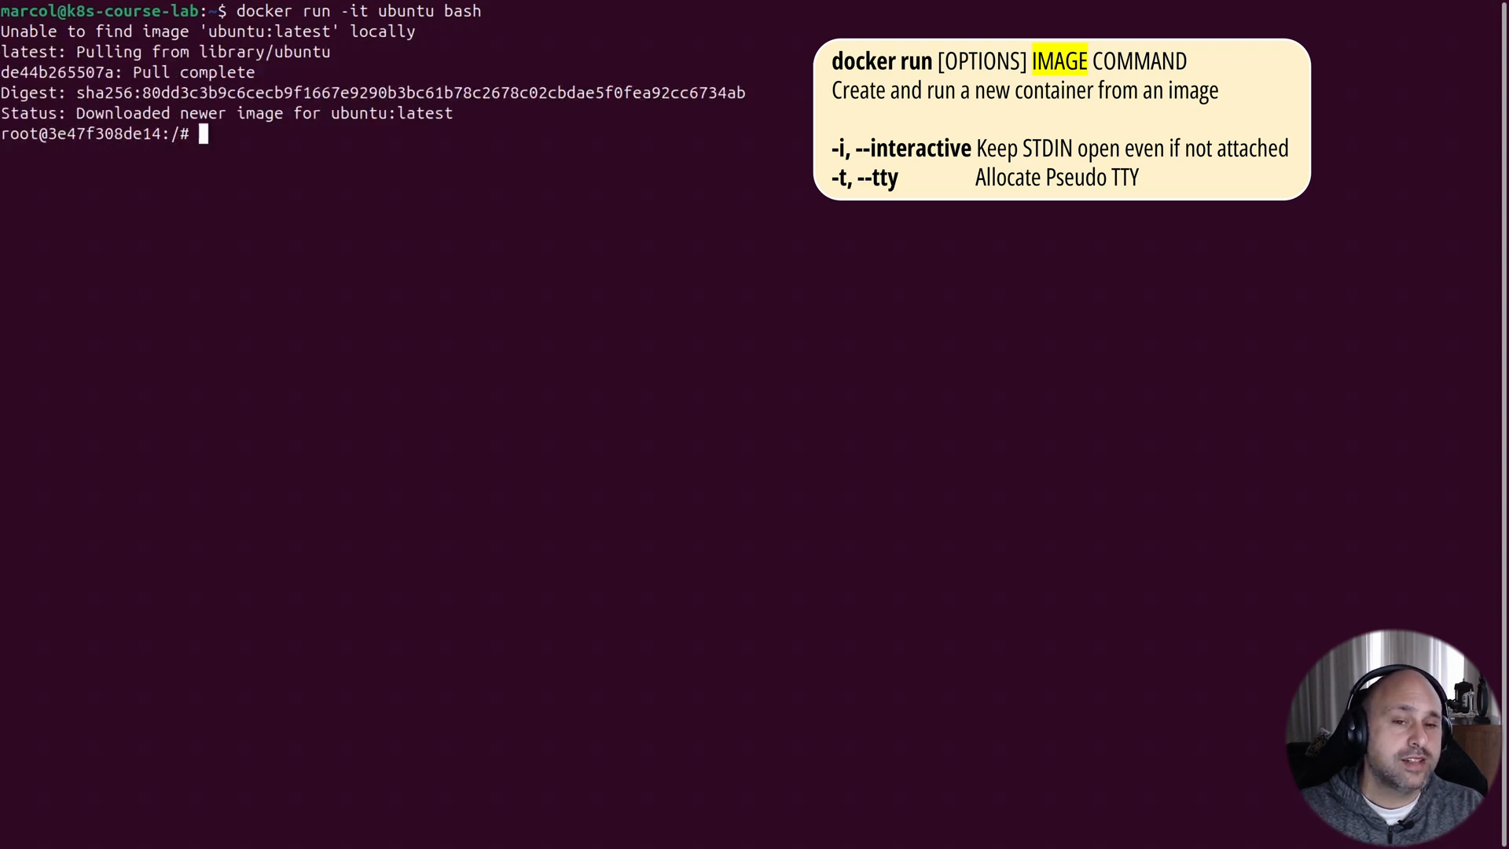
type("ls -la")
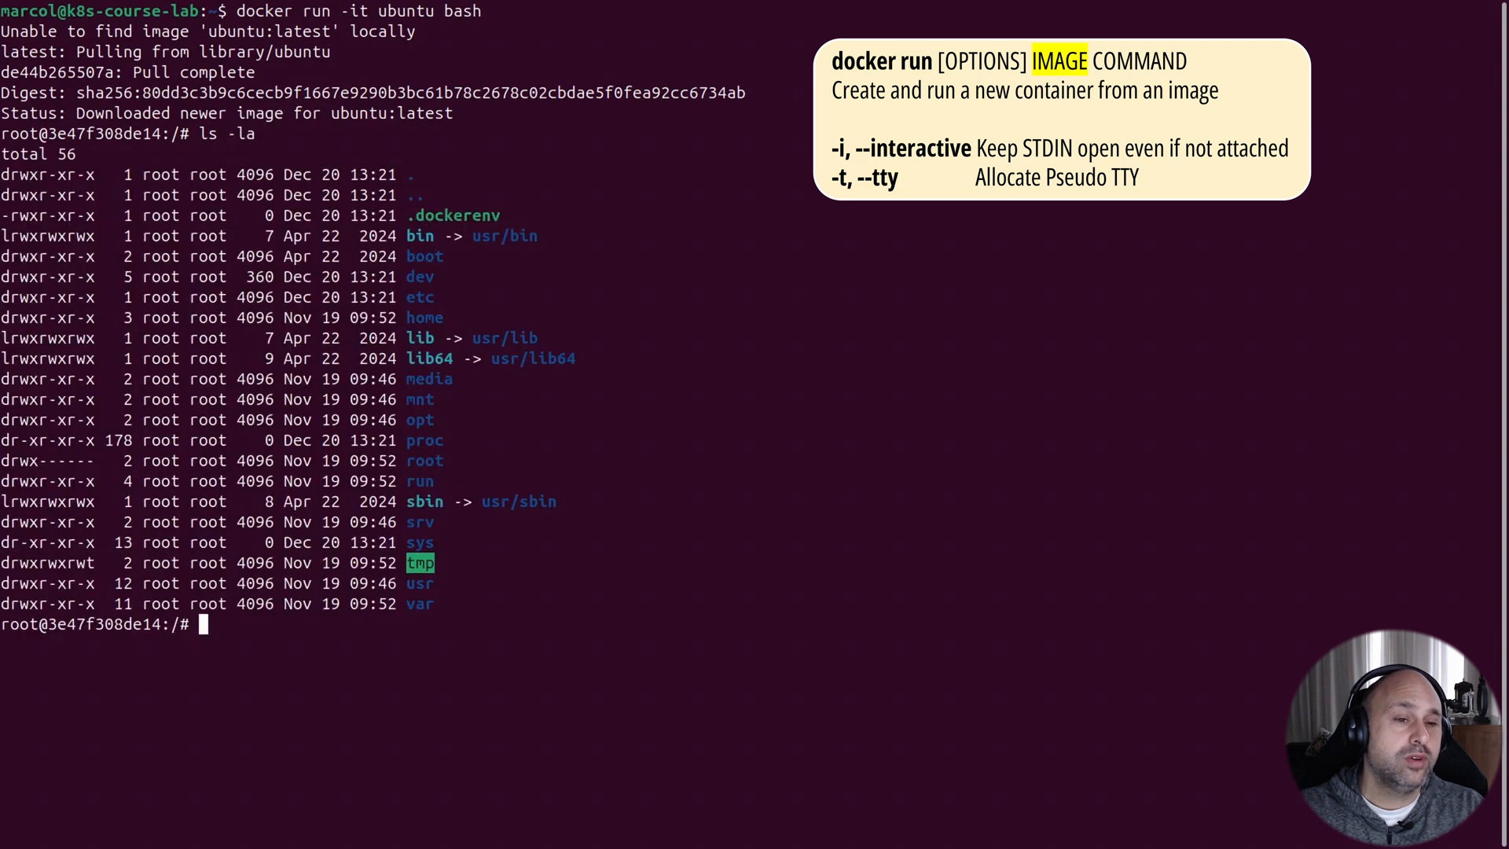
type("ps aux")
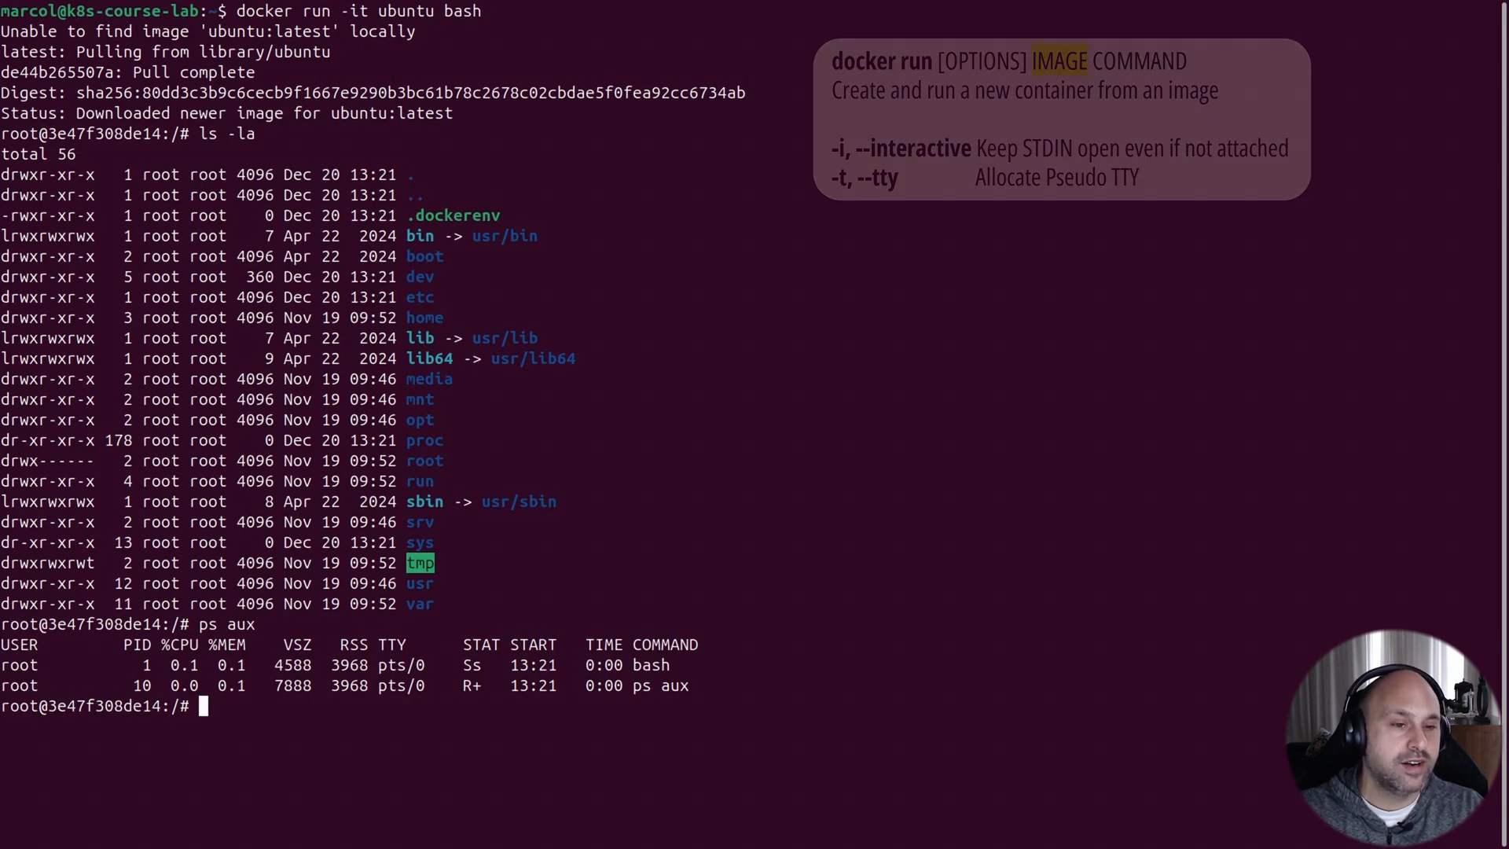
type("exit")
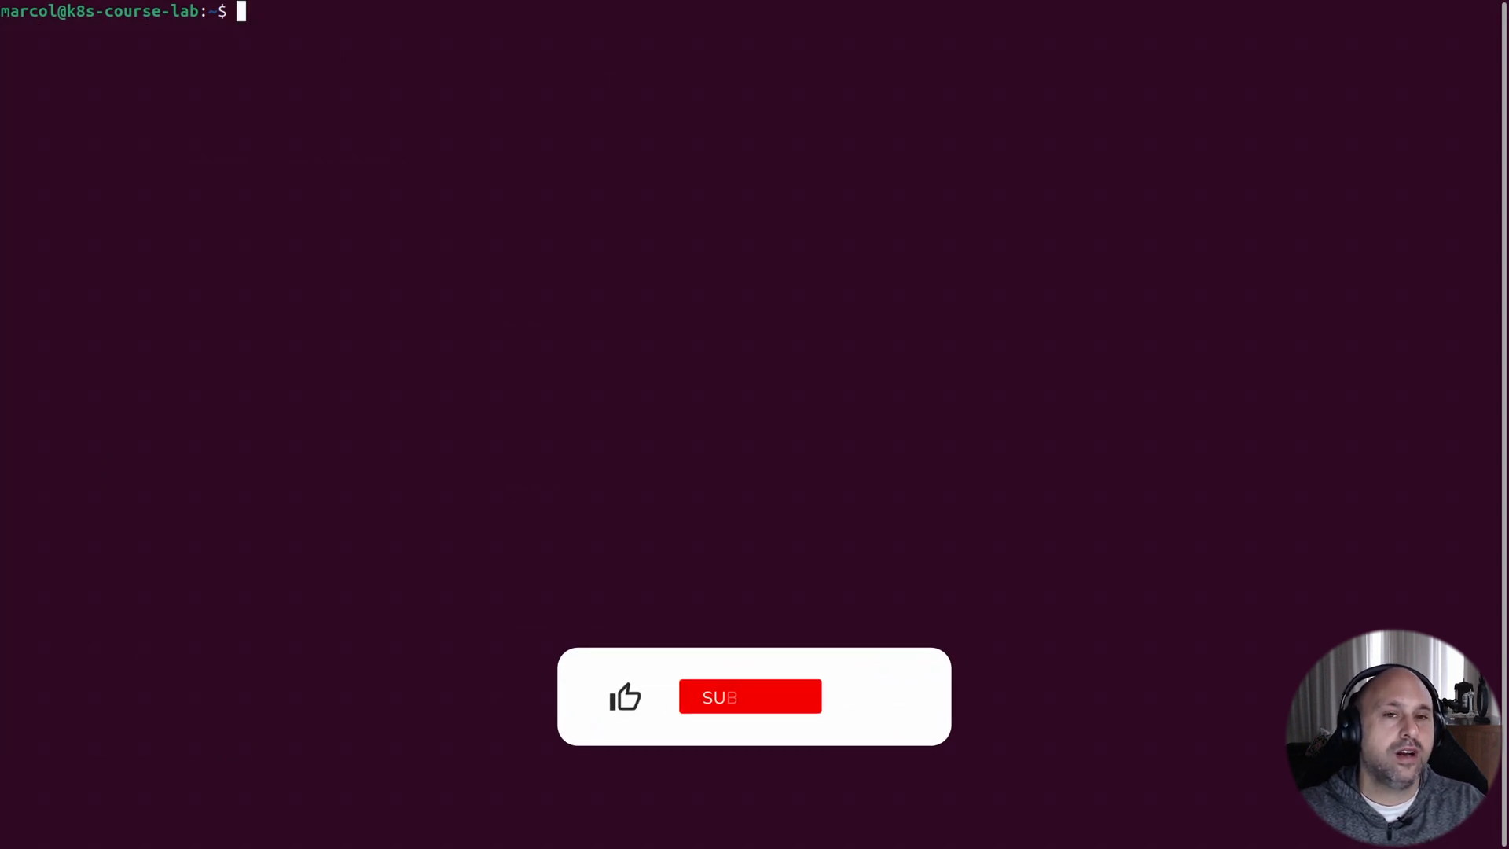
Run 'docker run nginx' in the foreground until it boots, then stop it with Ctrl+C.
left_click(750, 698)
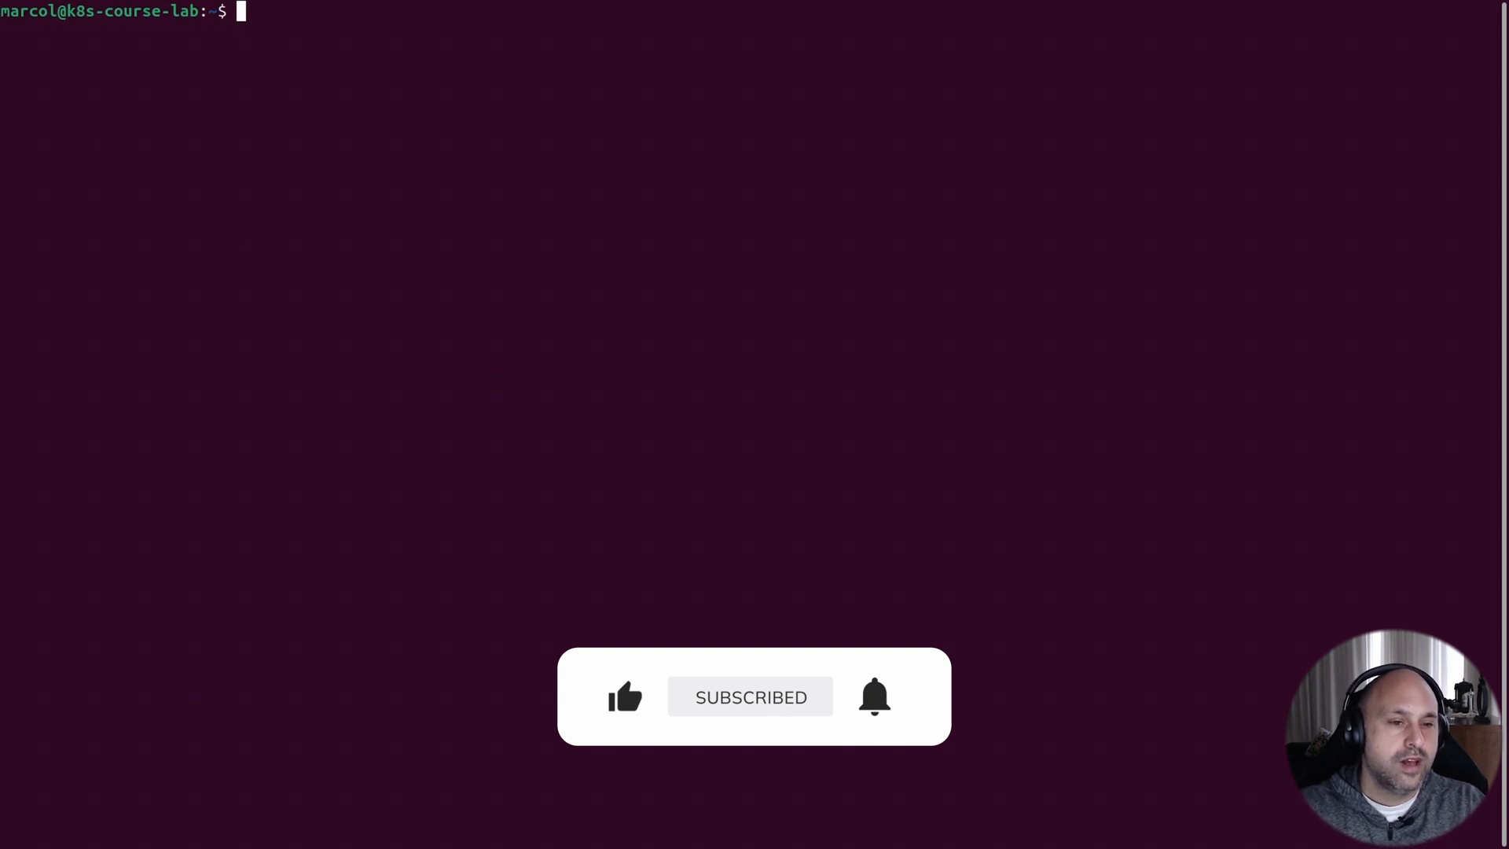
type("docker run nginx")
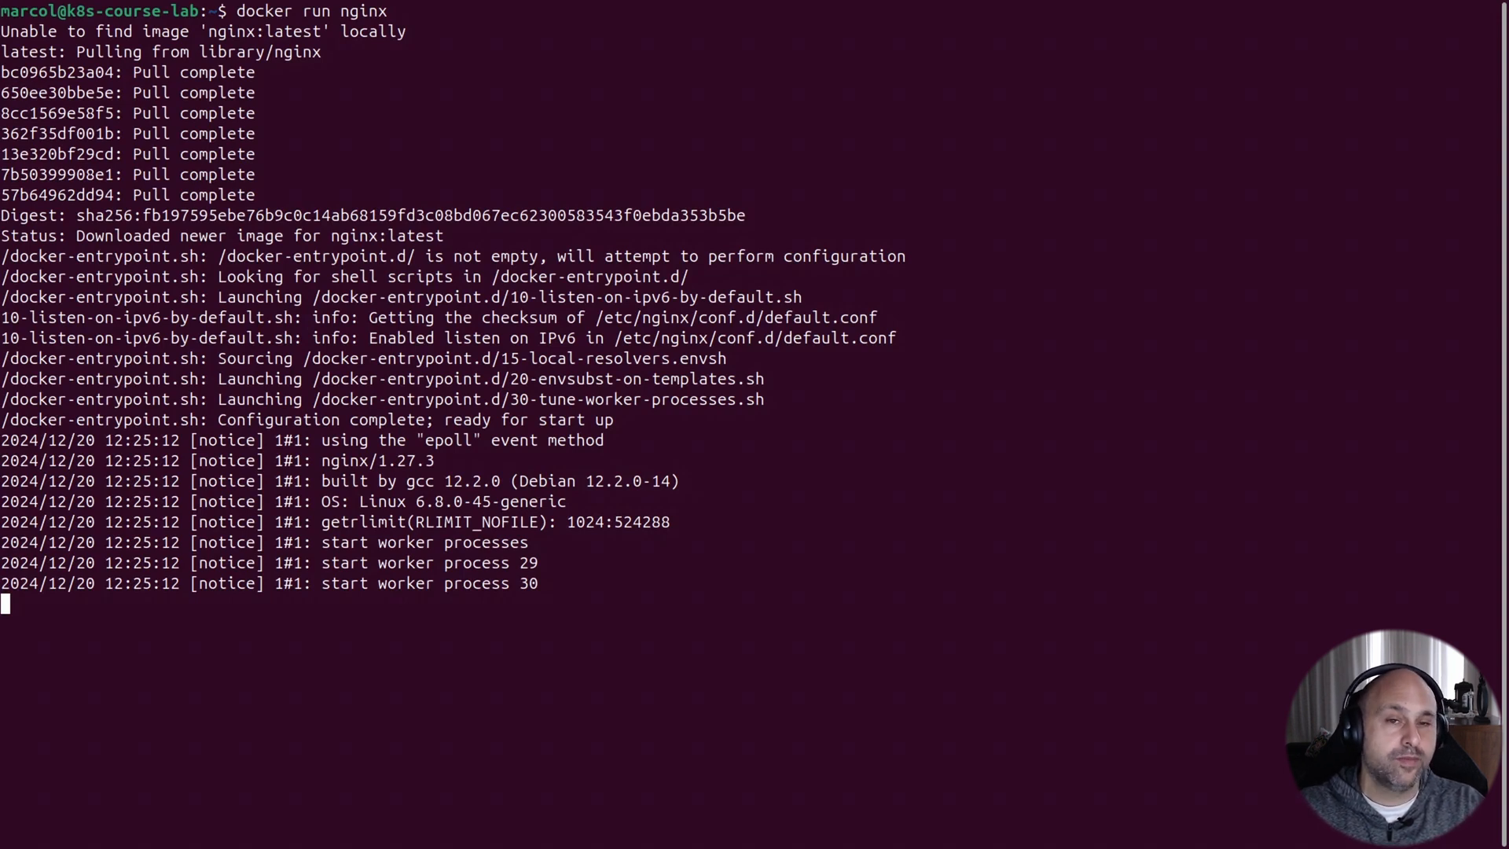
key("ctrl+c")
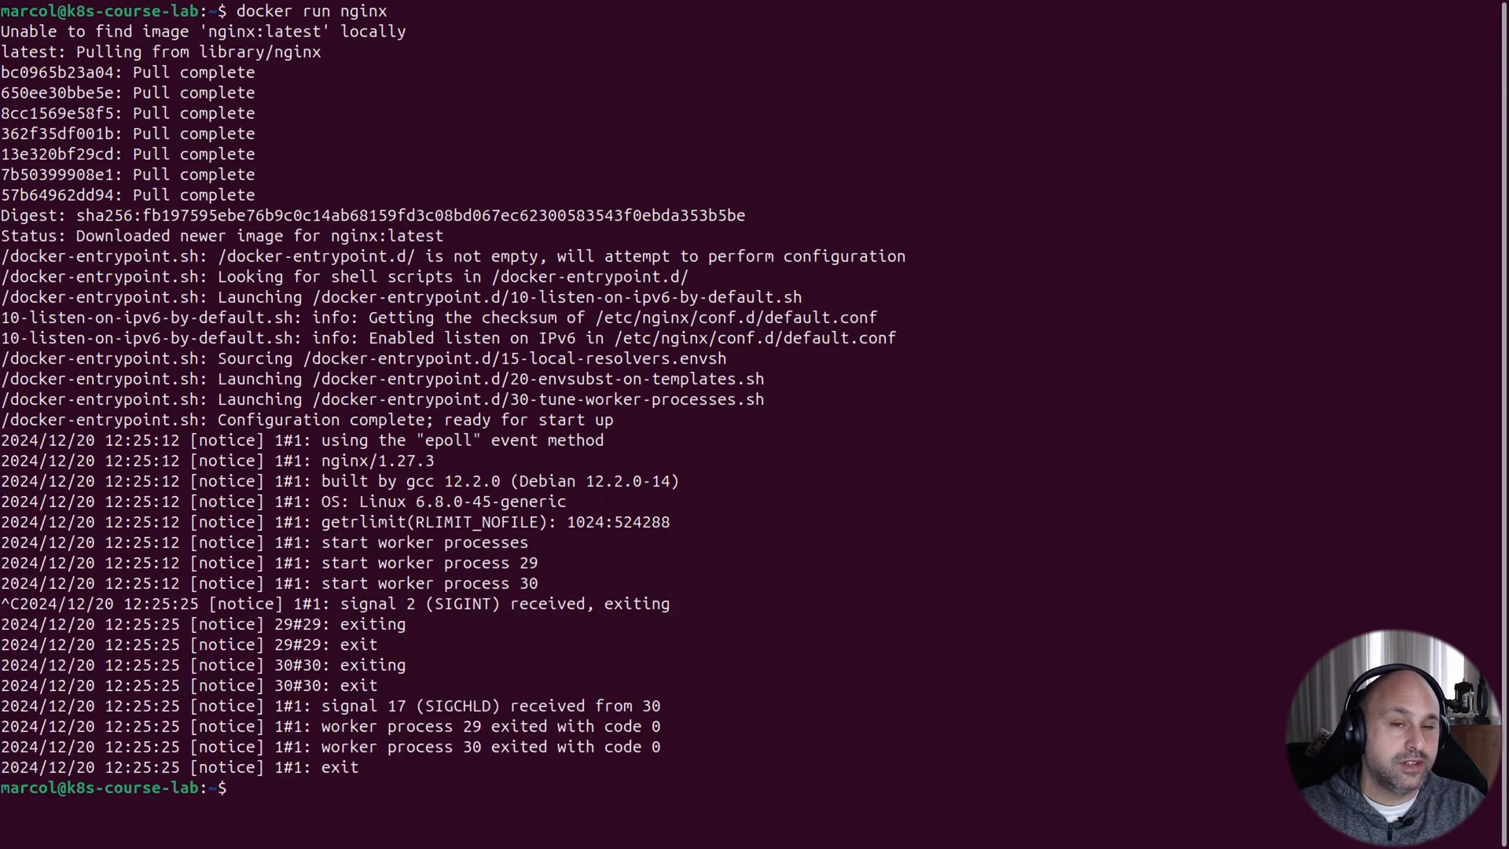
type("dock")
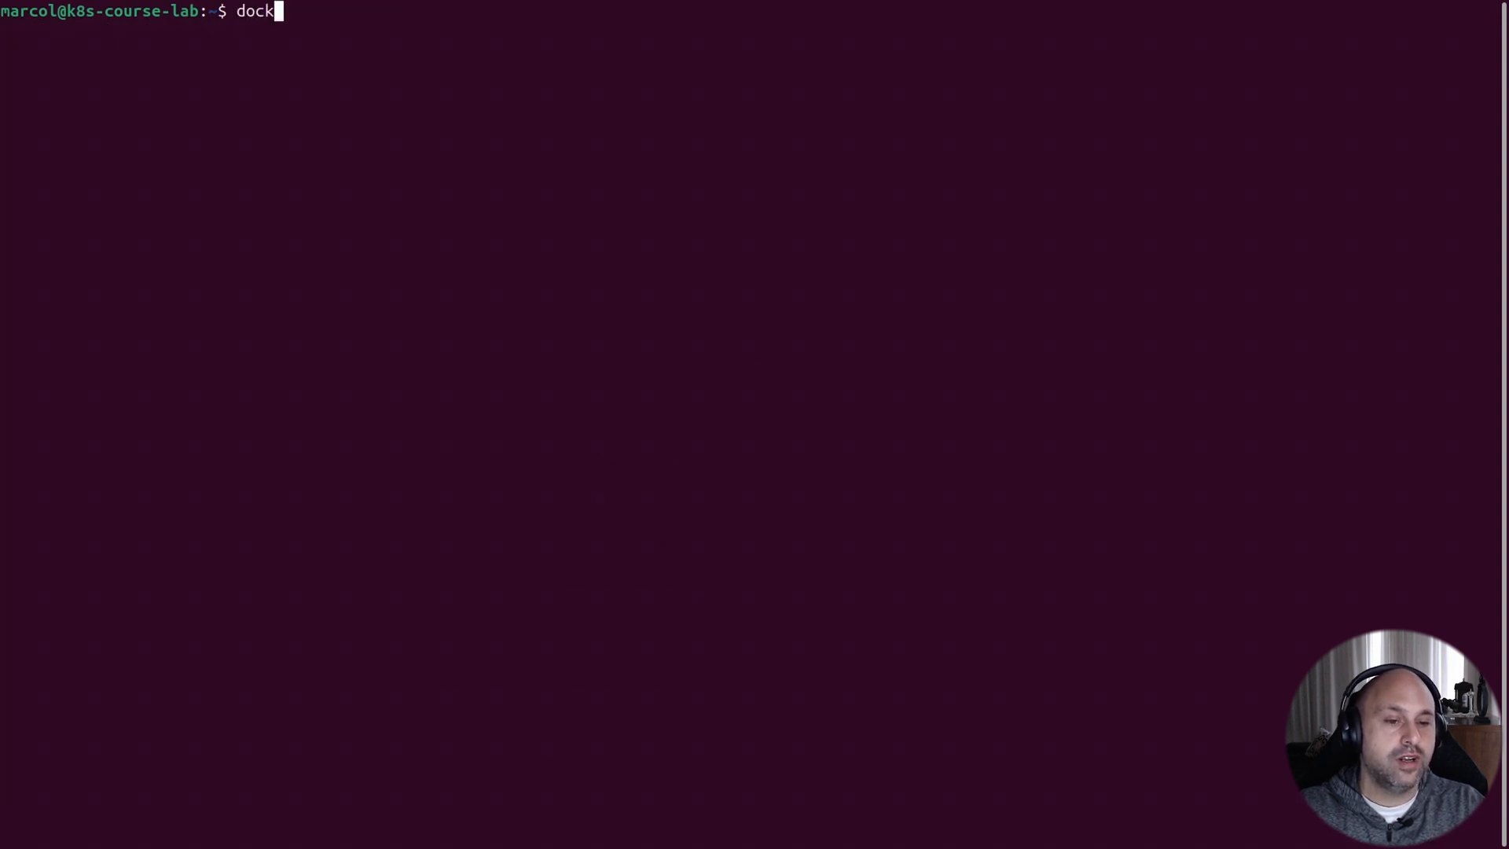
Start nginx detached, view its logs by container ID and as inspiring_sinoussi, then clear.
type("er run -d nginx")
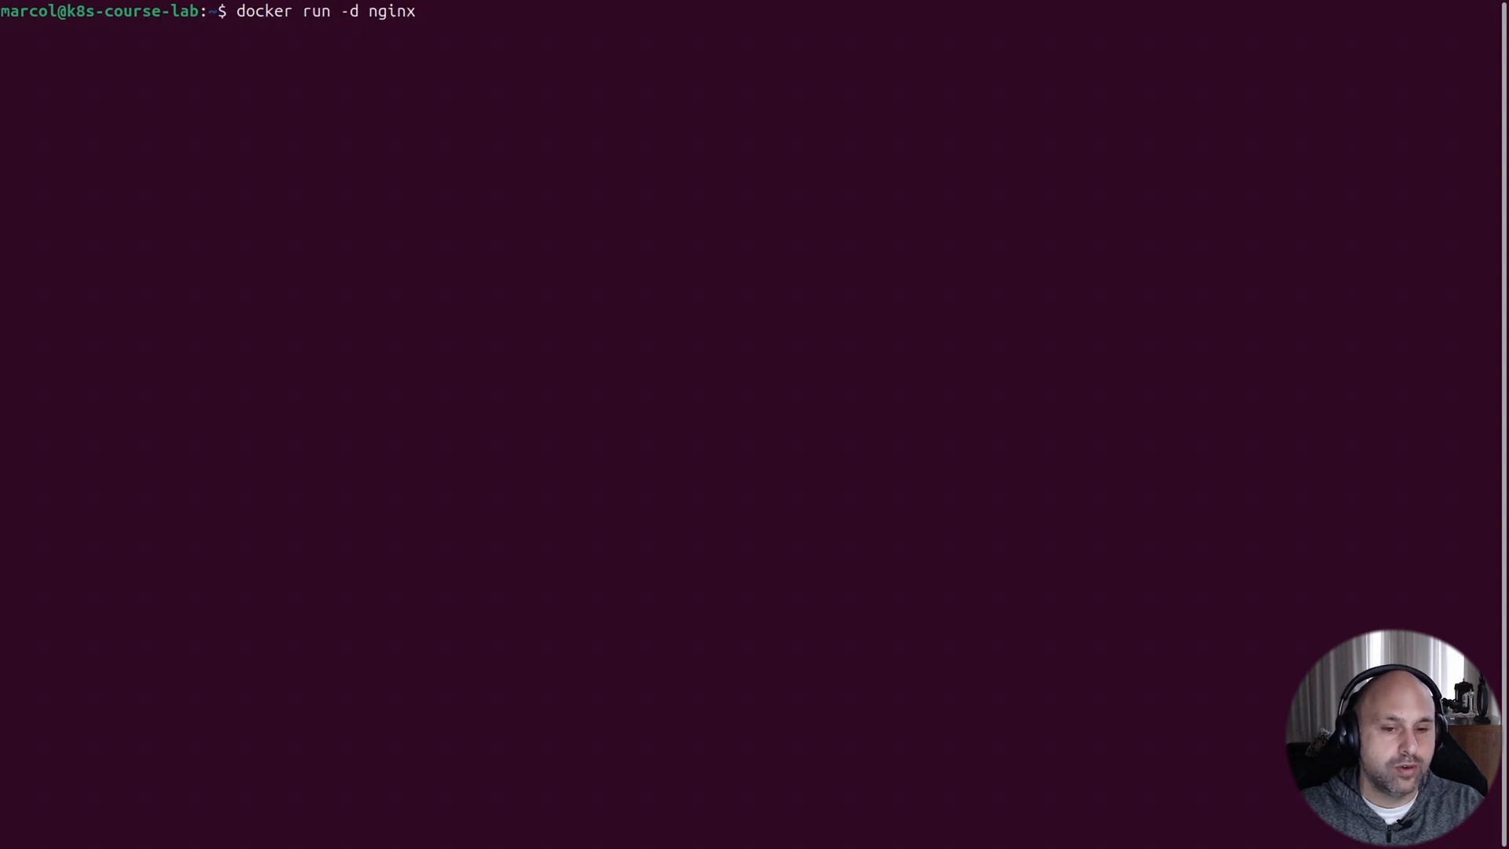
key("Return")
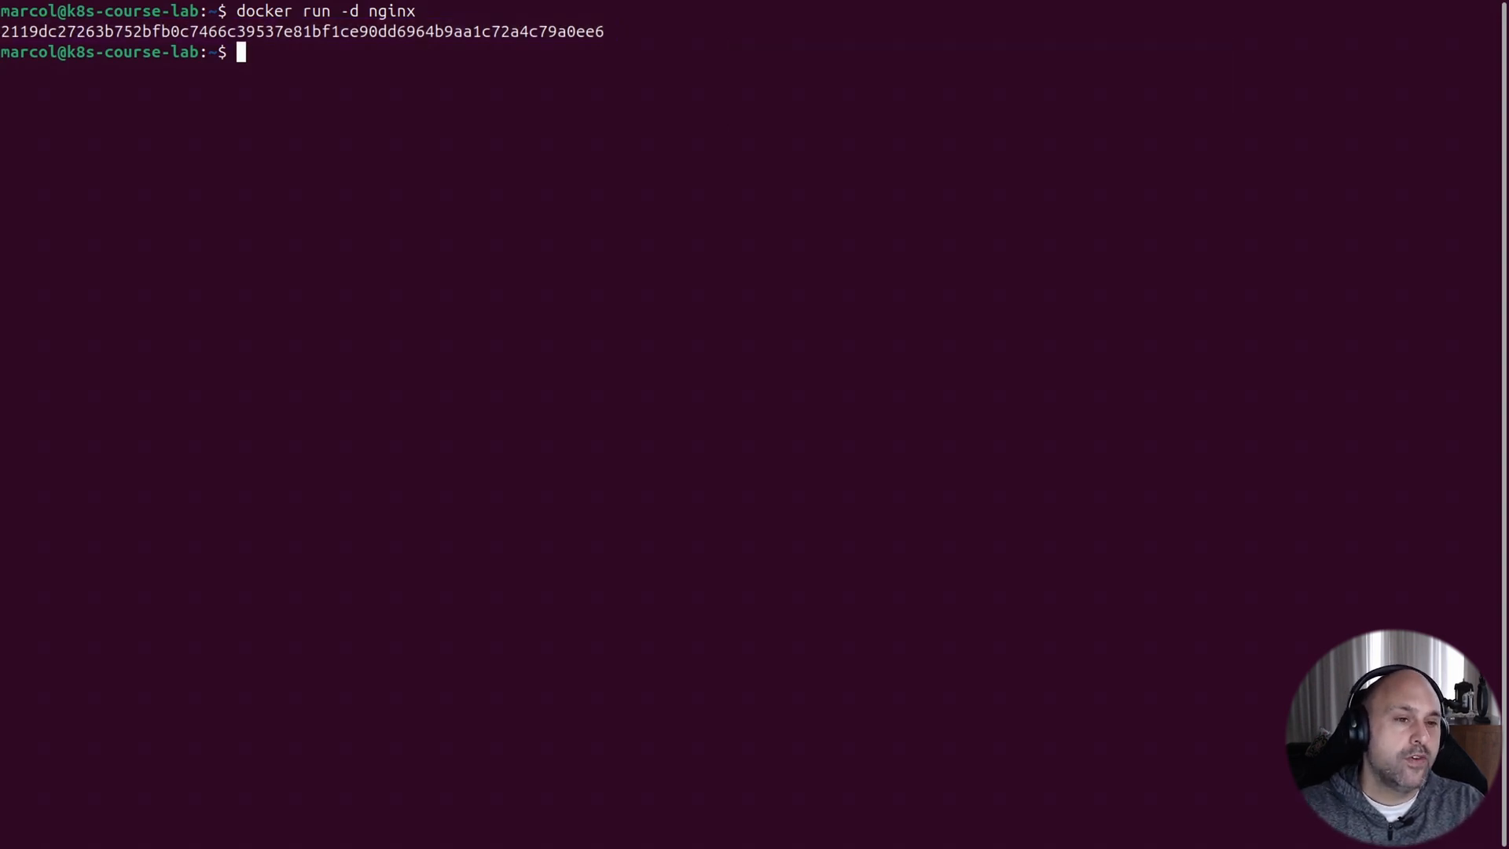
type("docker logs 2119dc27263b752bfb0c7466c39537e81bf1ce90dd6964b9aa1c72a4c79a0ee6")
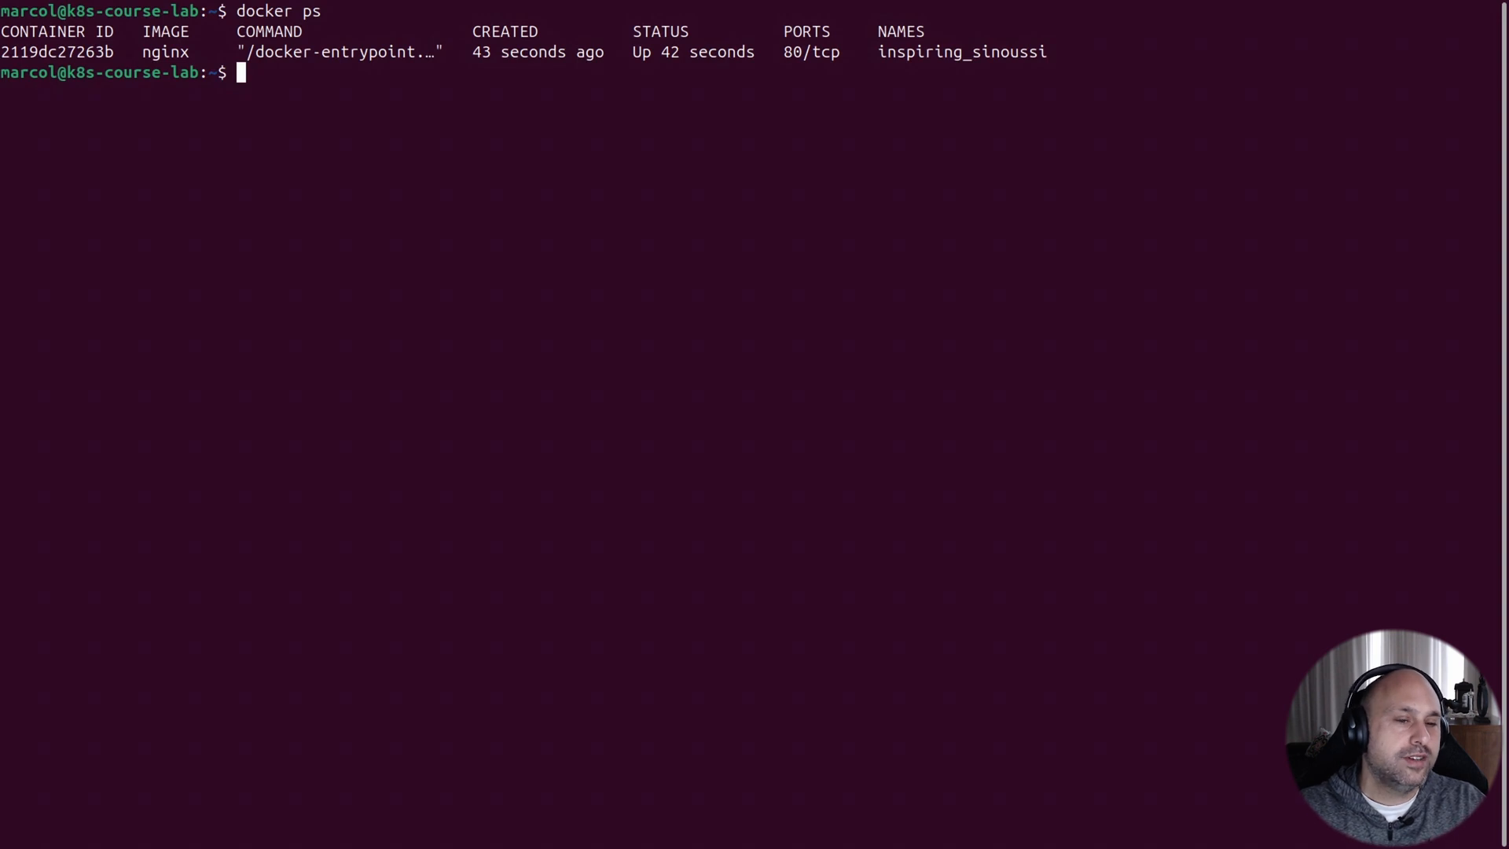
type("docker logs inspiring_sinoussi")
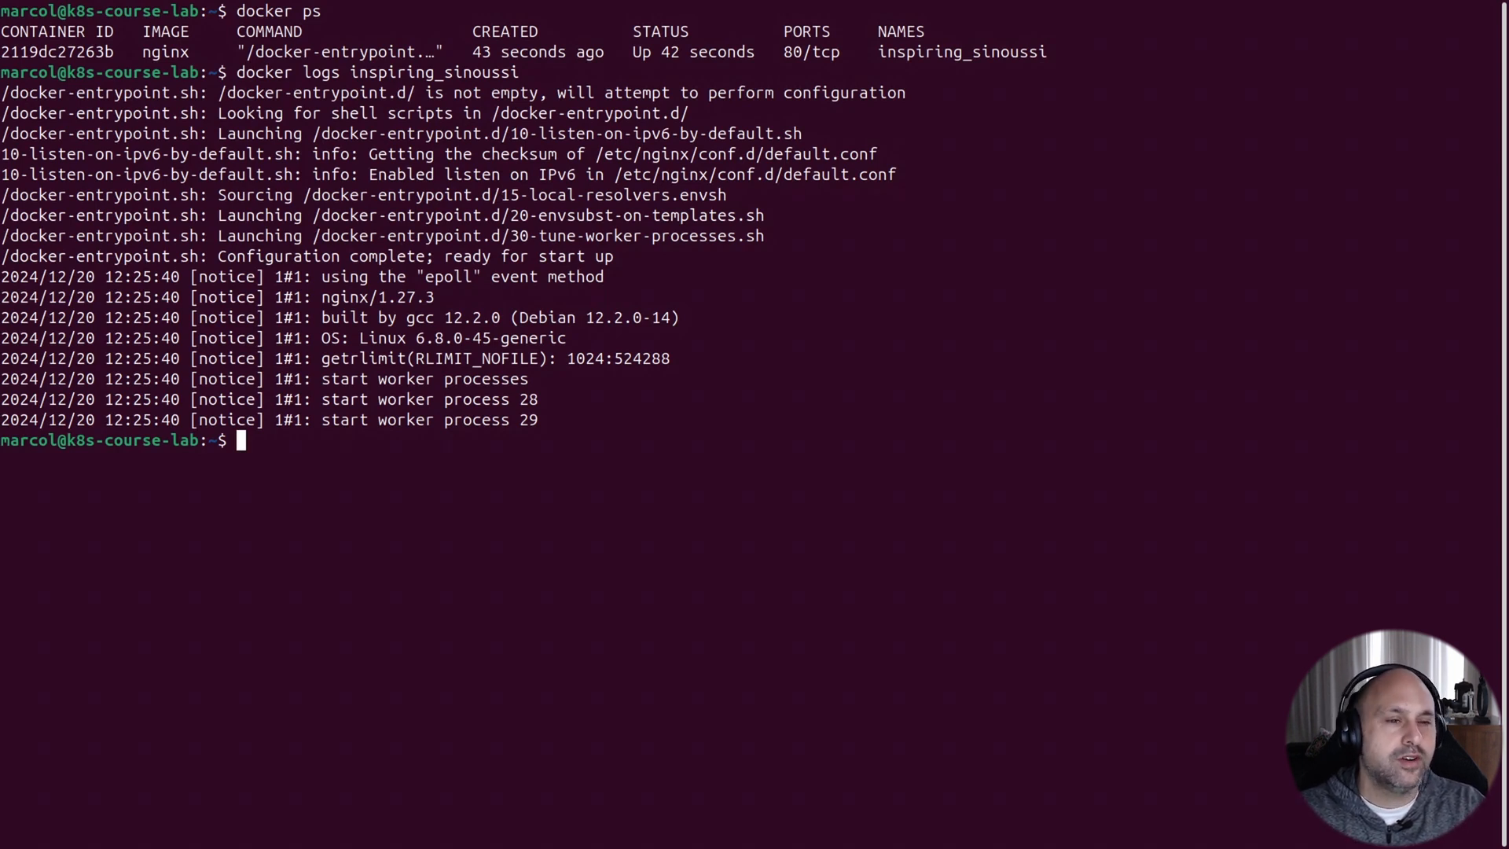
key("ctrl+l")
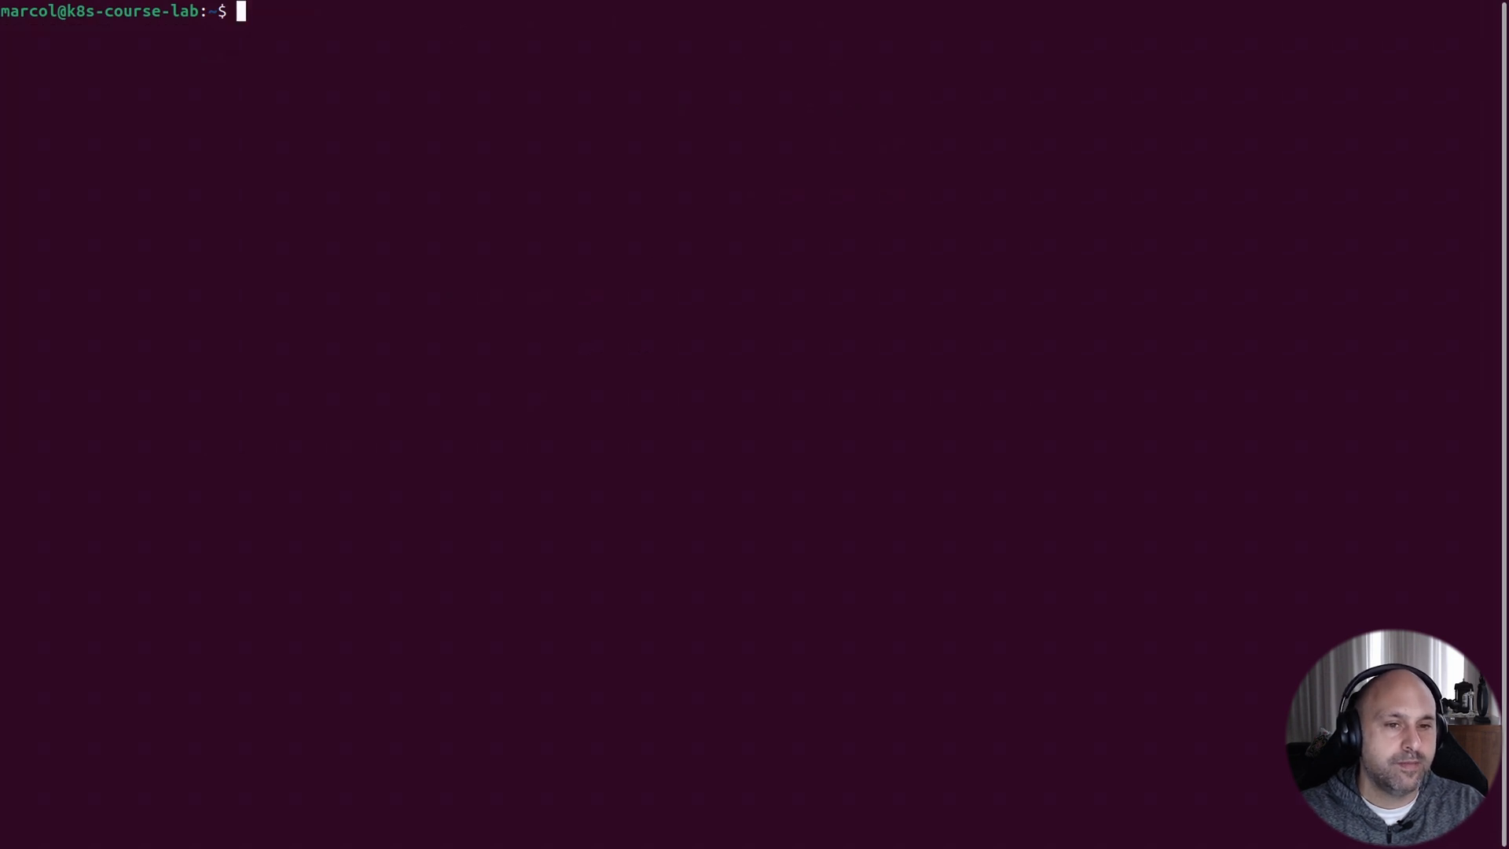
Run detached container my-nginx mapping port 8080:80, then curl localhost on ports 8080 and 80.
type("docker run --name my")
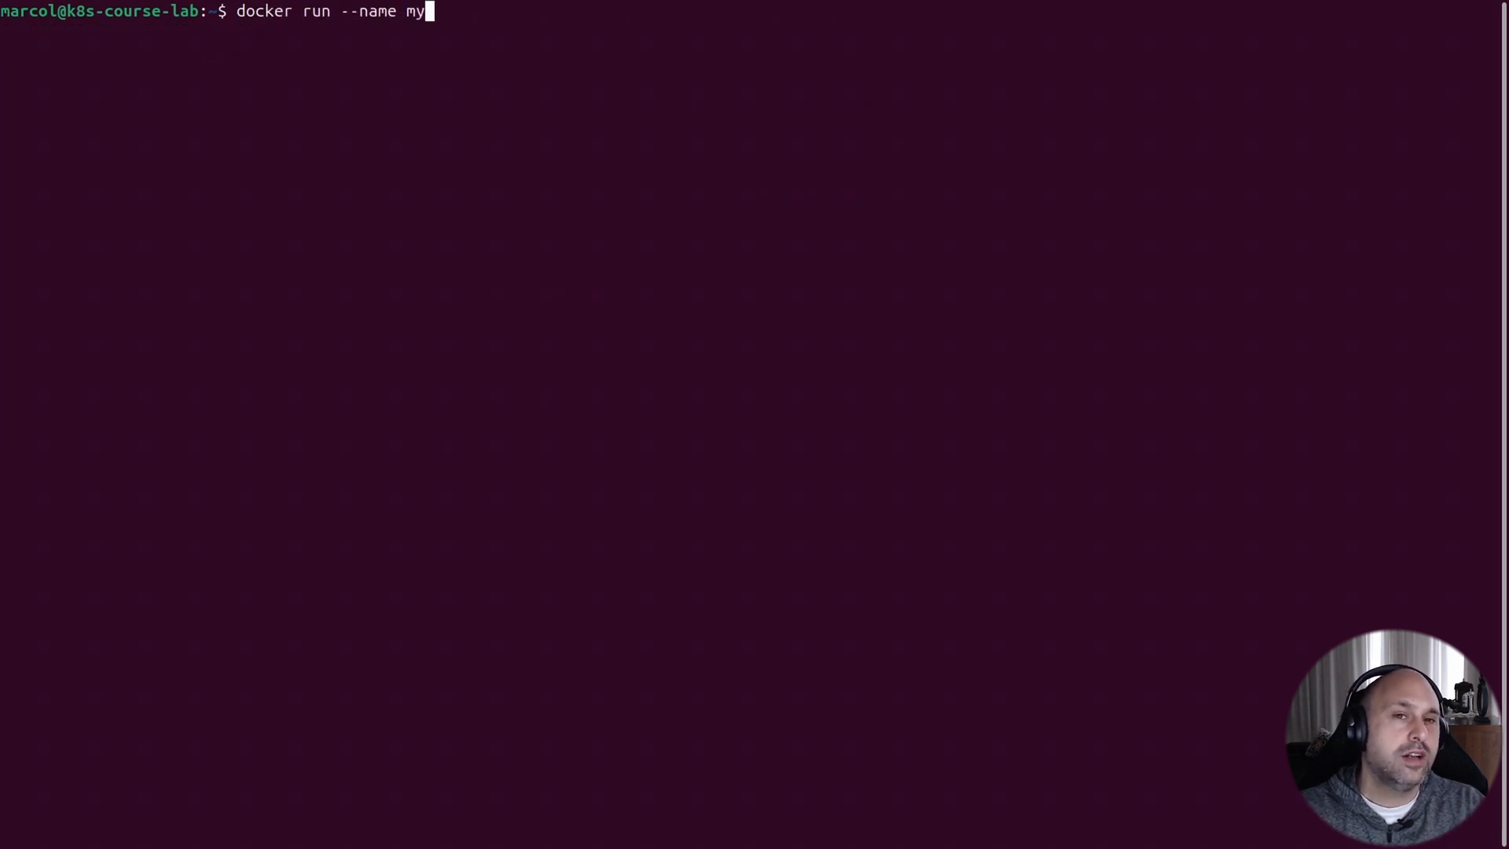
type("-nginx -p8080")
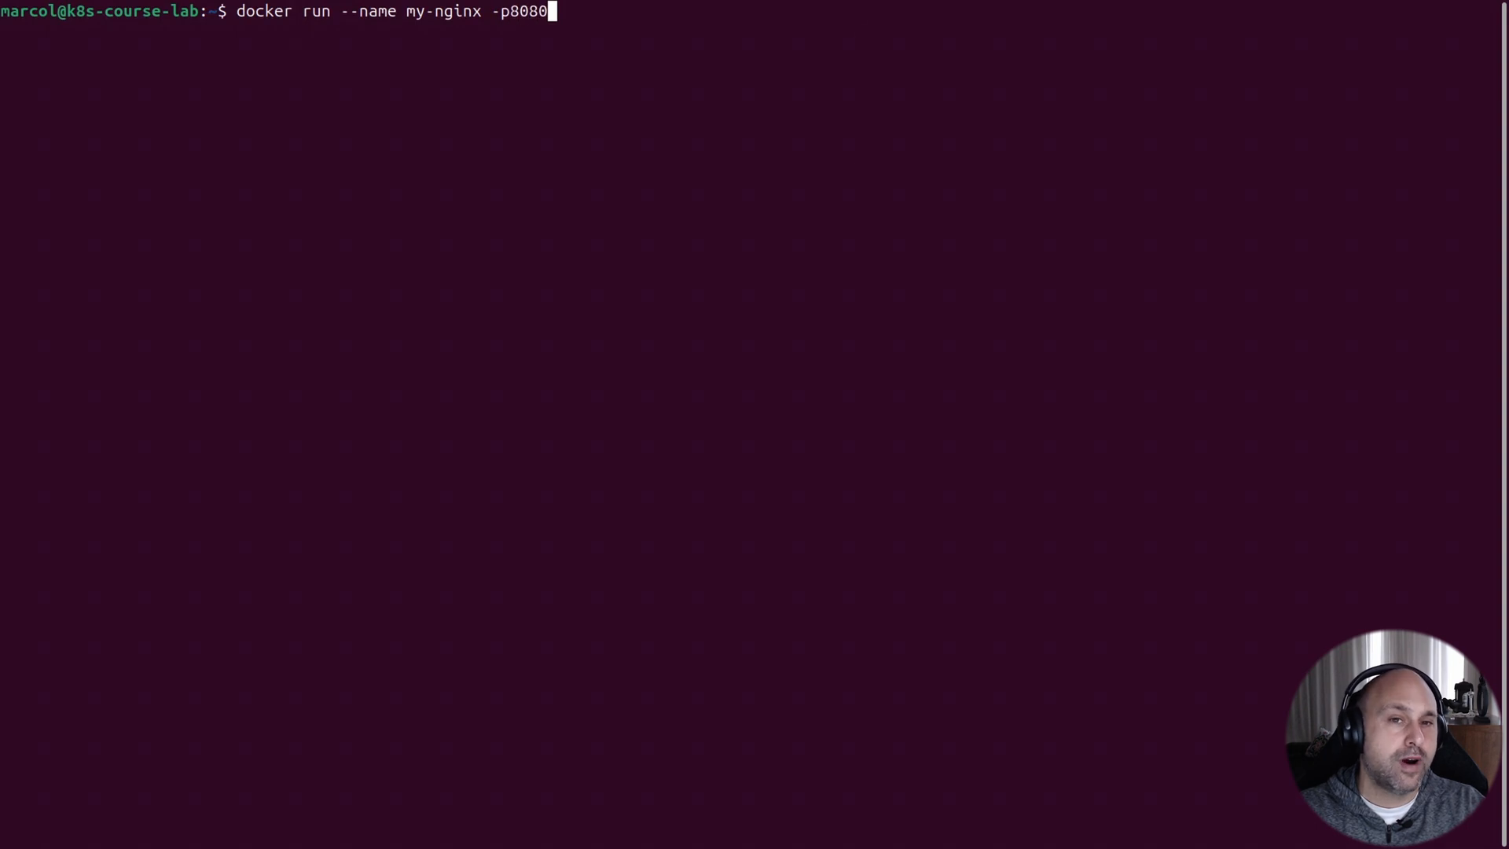
type(":80 nginx")
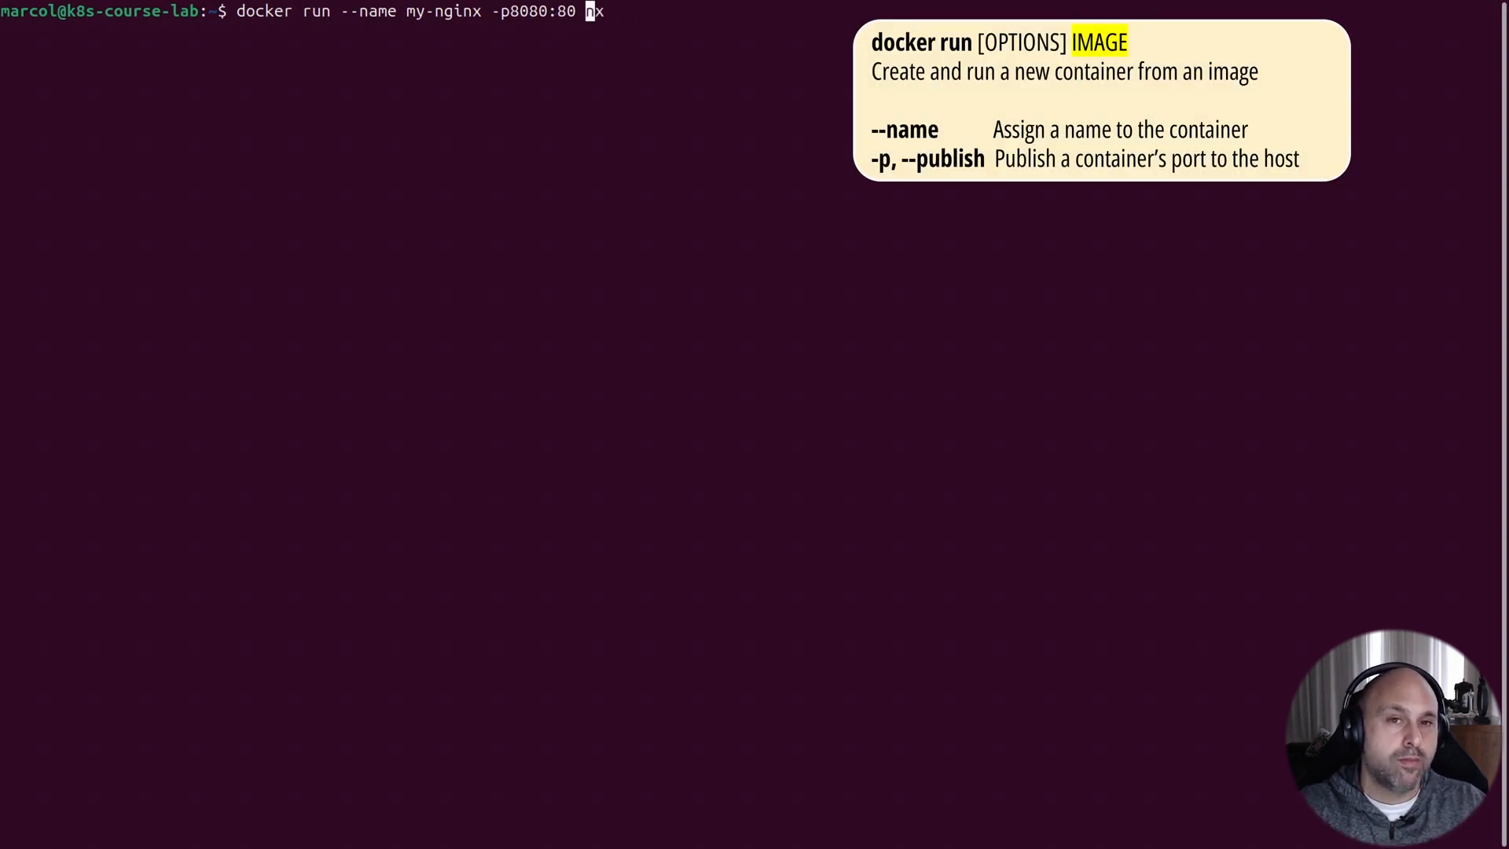
type("-d nginx")
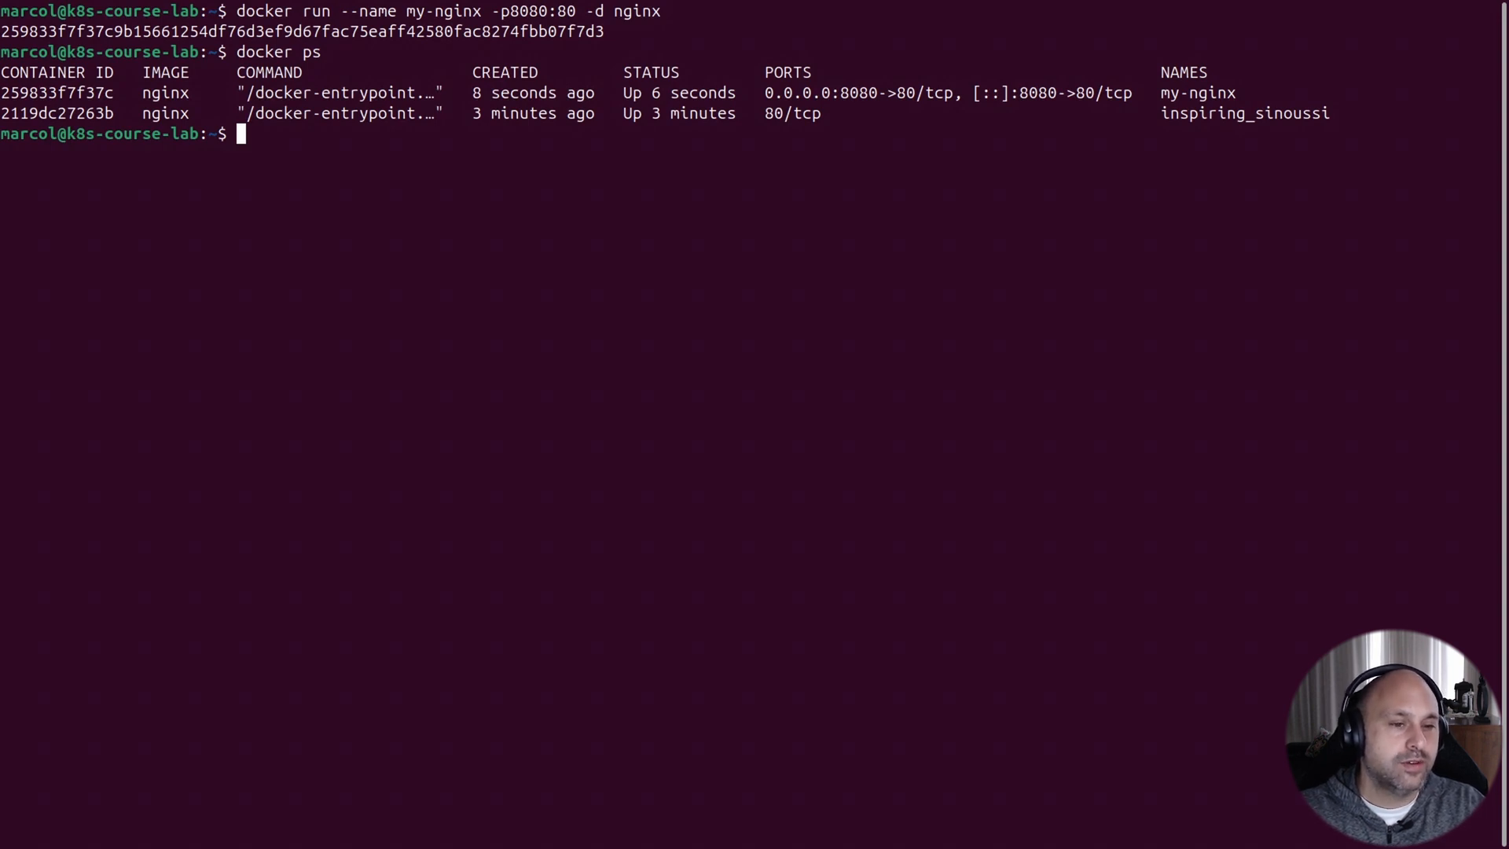
type("curl localhost:8080")
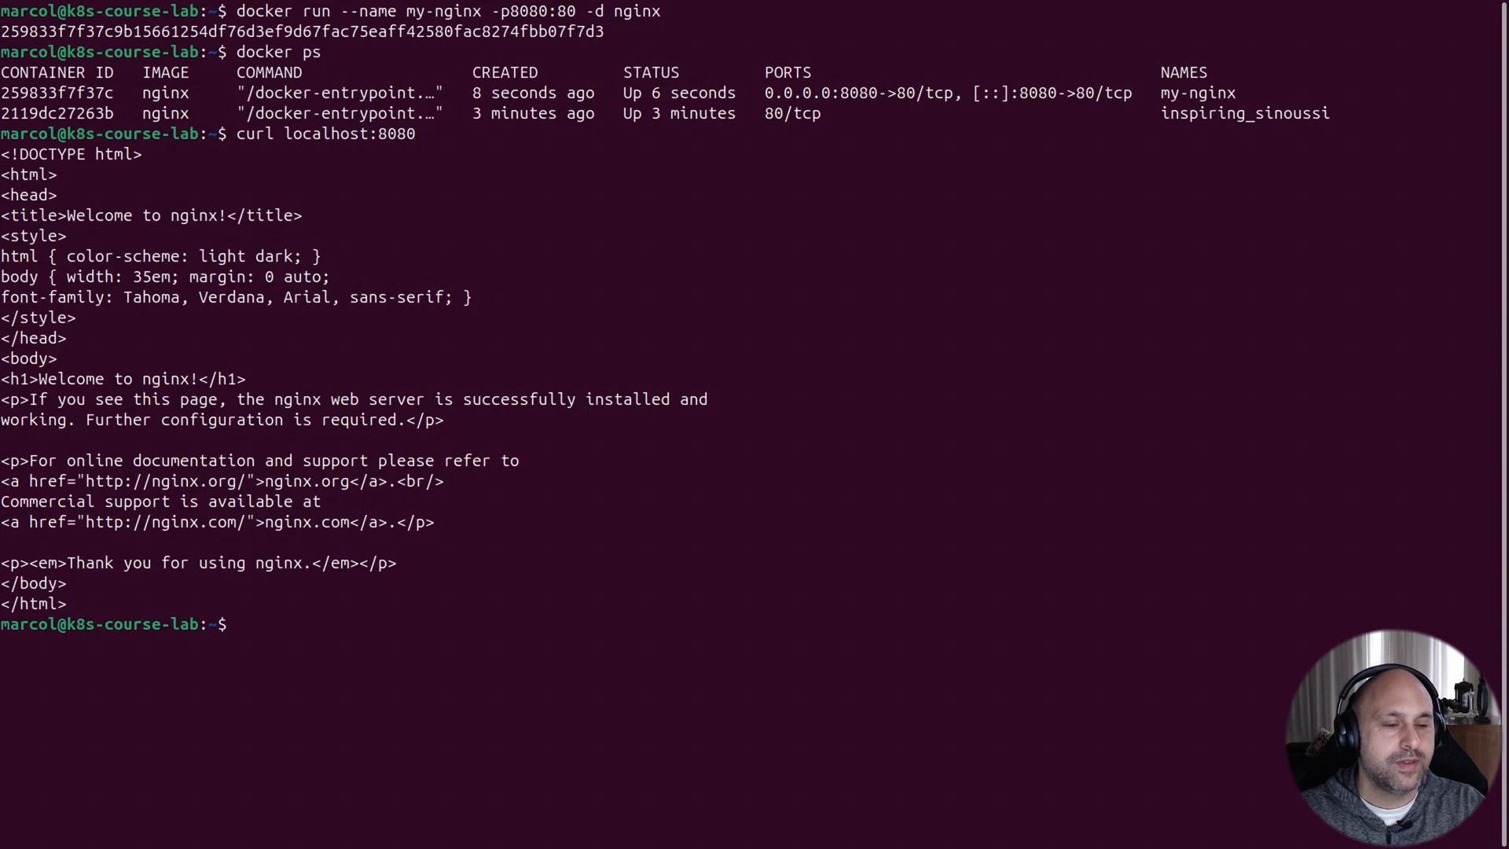
type("curl localhost:80")
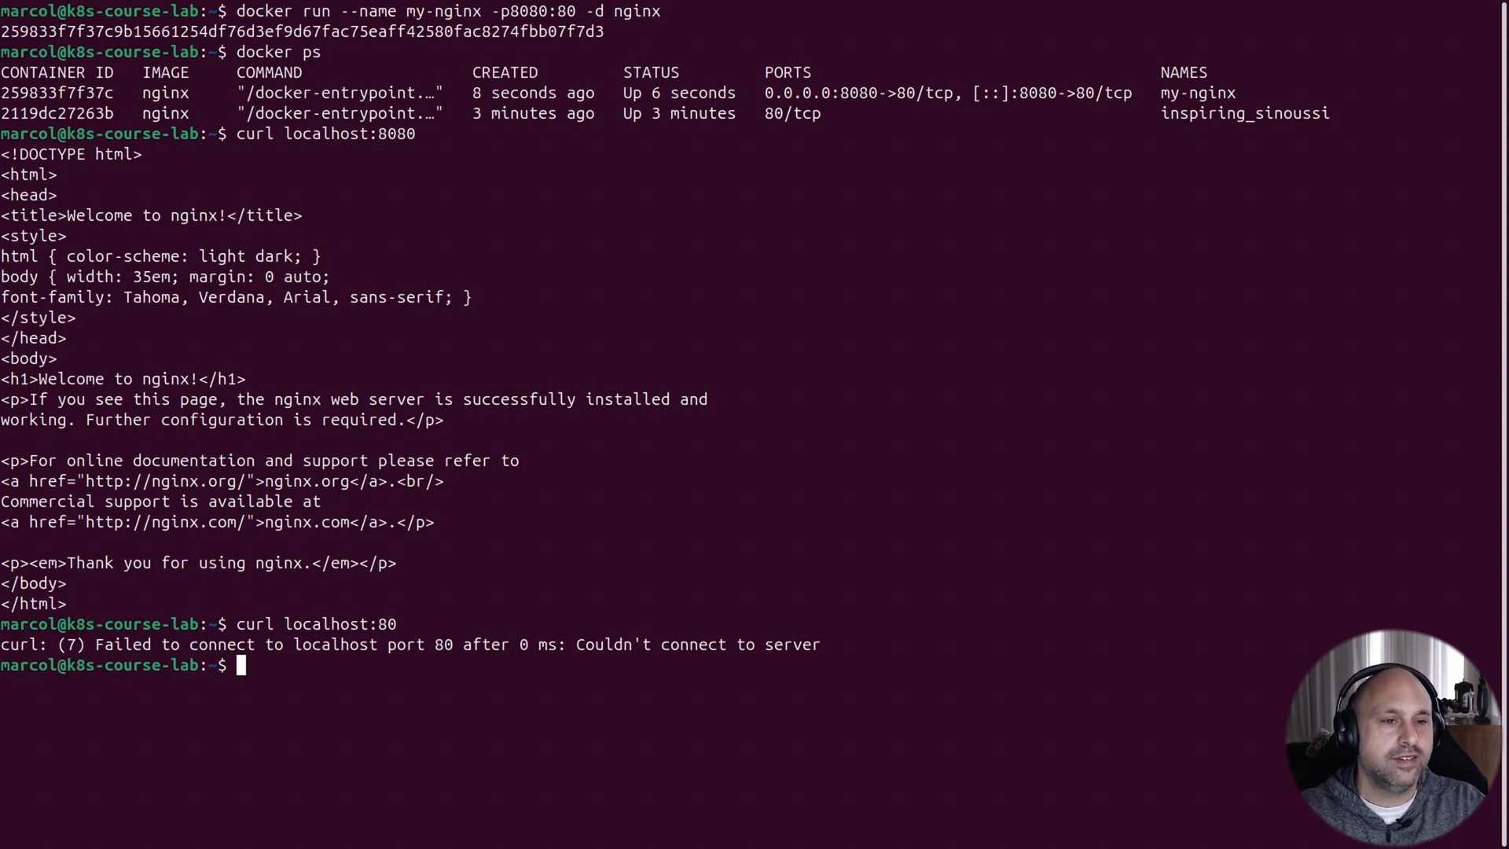
Fetch the nginx page with 'docker exec inspiring_sinoussi curl localhost:80'.
type("docker")
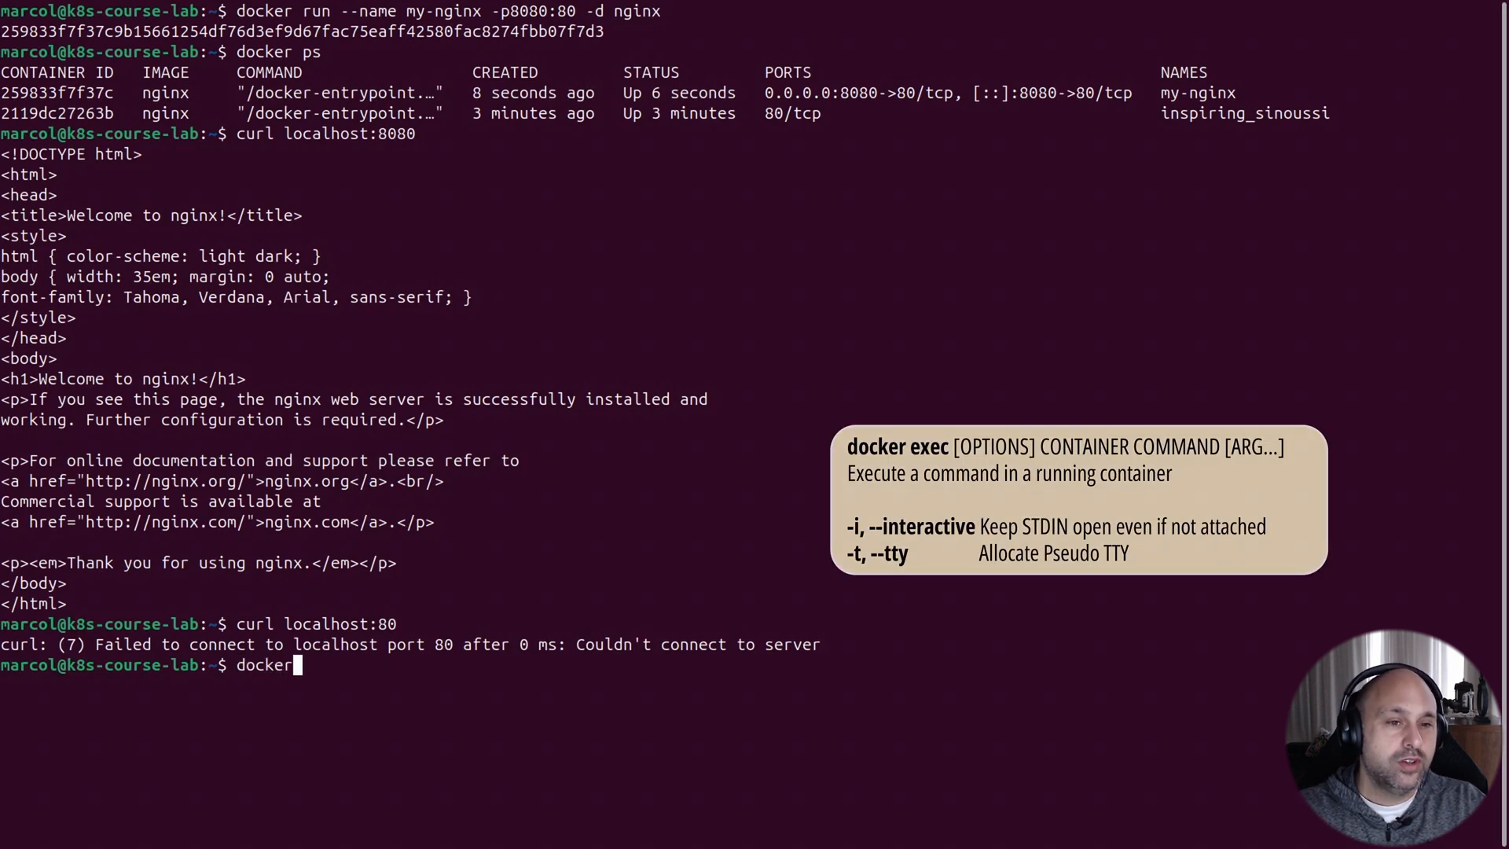
type("exec inspiring_sinoussi")
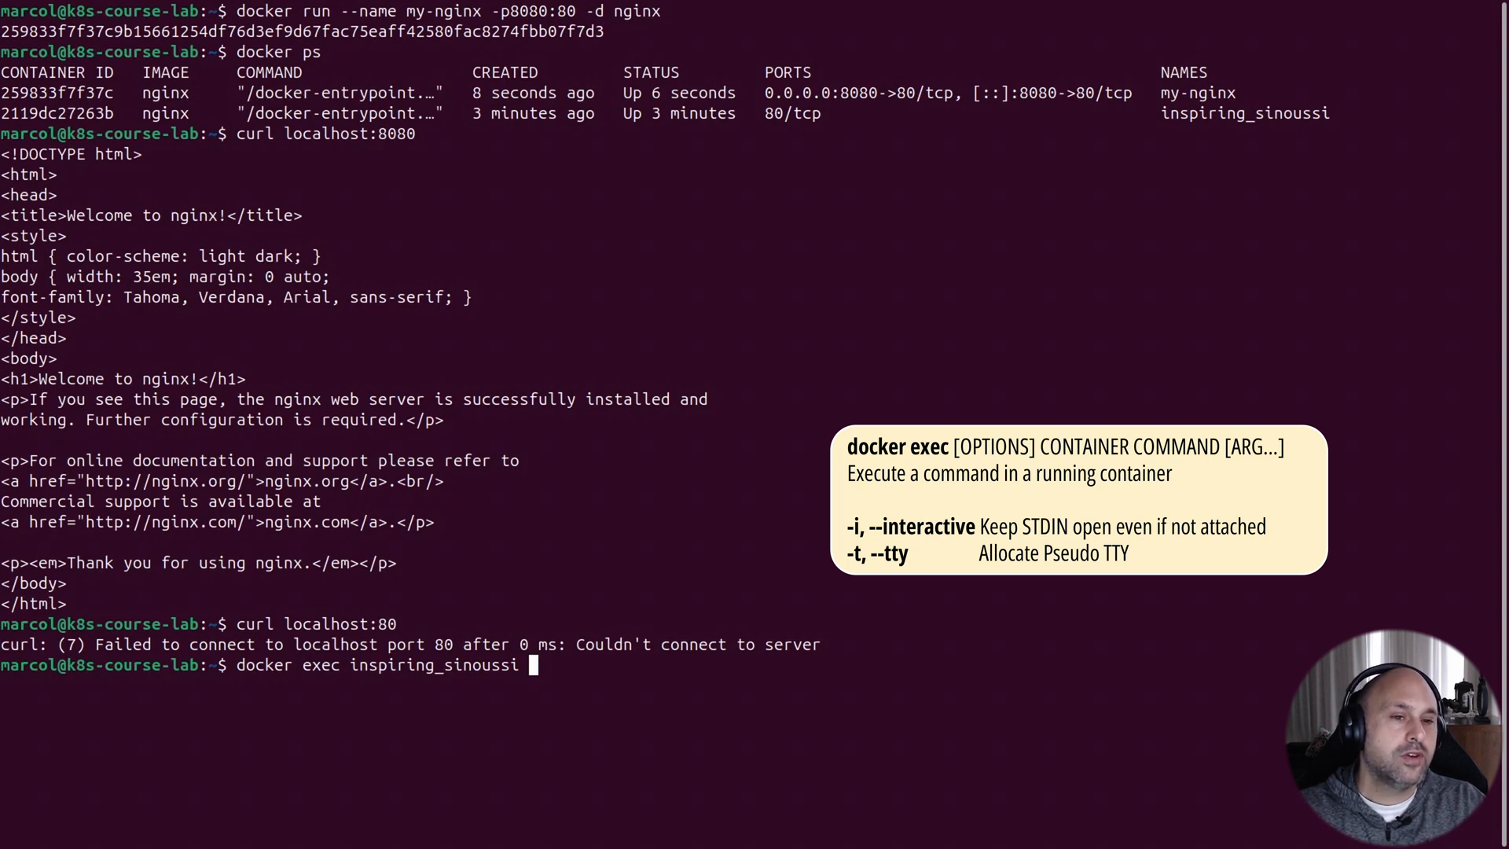
type("curl localhost:80")
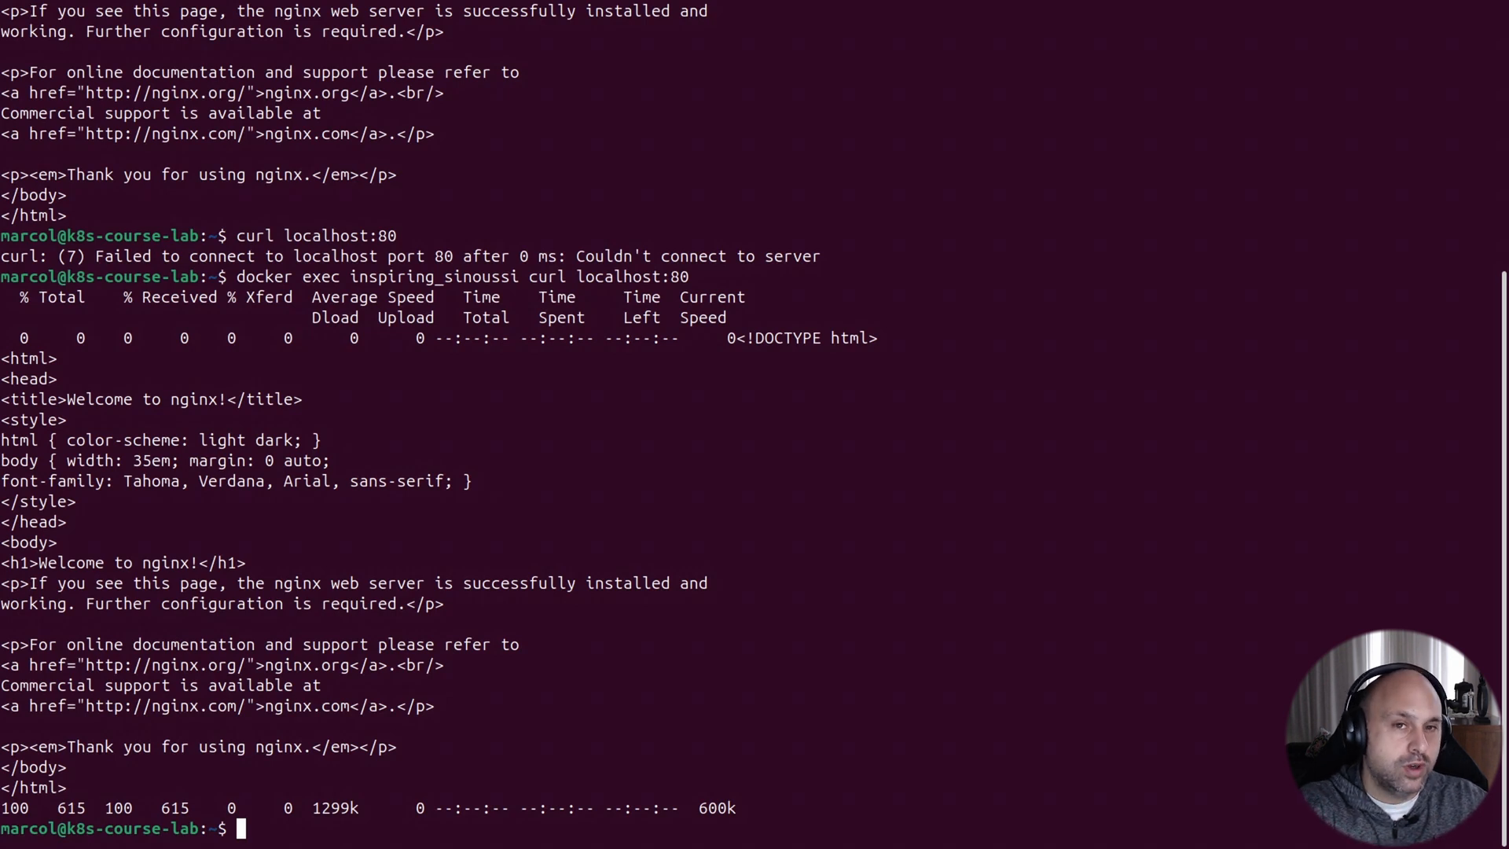
Open a bash shell in inspiring_sinoussi, run 'ls -la' and 'echo test', then exit.
type("docker ps")
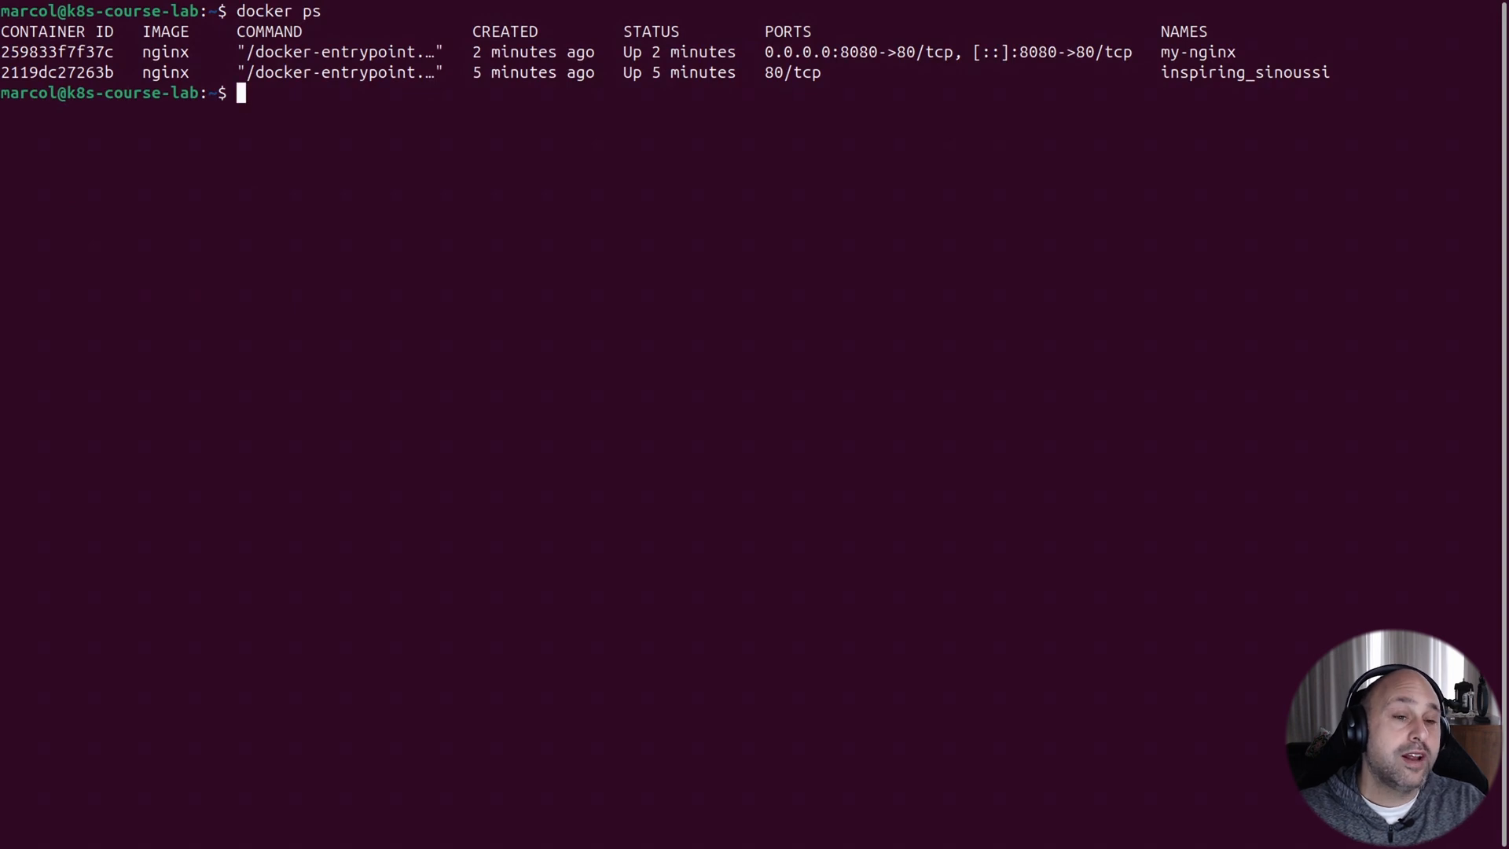
type("docker exec -it")
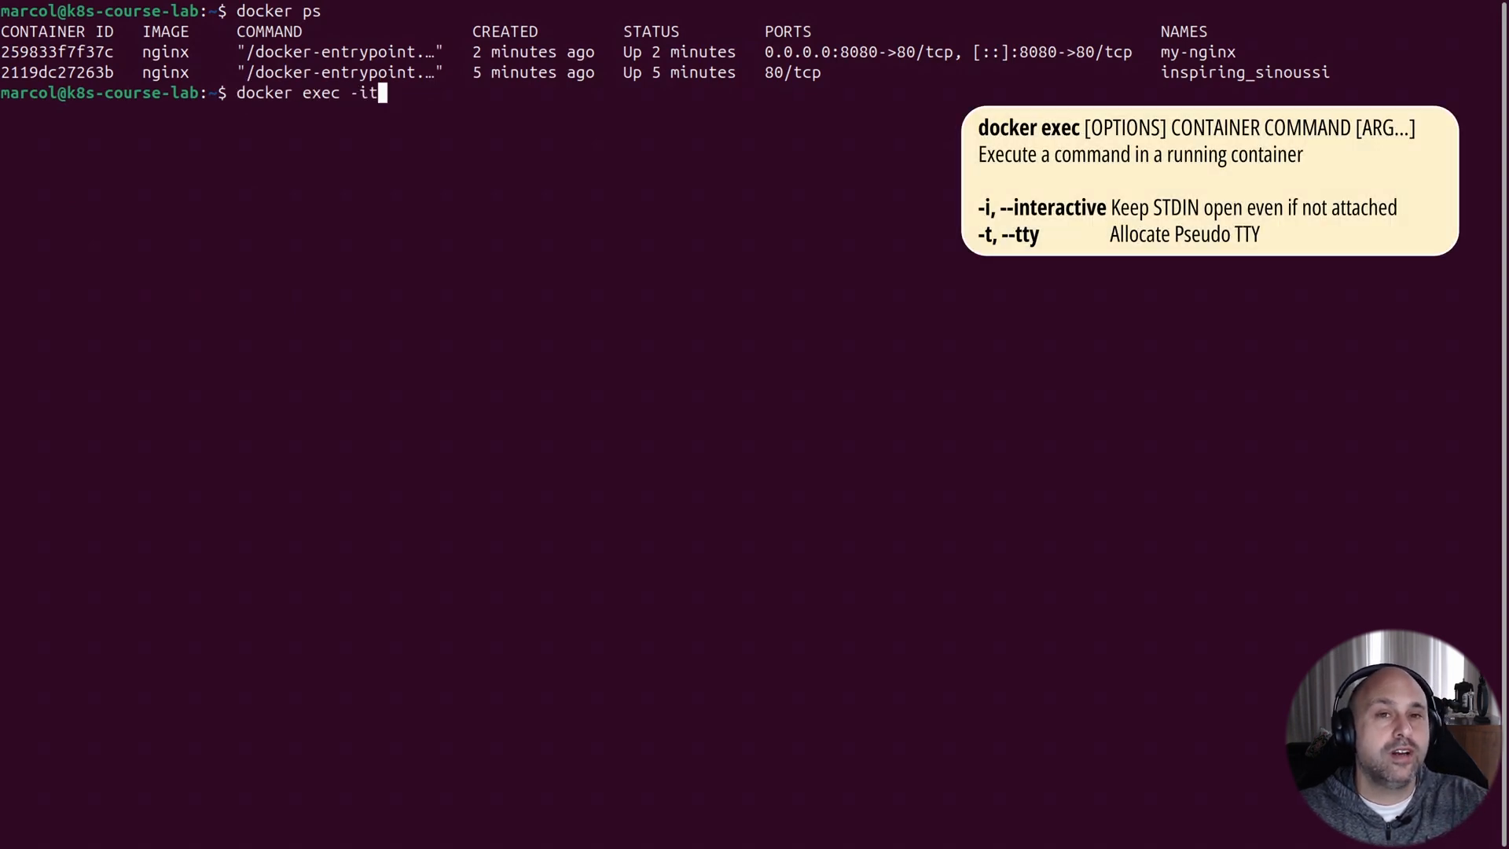
type("inspiring_sinoussi bash")
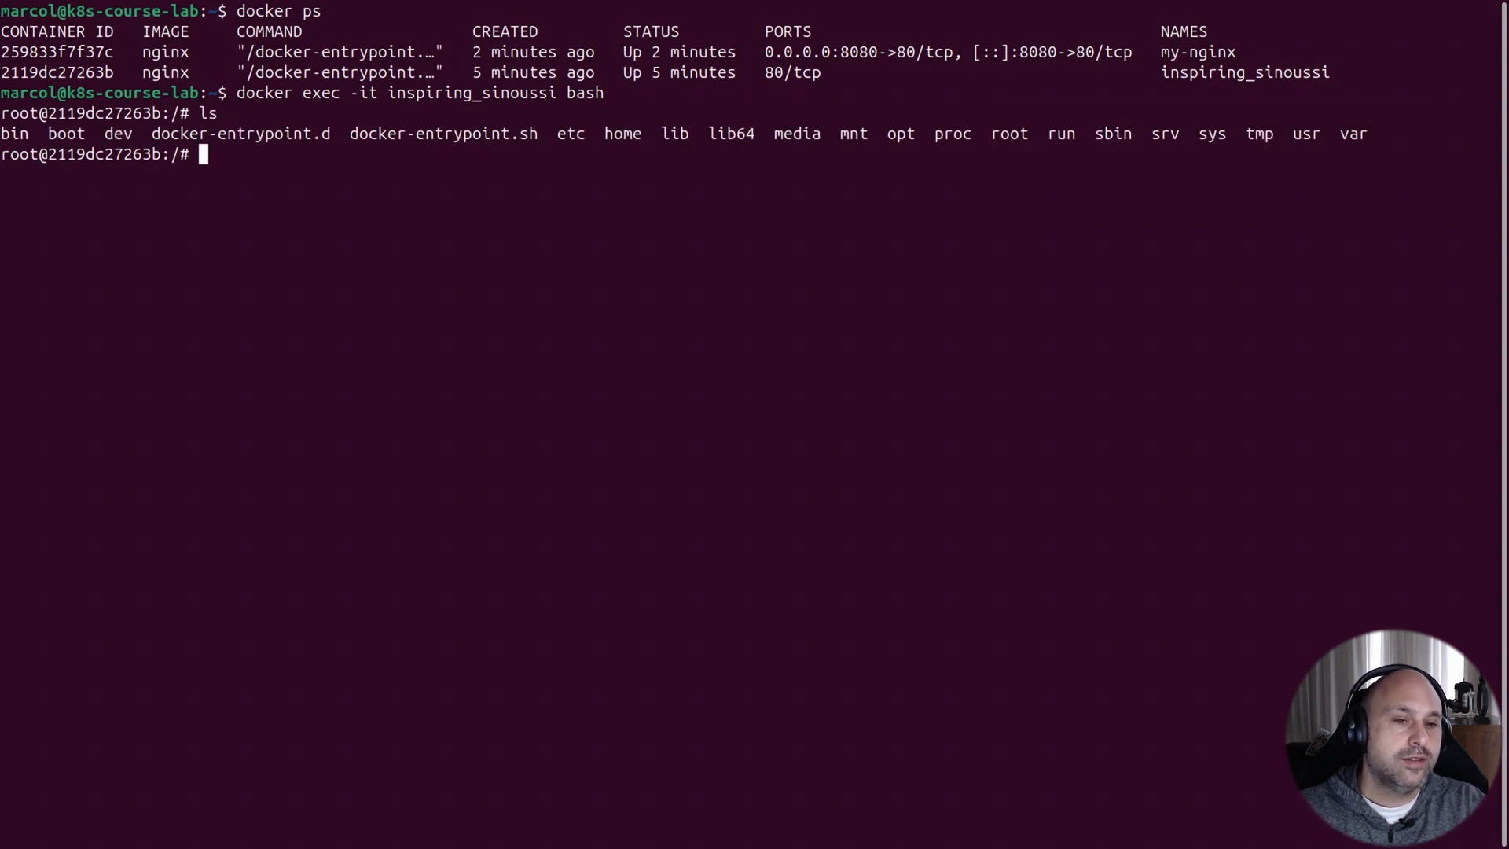
type("ls -la")
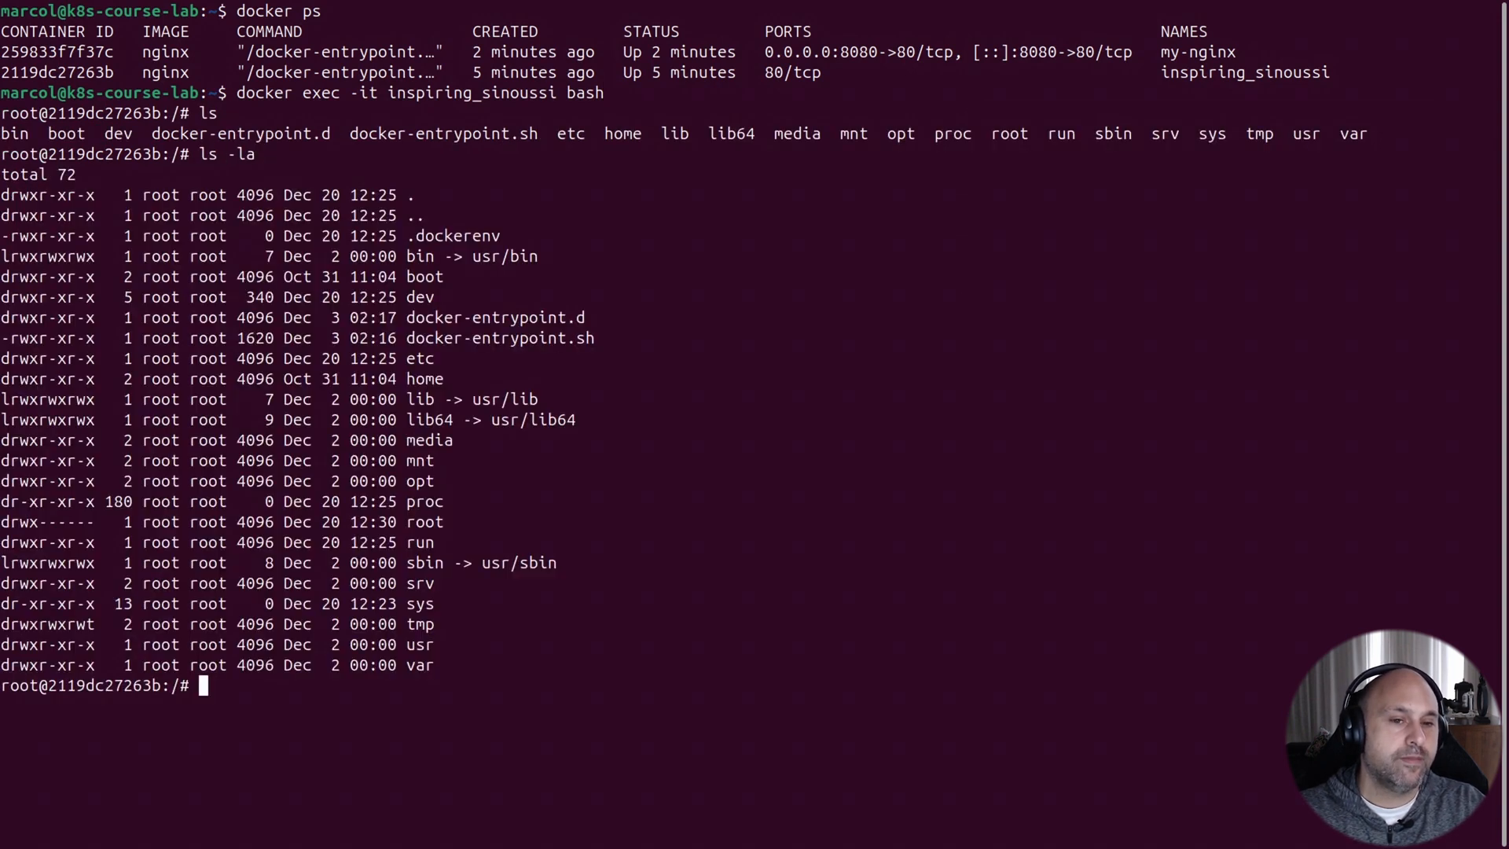
type("echo test")
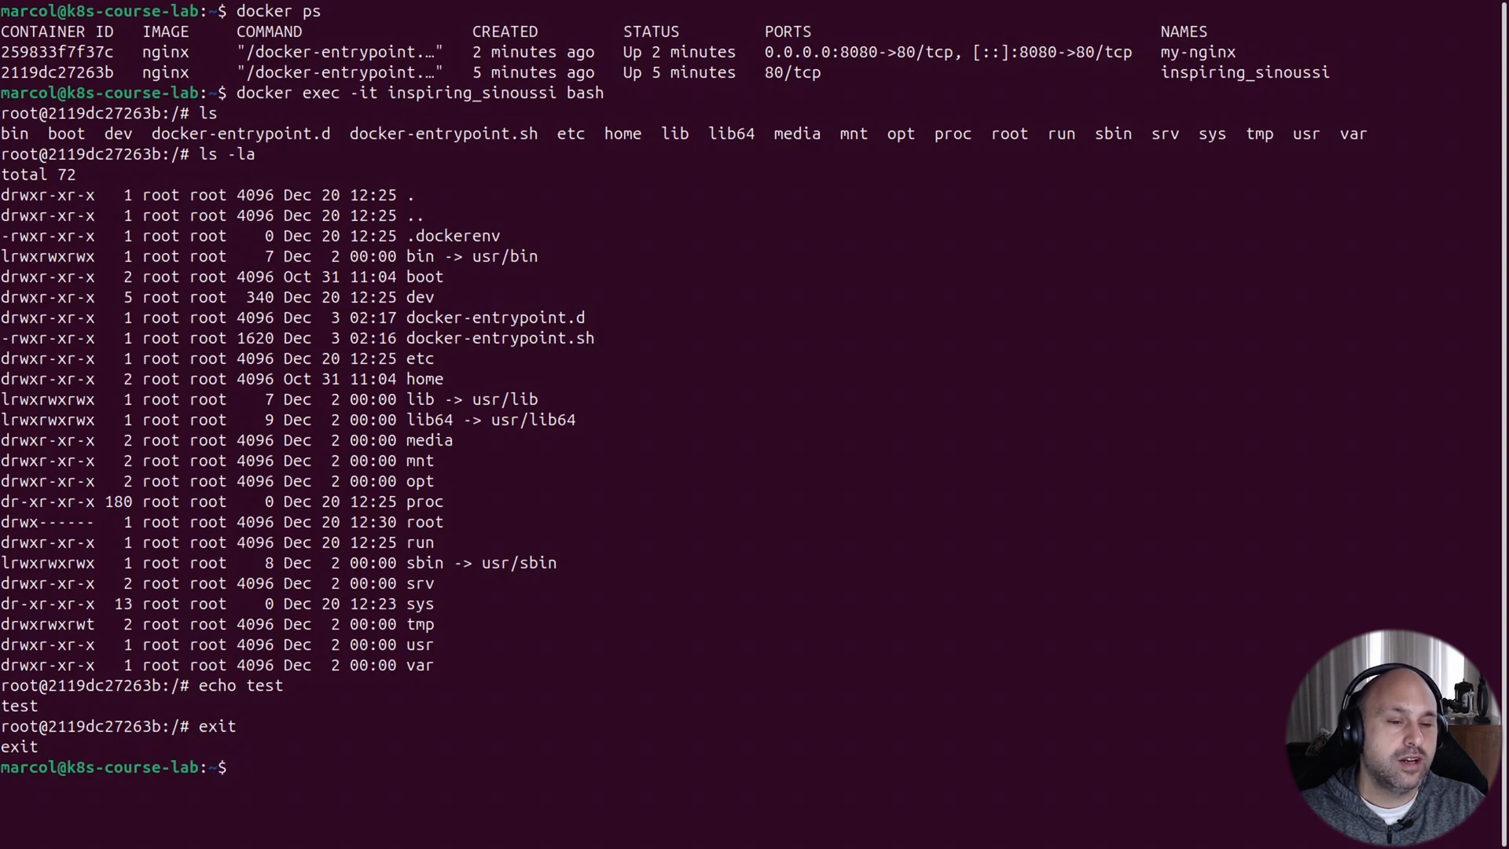
type("docker a")
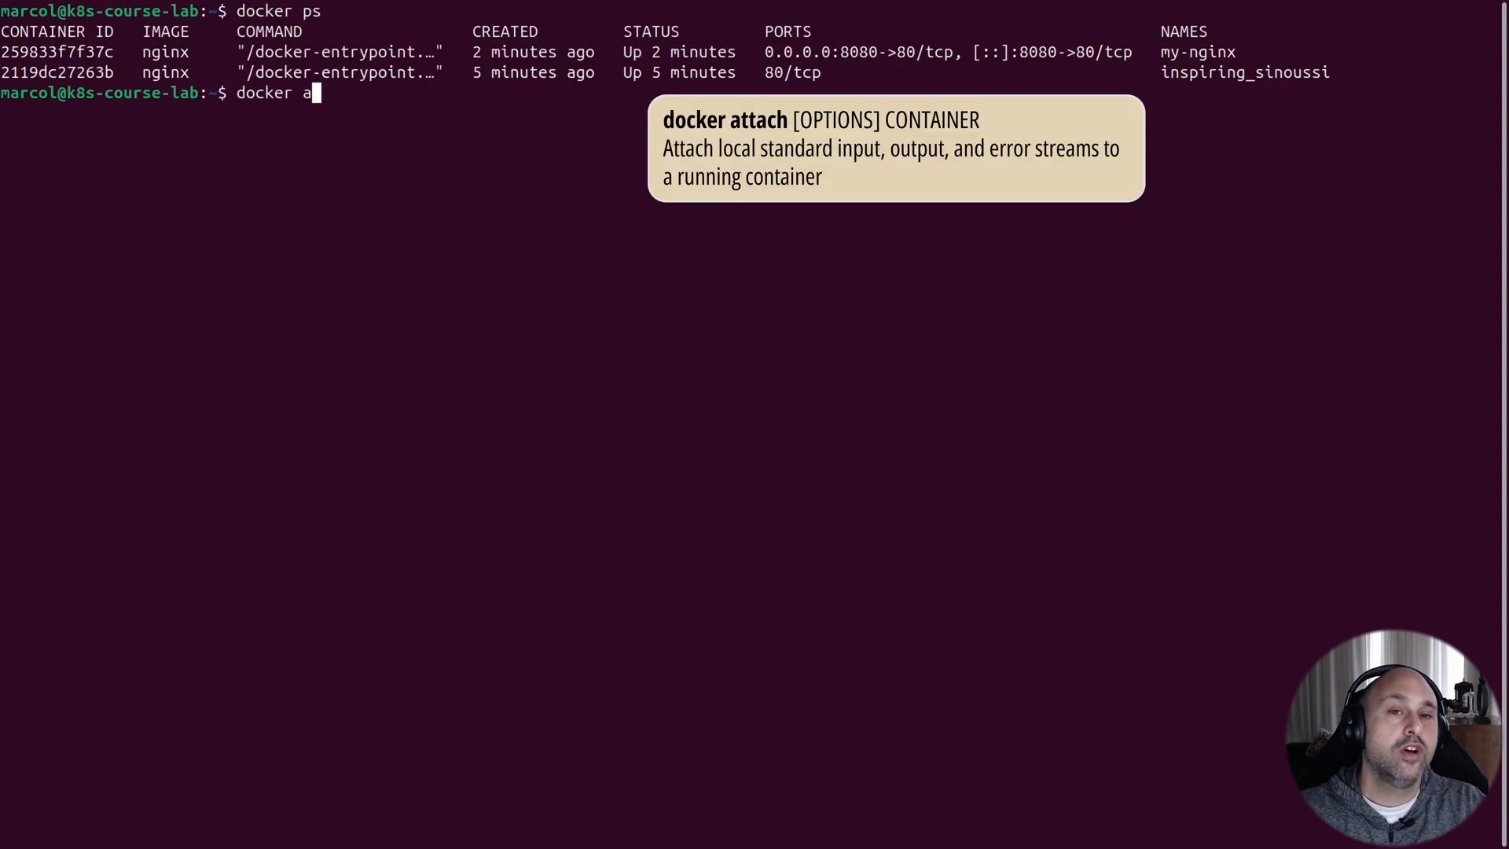
Attach to inspiring_sinoussi, stop it, and list running and all containers with docker ps.
type("ttach inspiring_sinoussi")
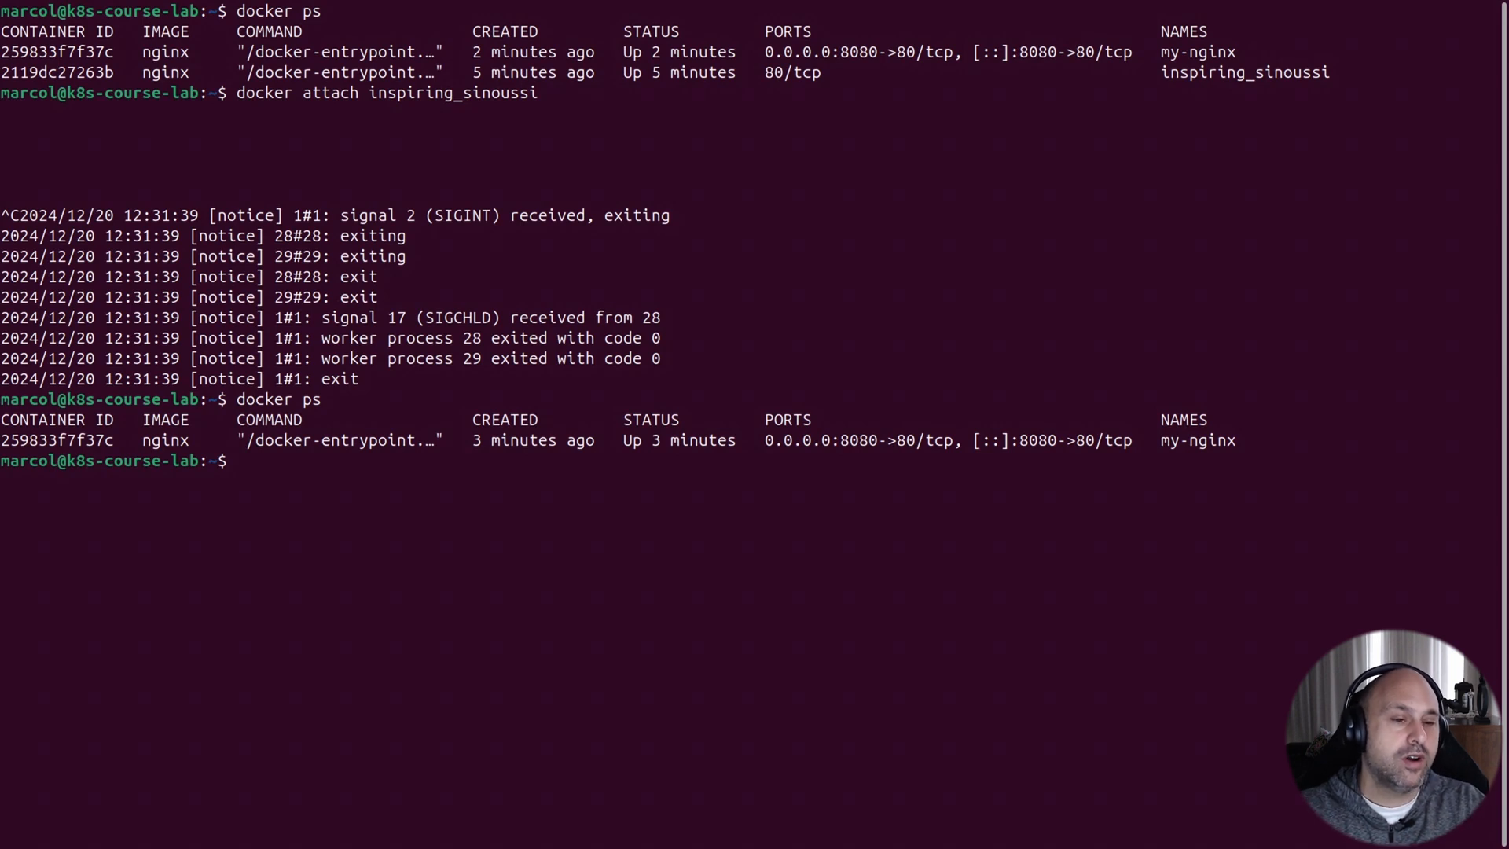
type("docker ps -a")
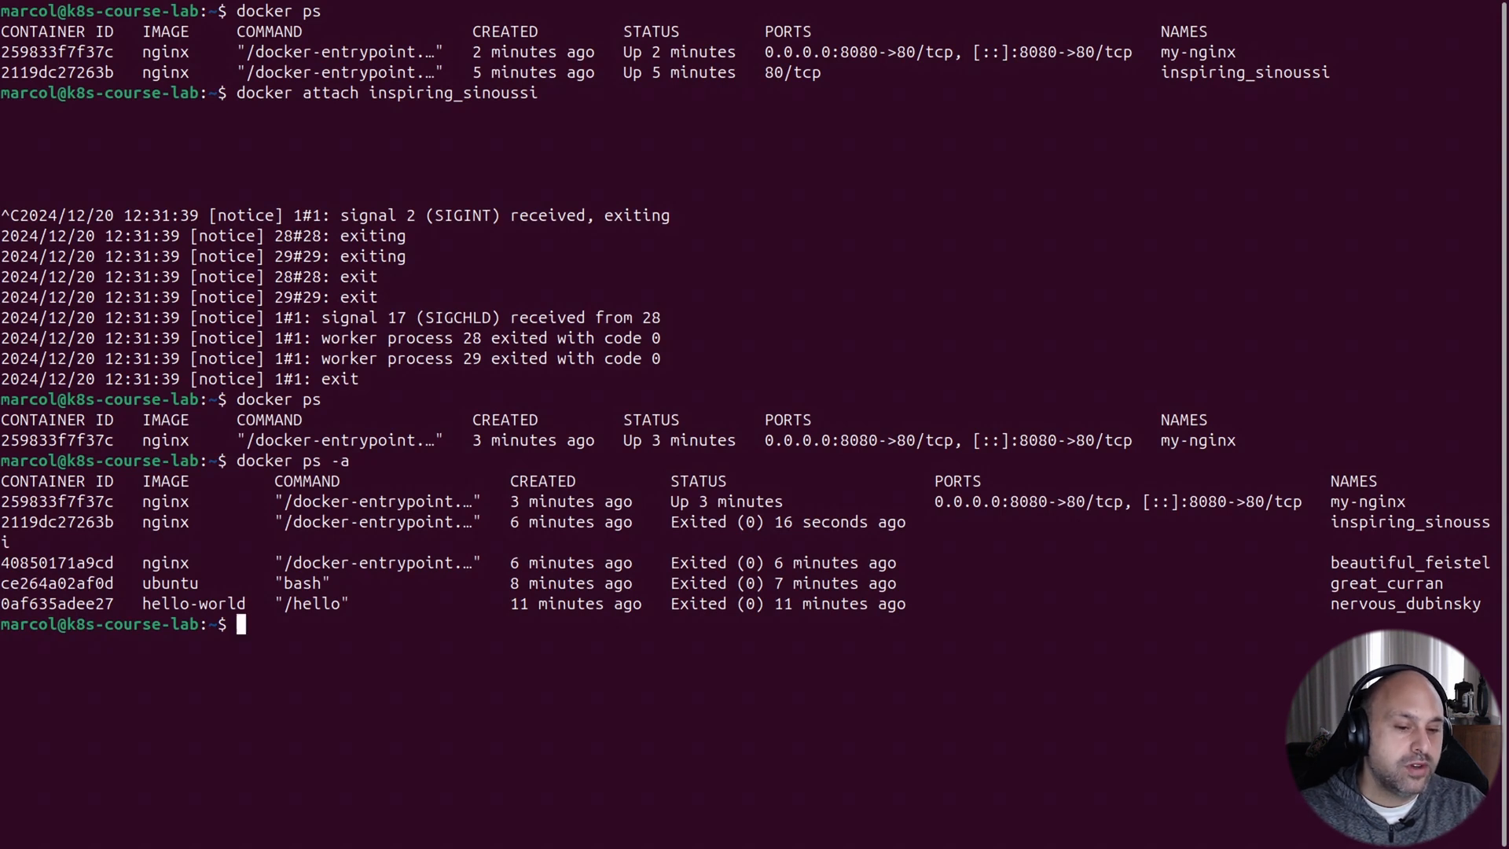
Start and stop inspiring_sinoussi again, then begin removing it with docker rm.
type("docke")
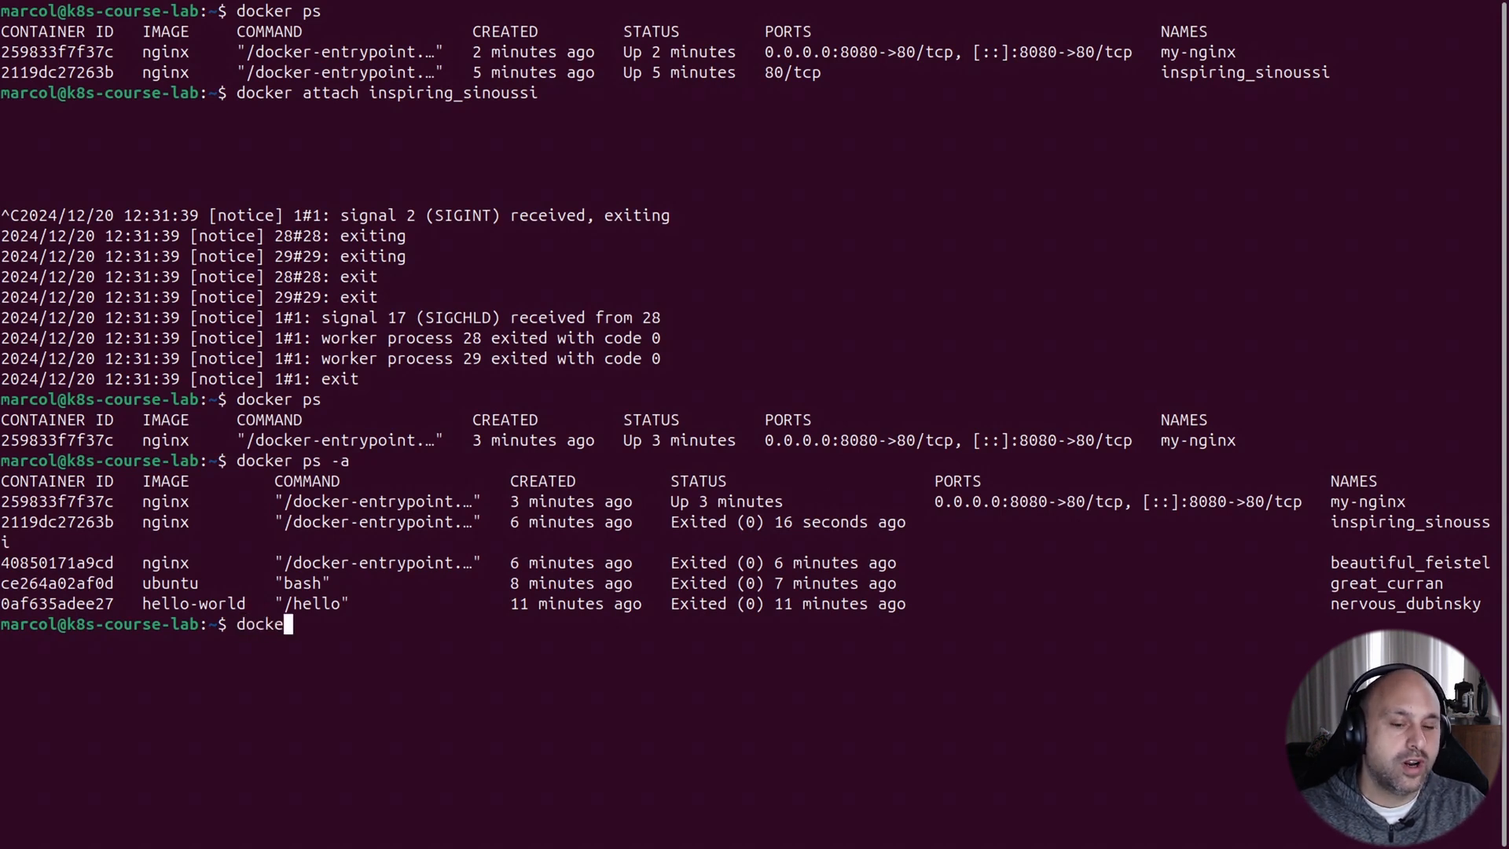
type("start inspiring_sinoussi")
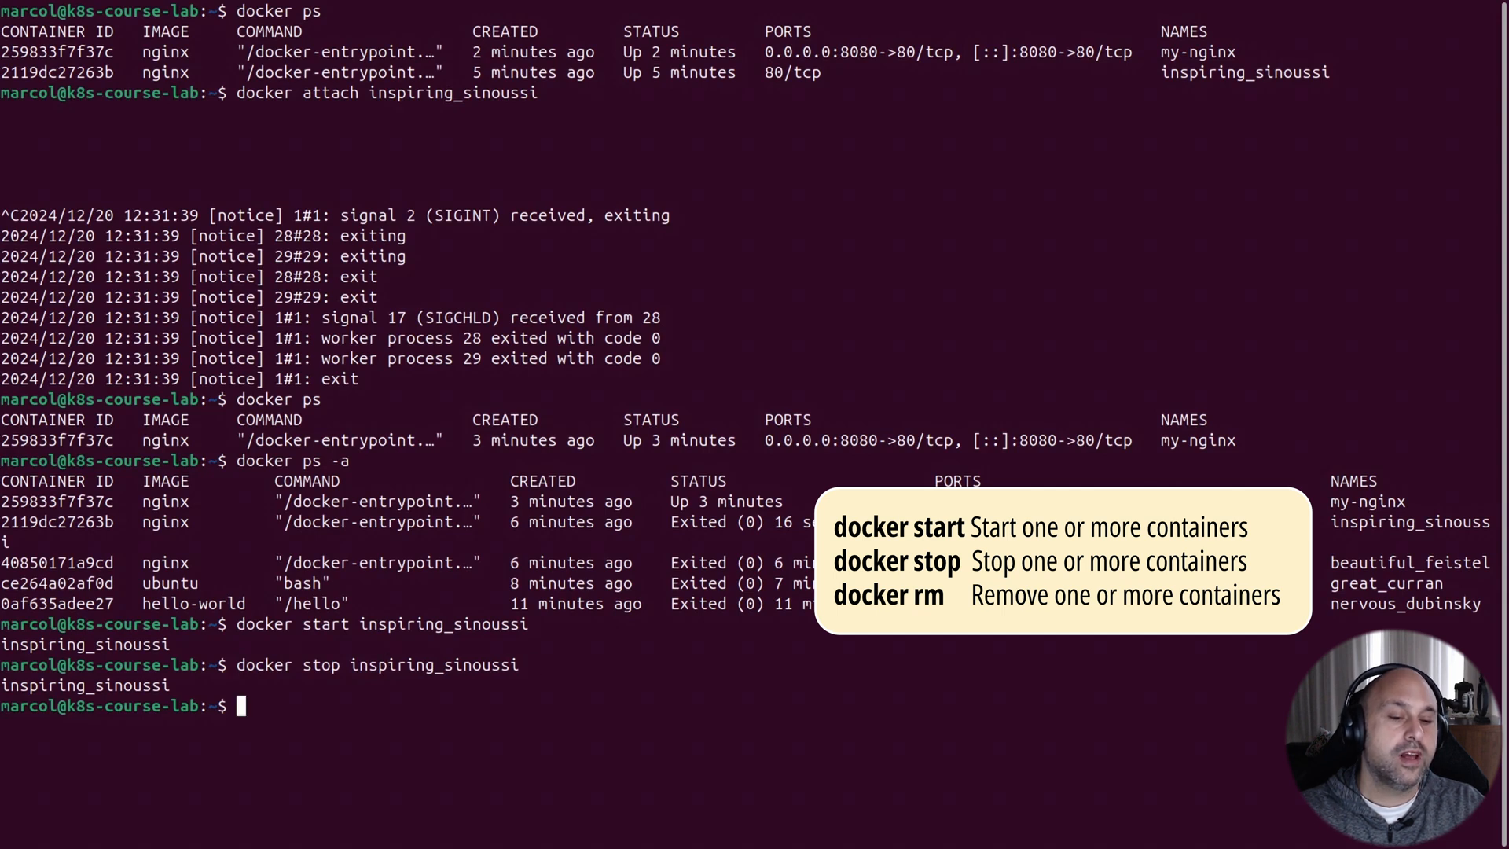
type("docker rm insp")
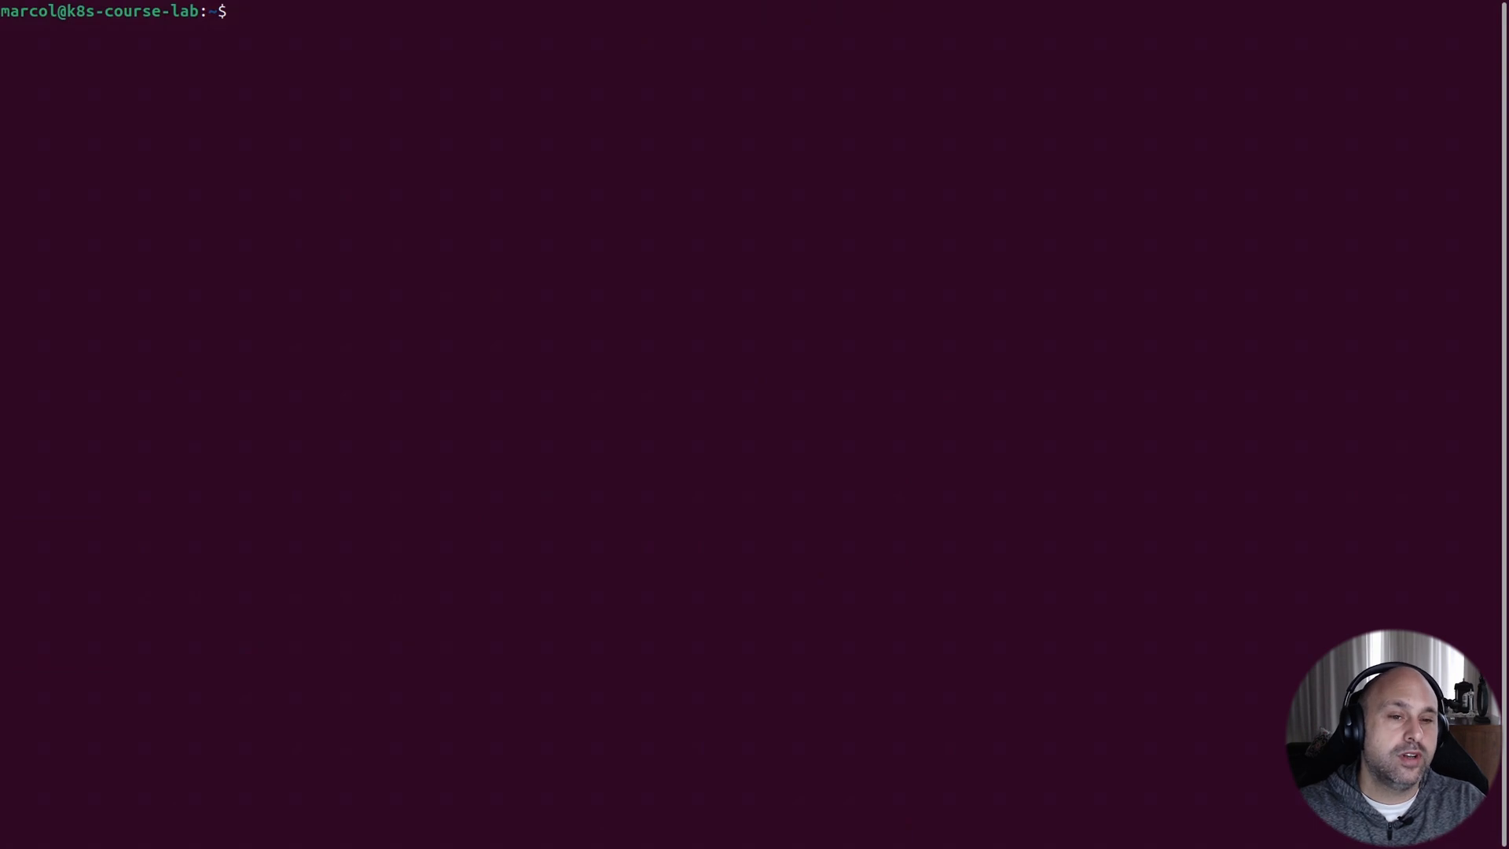
List local images and try removing the nginx and hello-world images.
type("docker images")
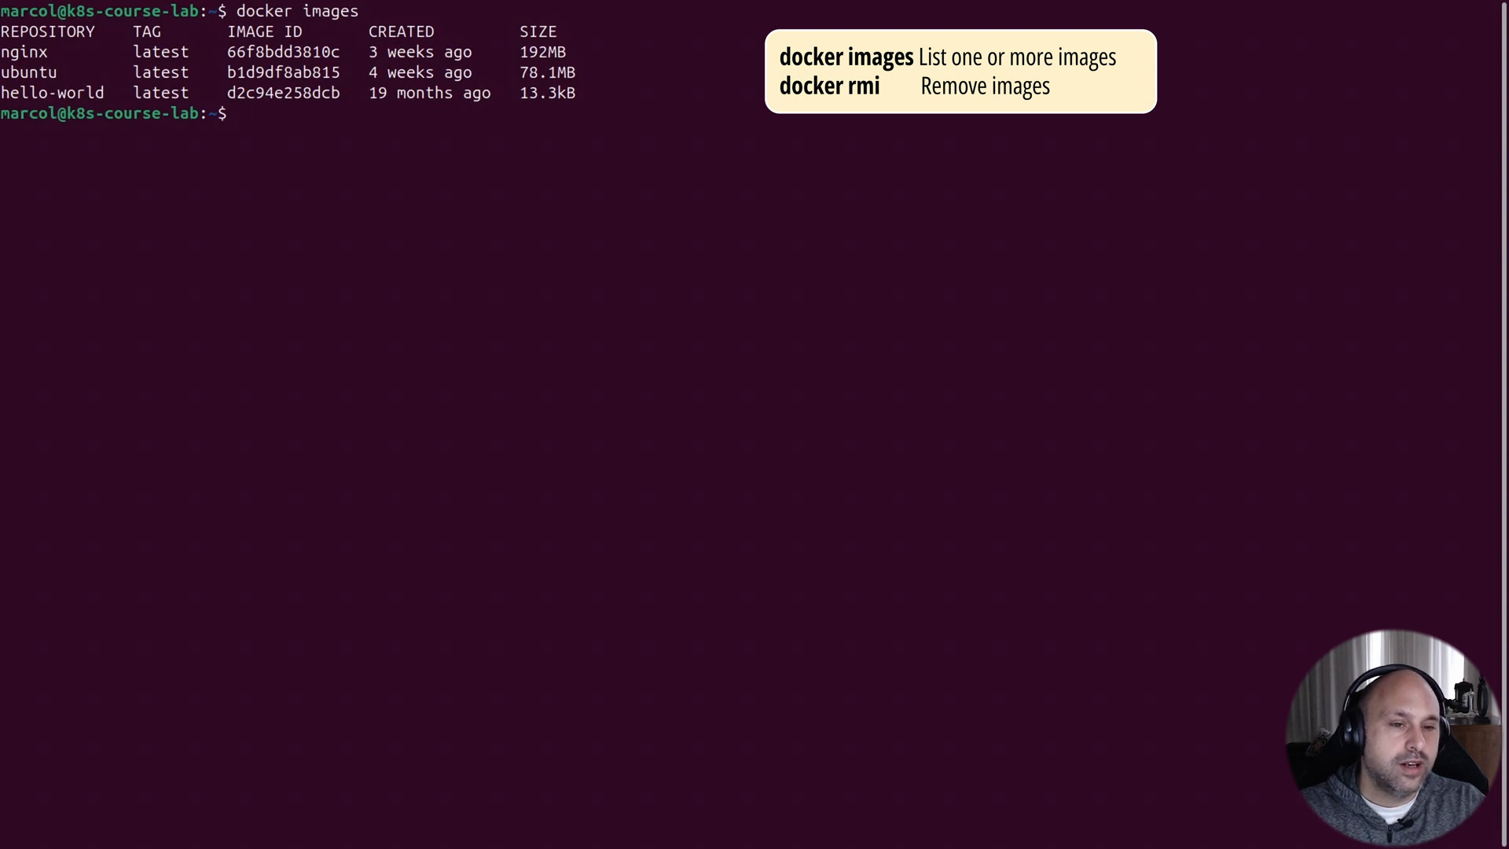
type("docker rmi nginx")
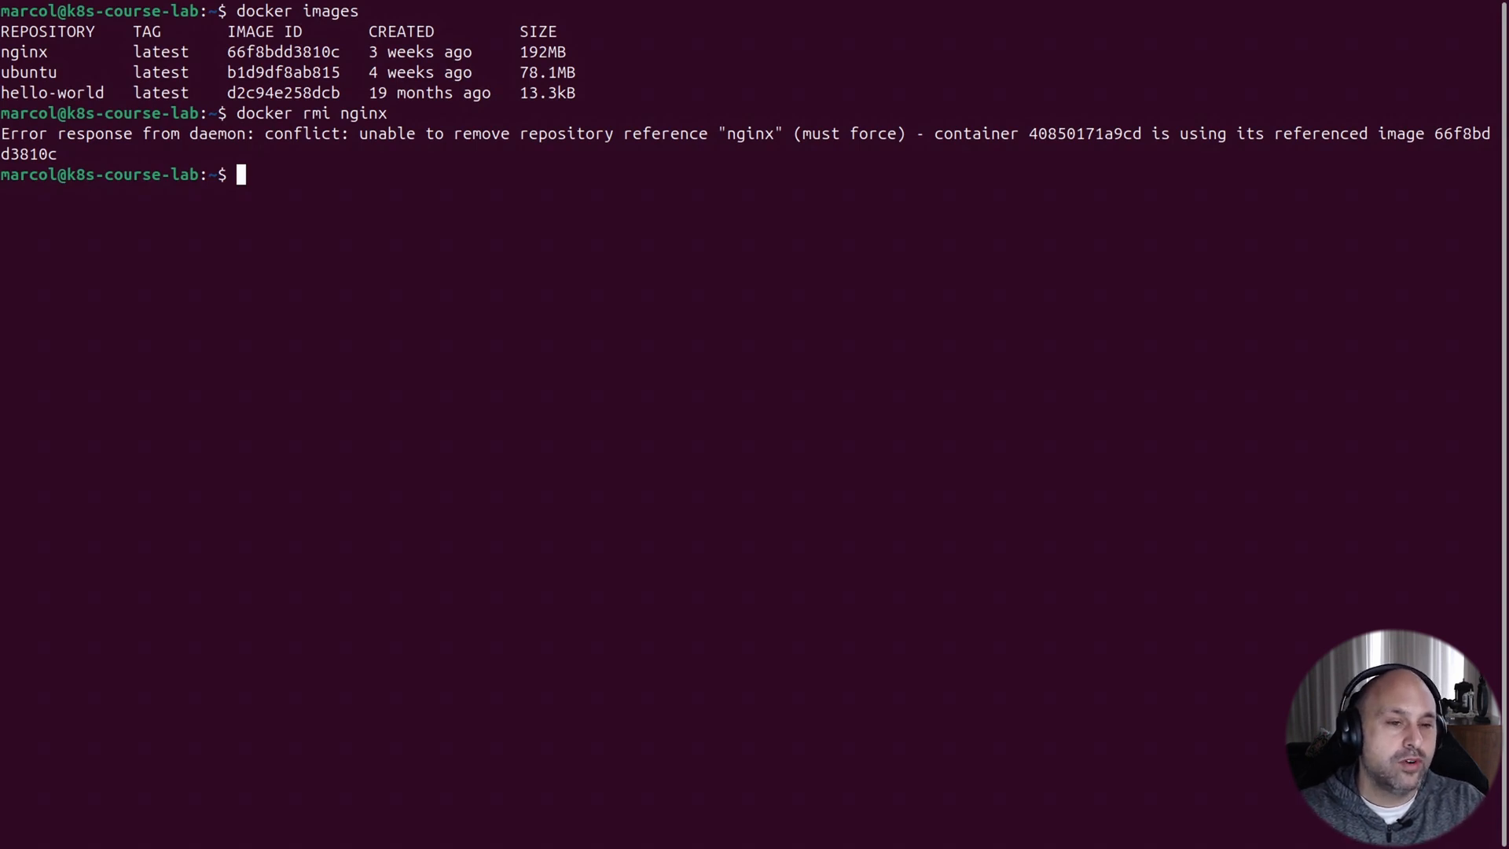
type("docker rmi hello-world")
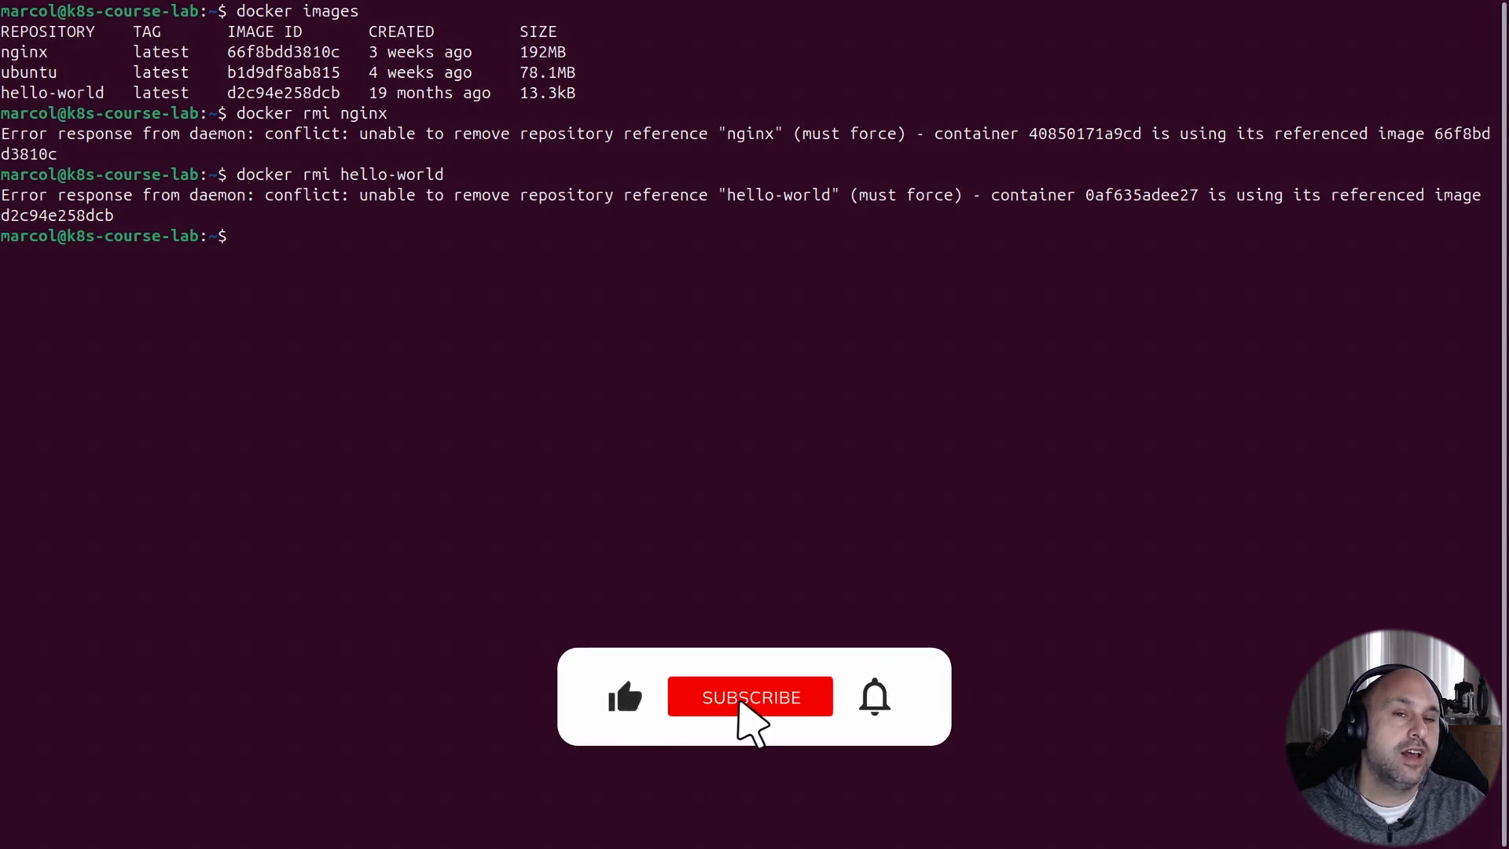
left_click(750, 697)
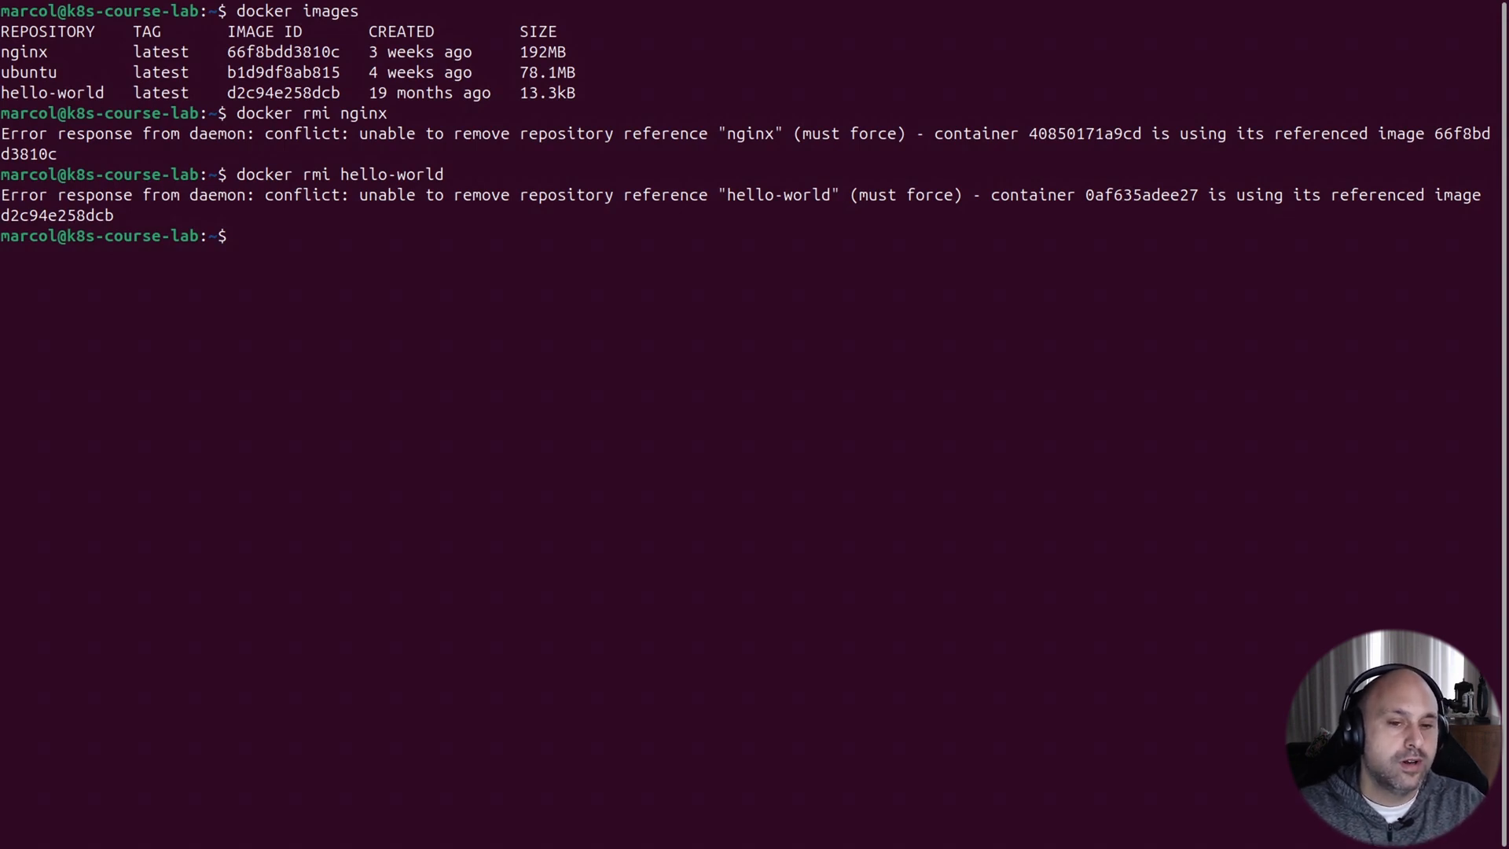
List all containers, remove nervous_dubinsky, then delete the hello-world image.
type("docker ps -a")
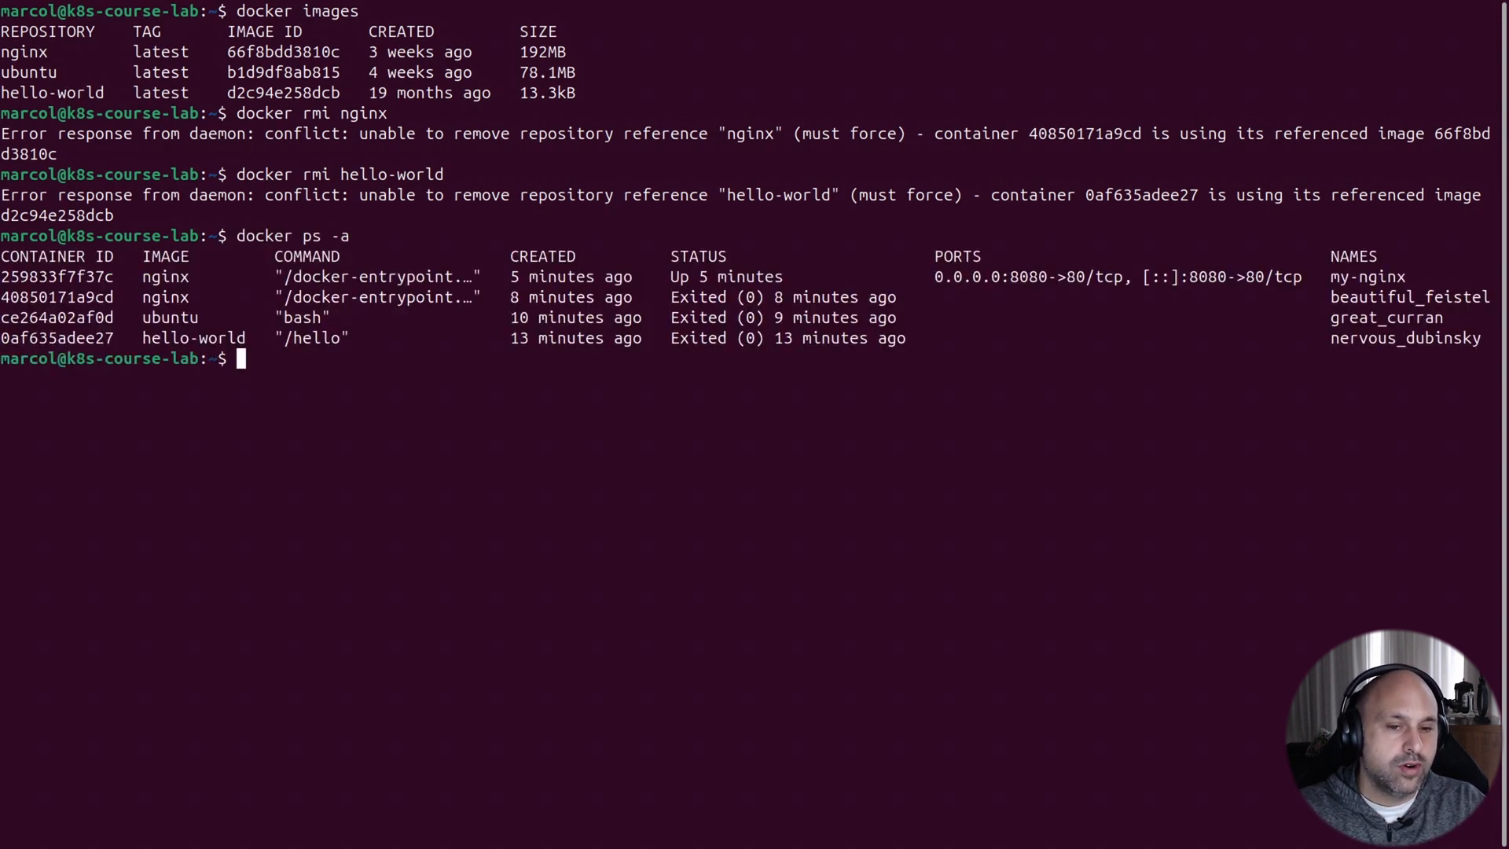
type("d")
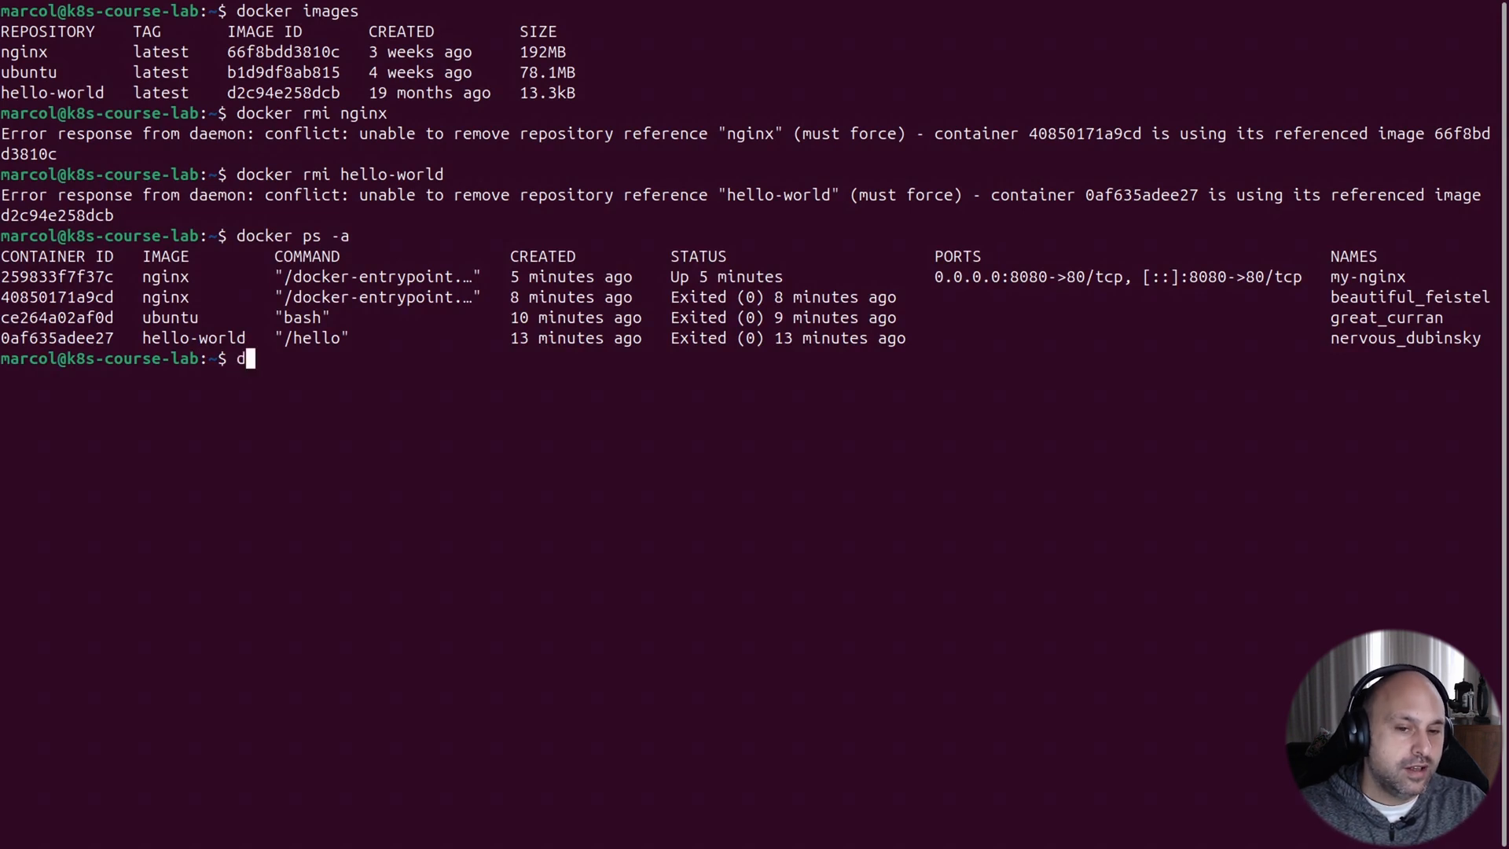
type("ocker rm nervous_dubinsky")
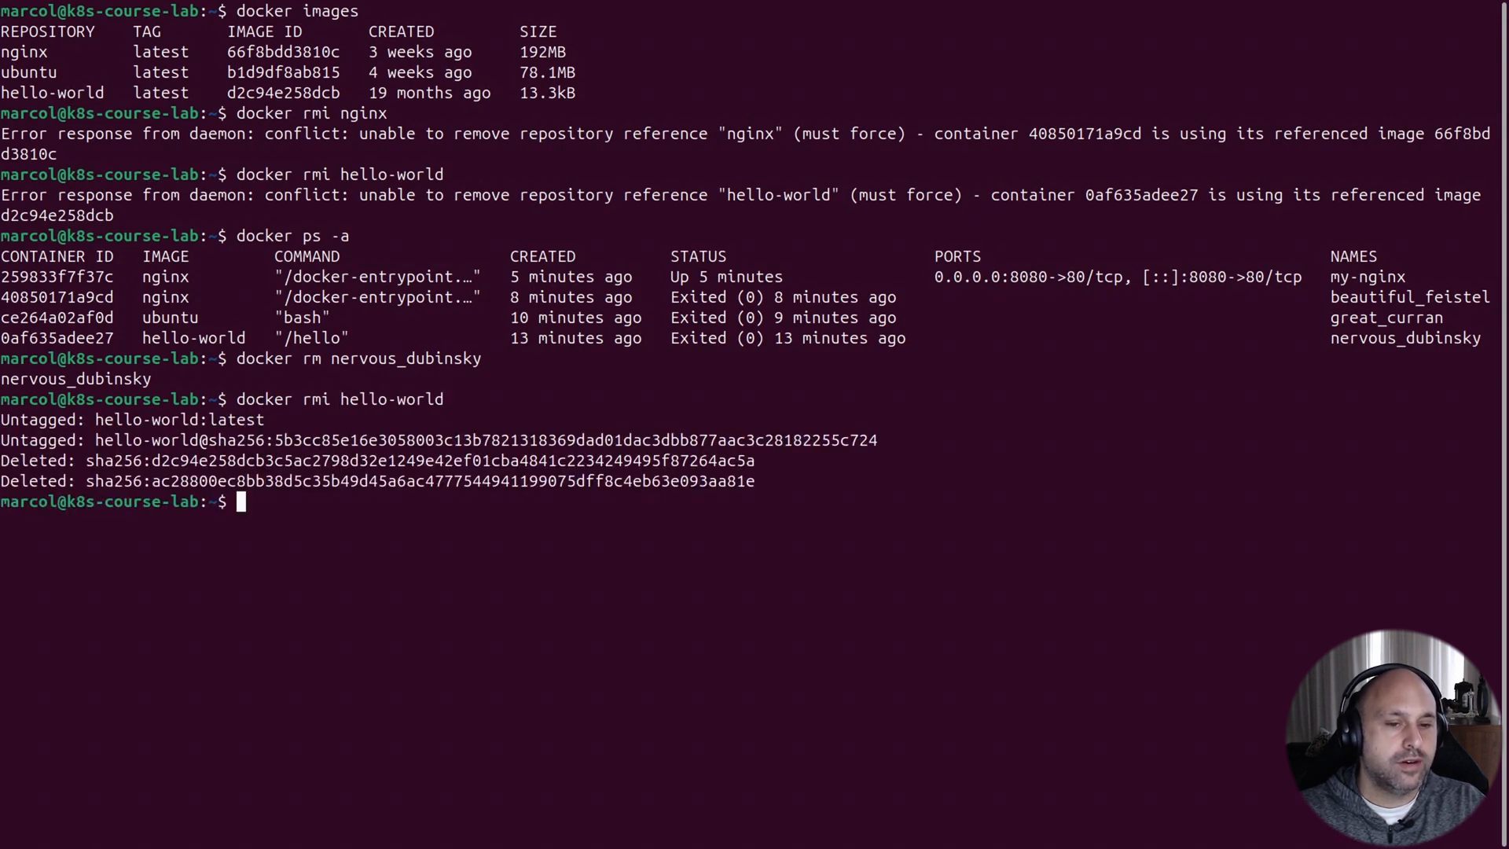
type("docker i")
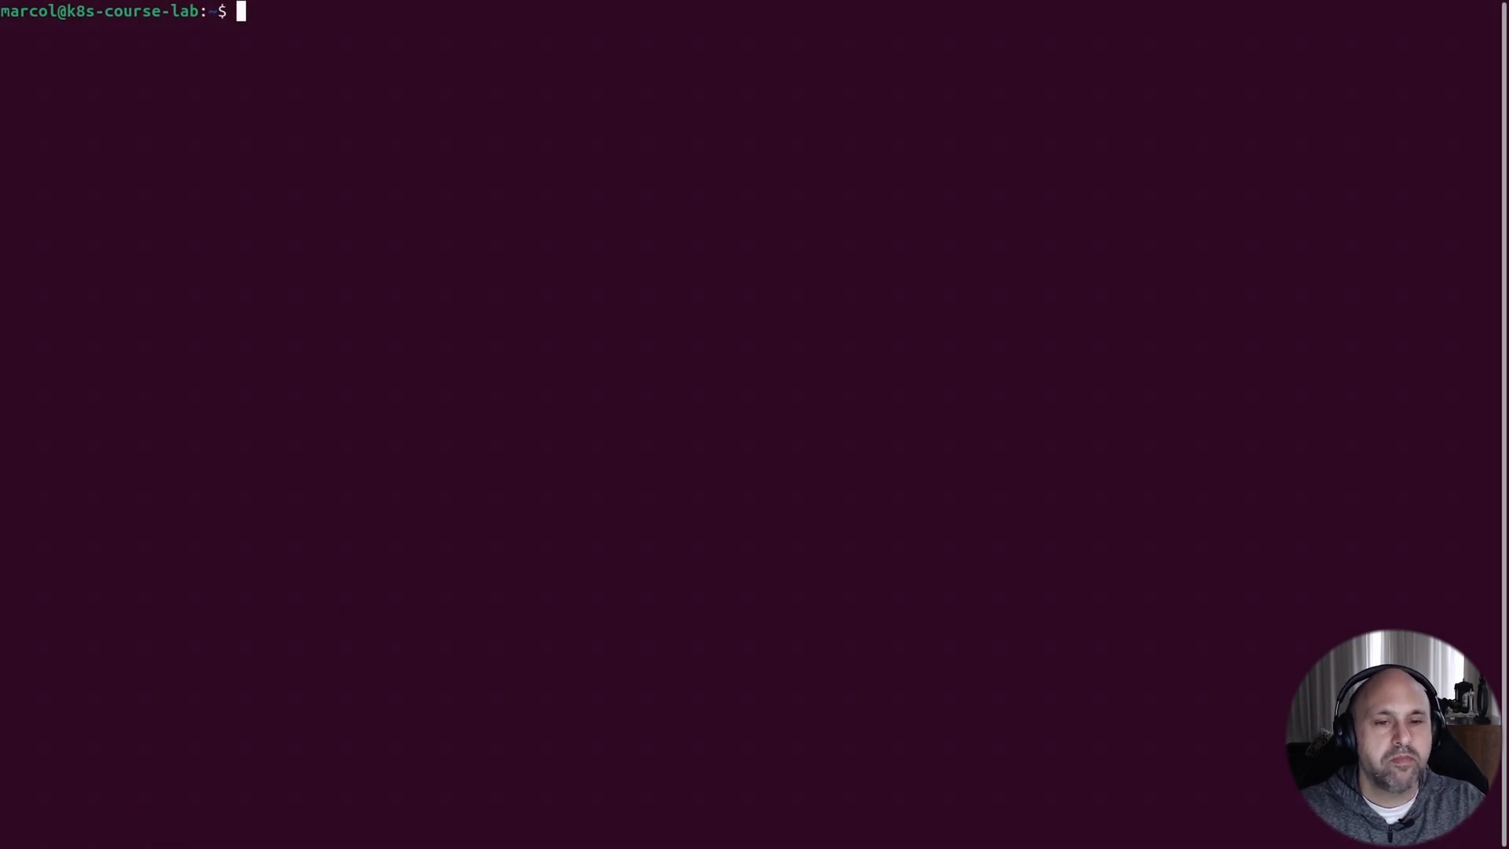
Write '<h1>I love Kubernetes</h1>' into index.html with echo.
type("echo -n \"")
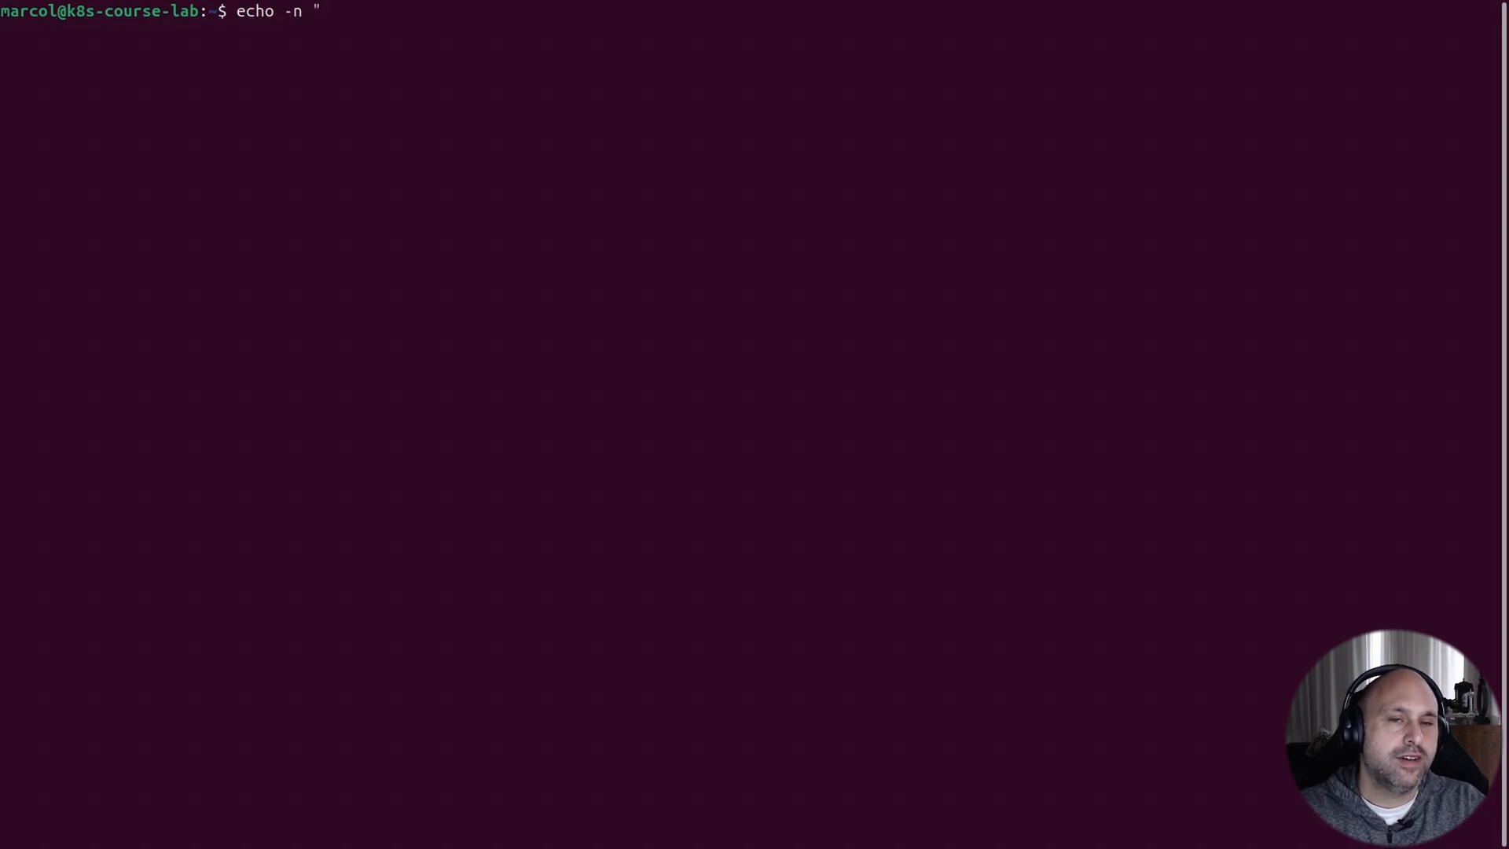
type("<h1>I love")
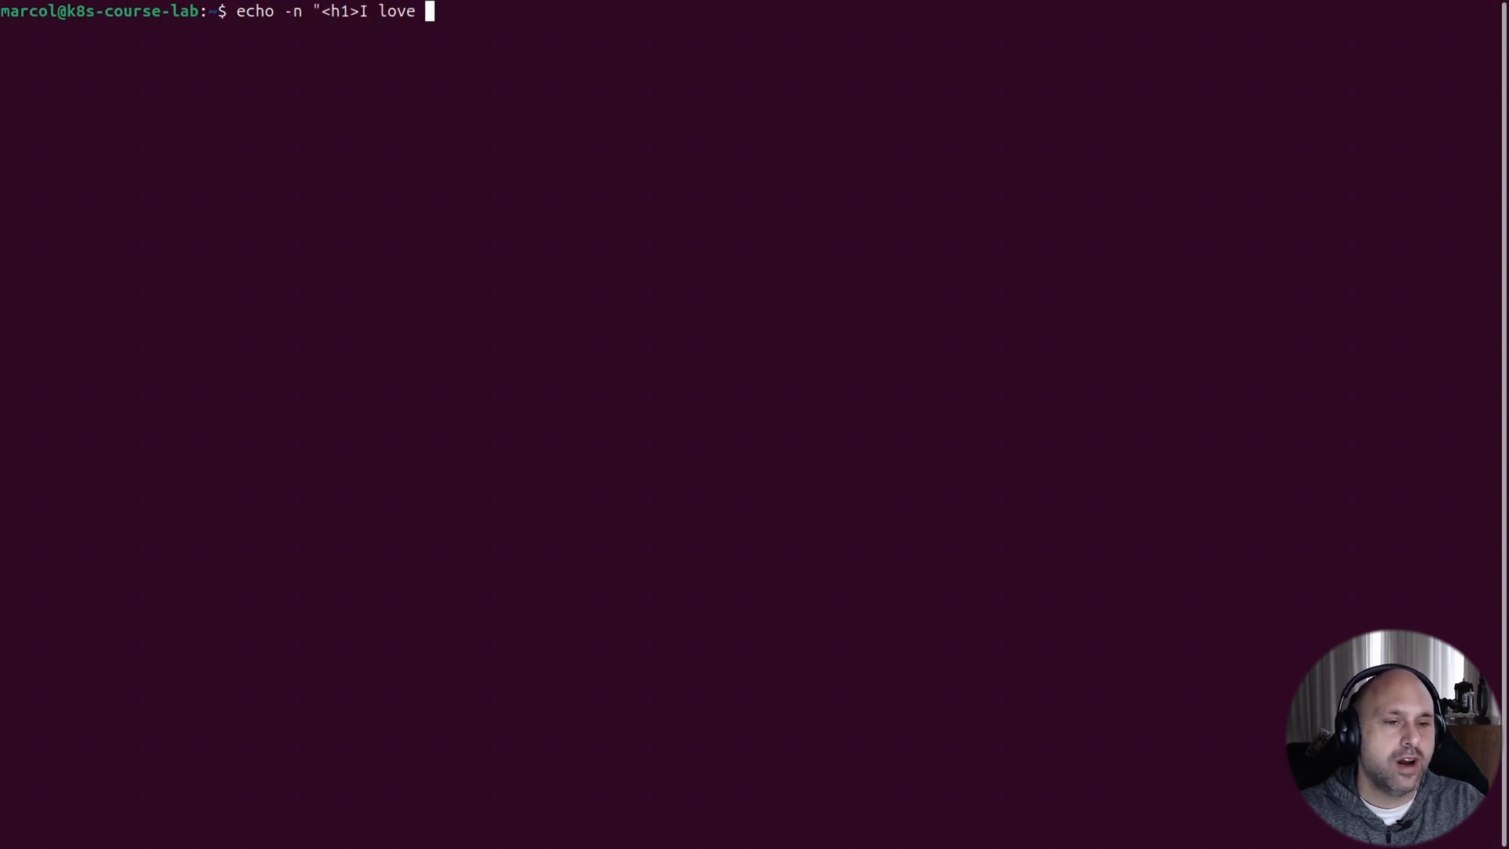
type("Kubernetes</h1>\" > index.html")
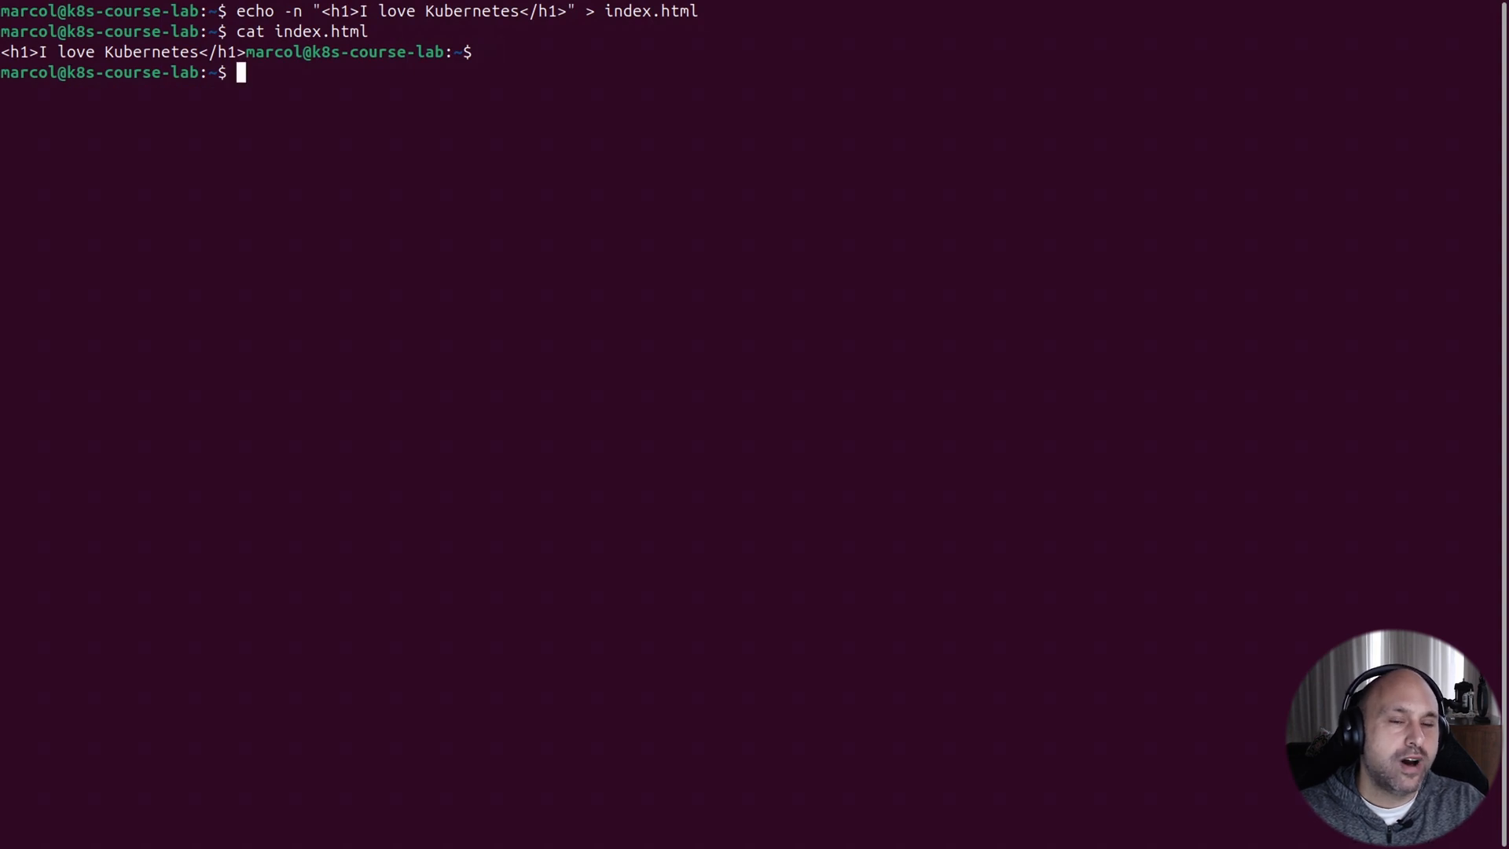
Run detached nginx container custom-nginx mounting index.html, published on port 8081.
type("docker run --name")
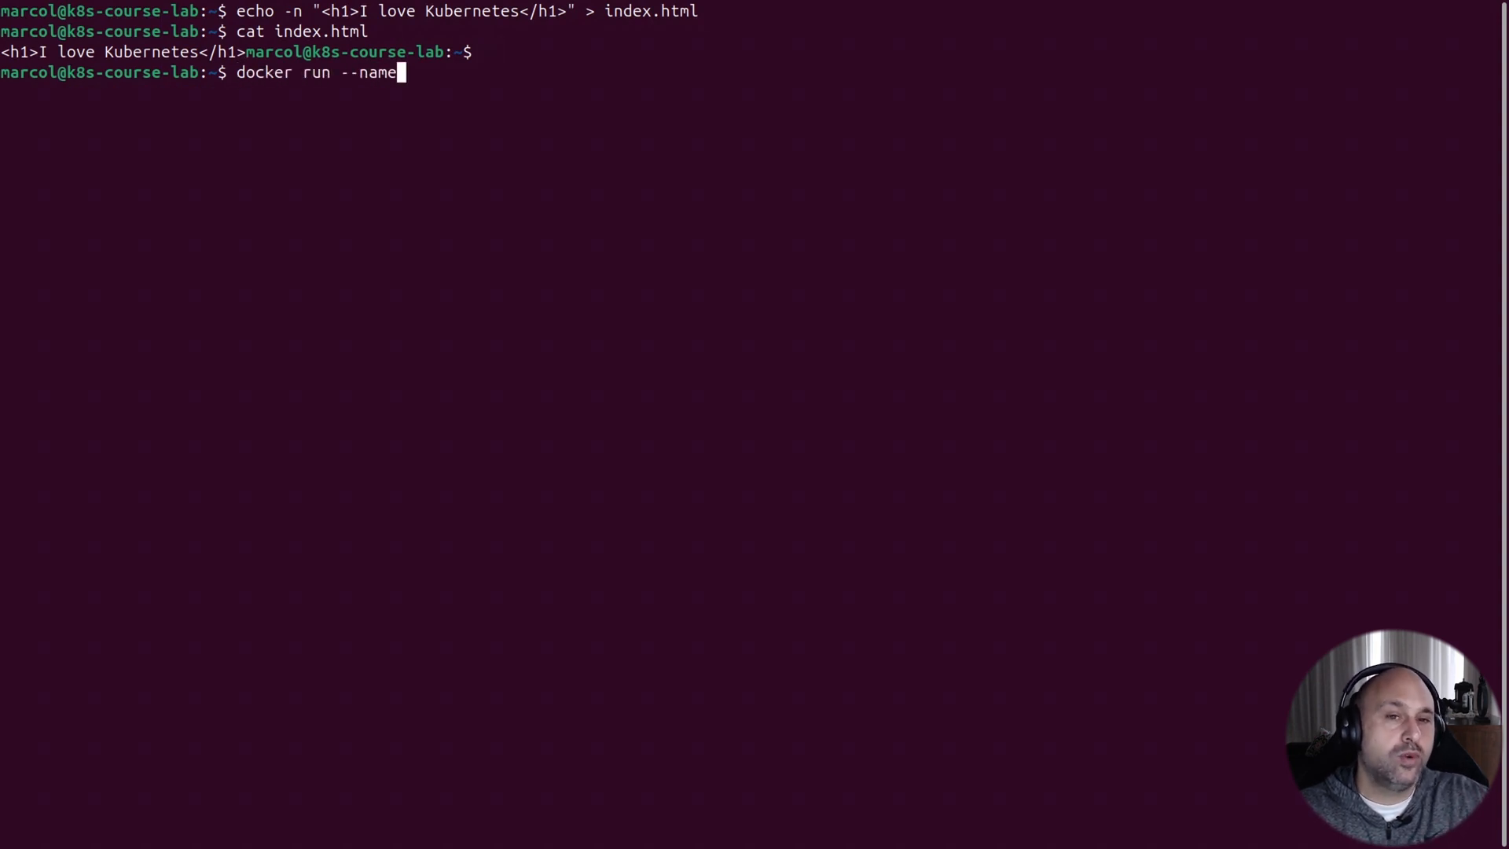
type("custom-nginx -v")
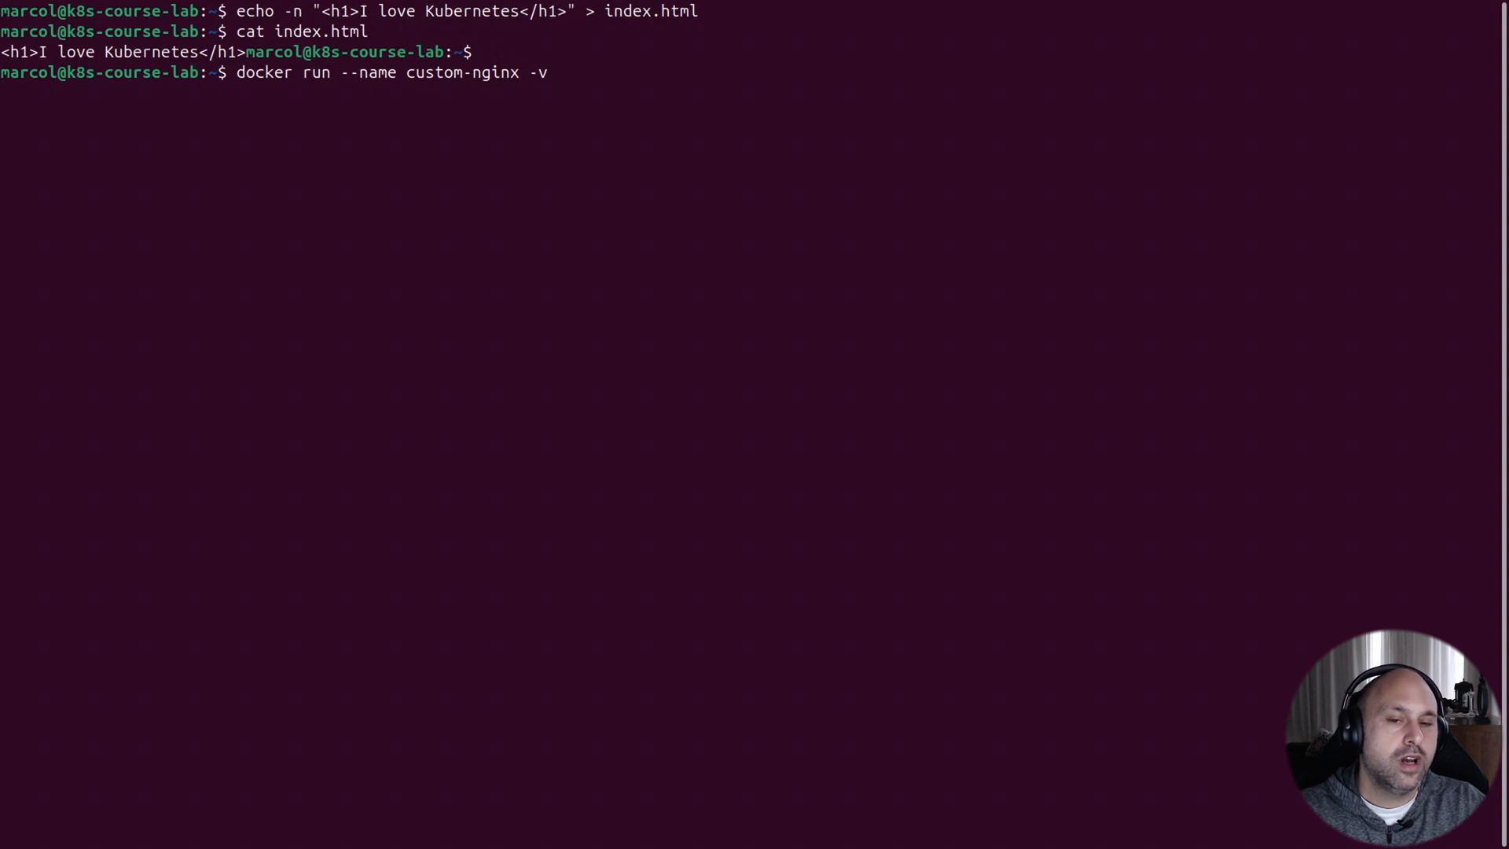
type("./index.html")
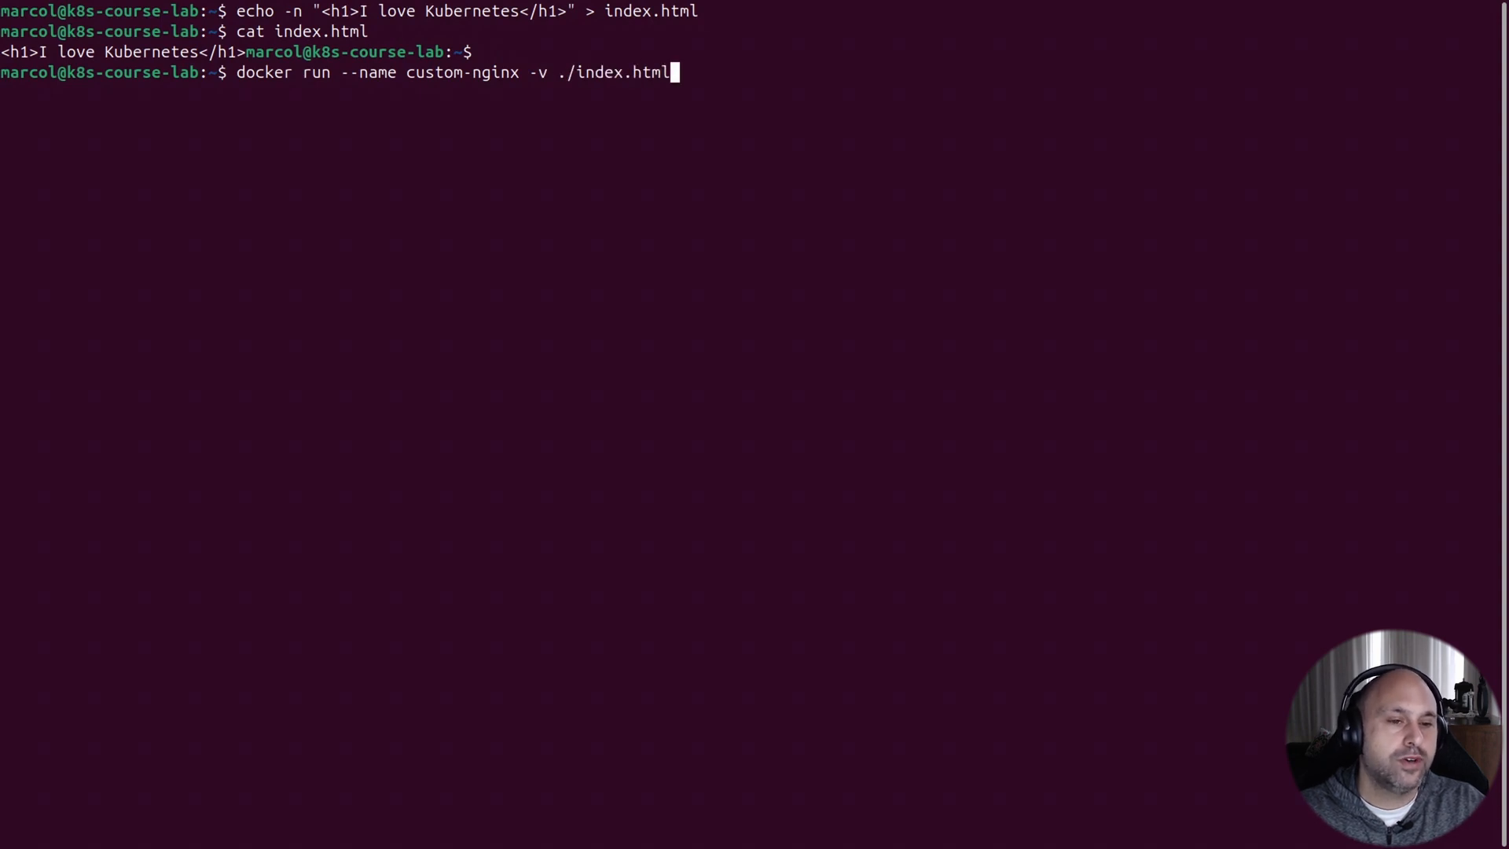
type(":/usr/share/")
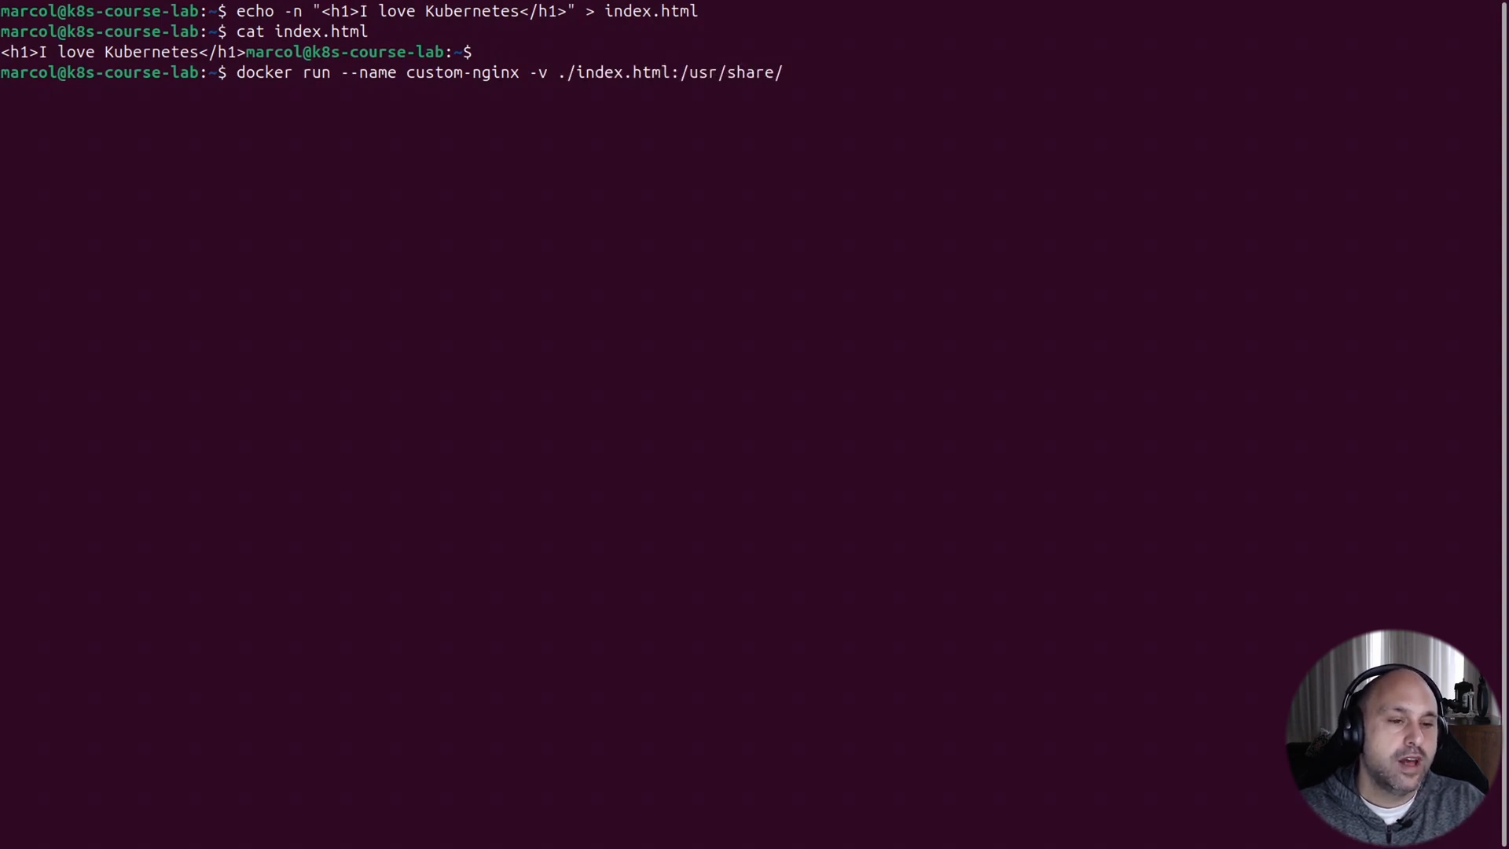
type("nginx/html/")
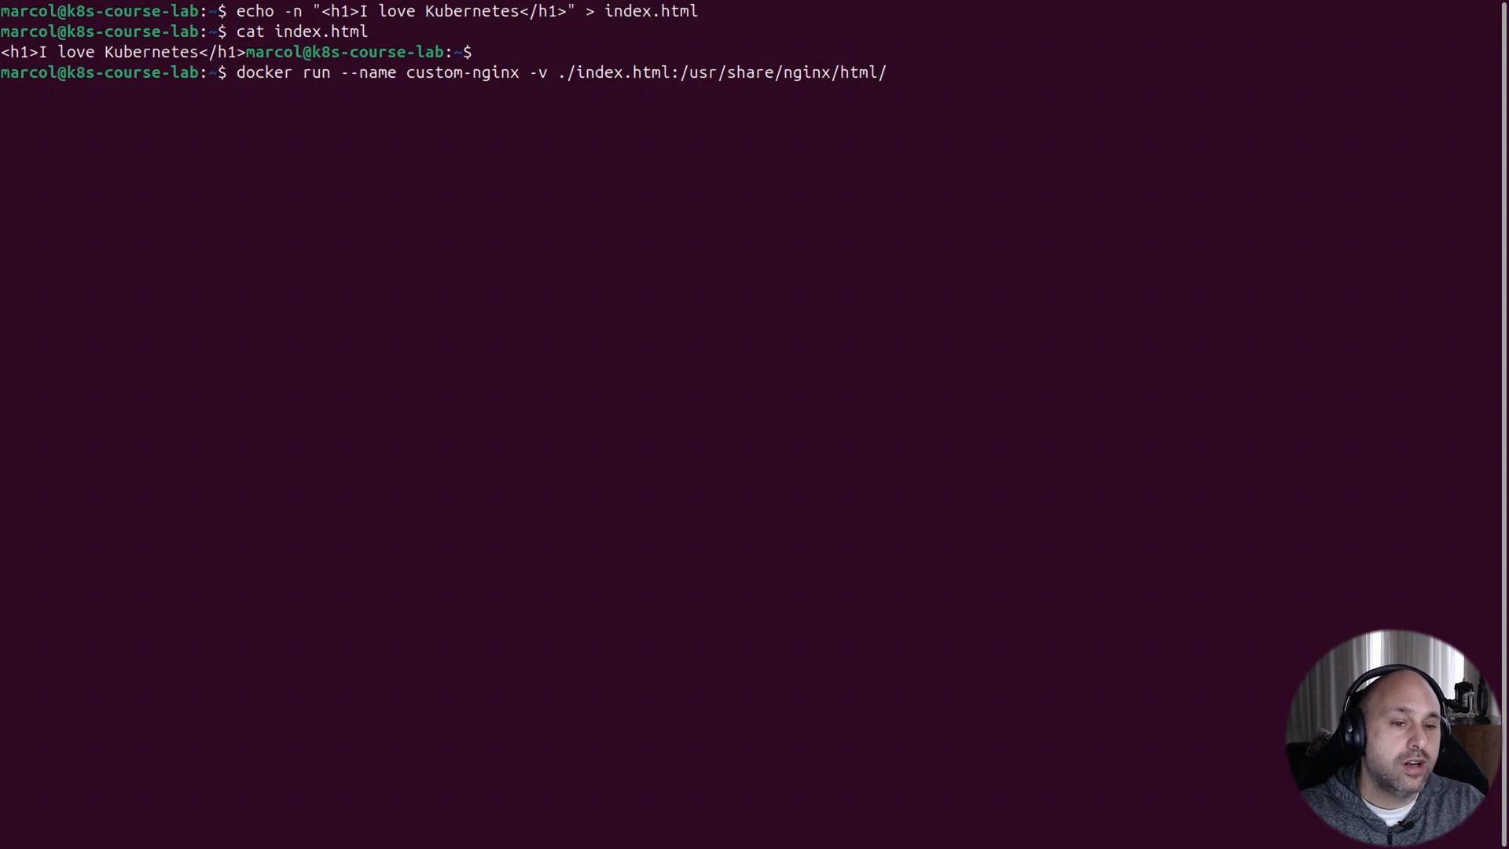
type("index.html")
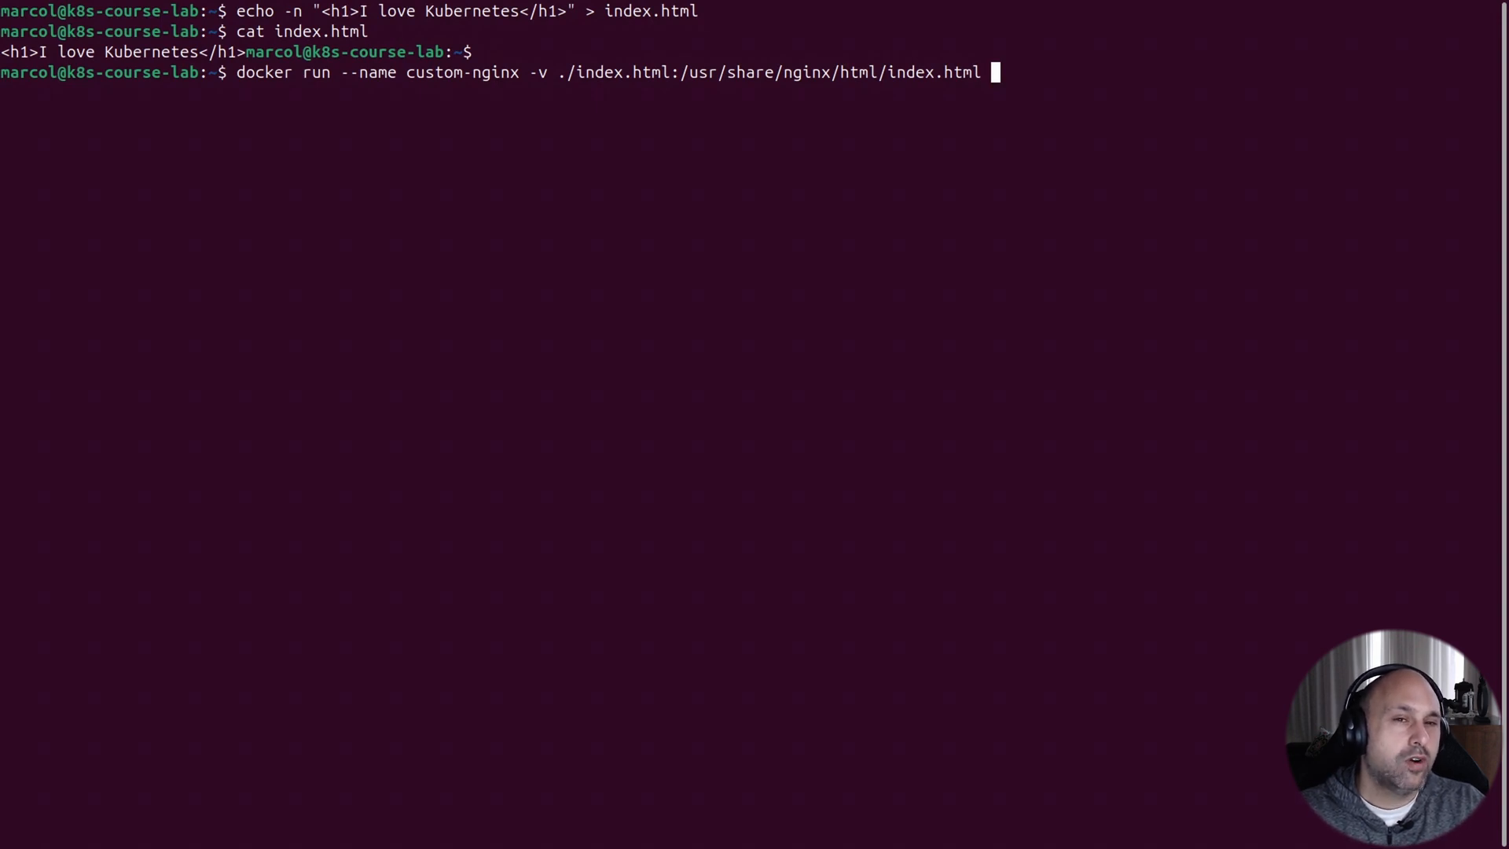
type("-p808")
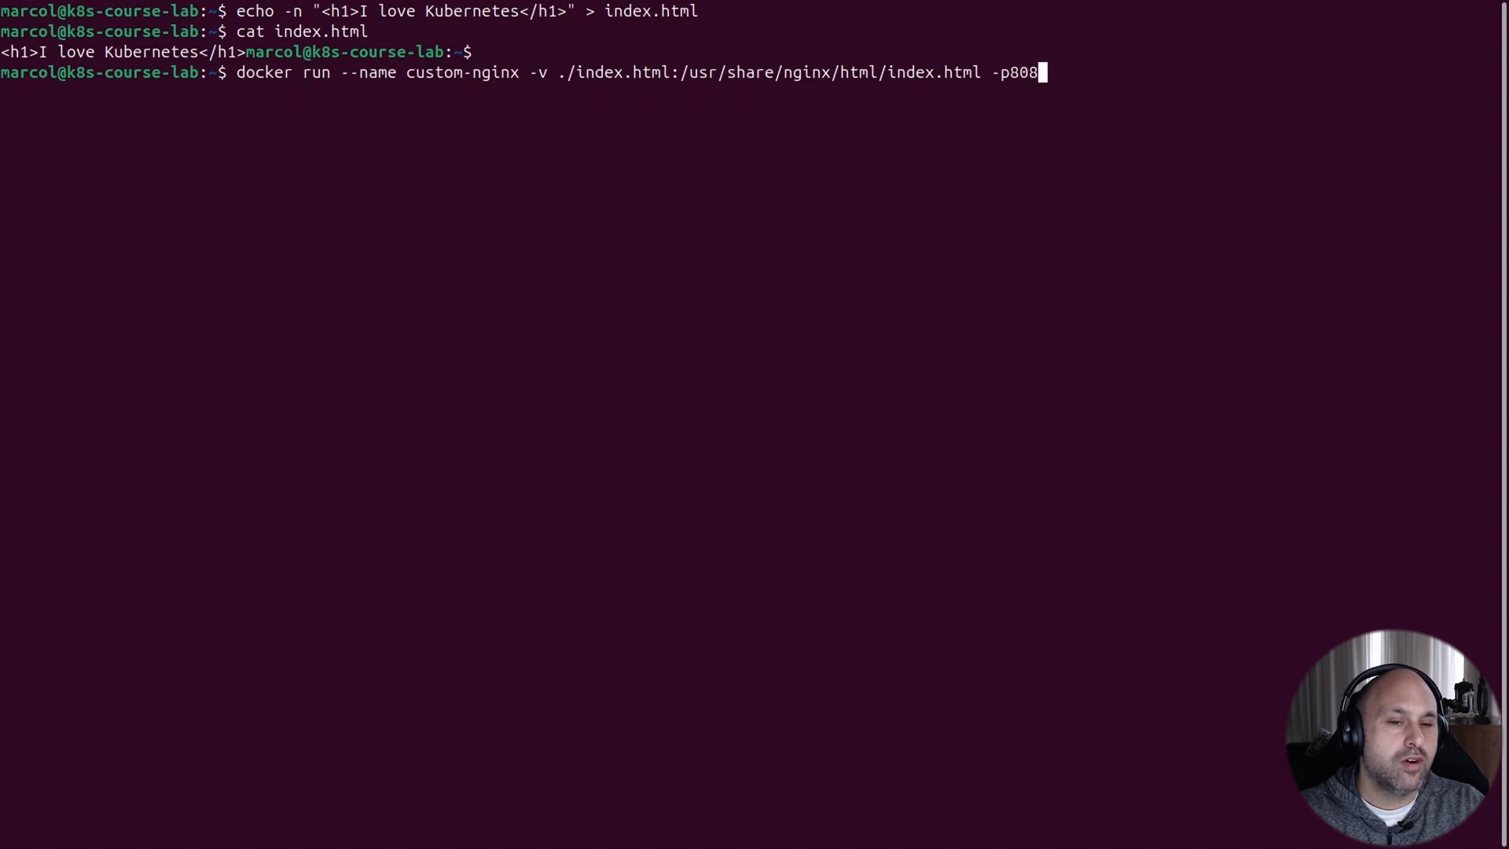
type("1:80 -d nginx")
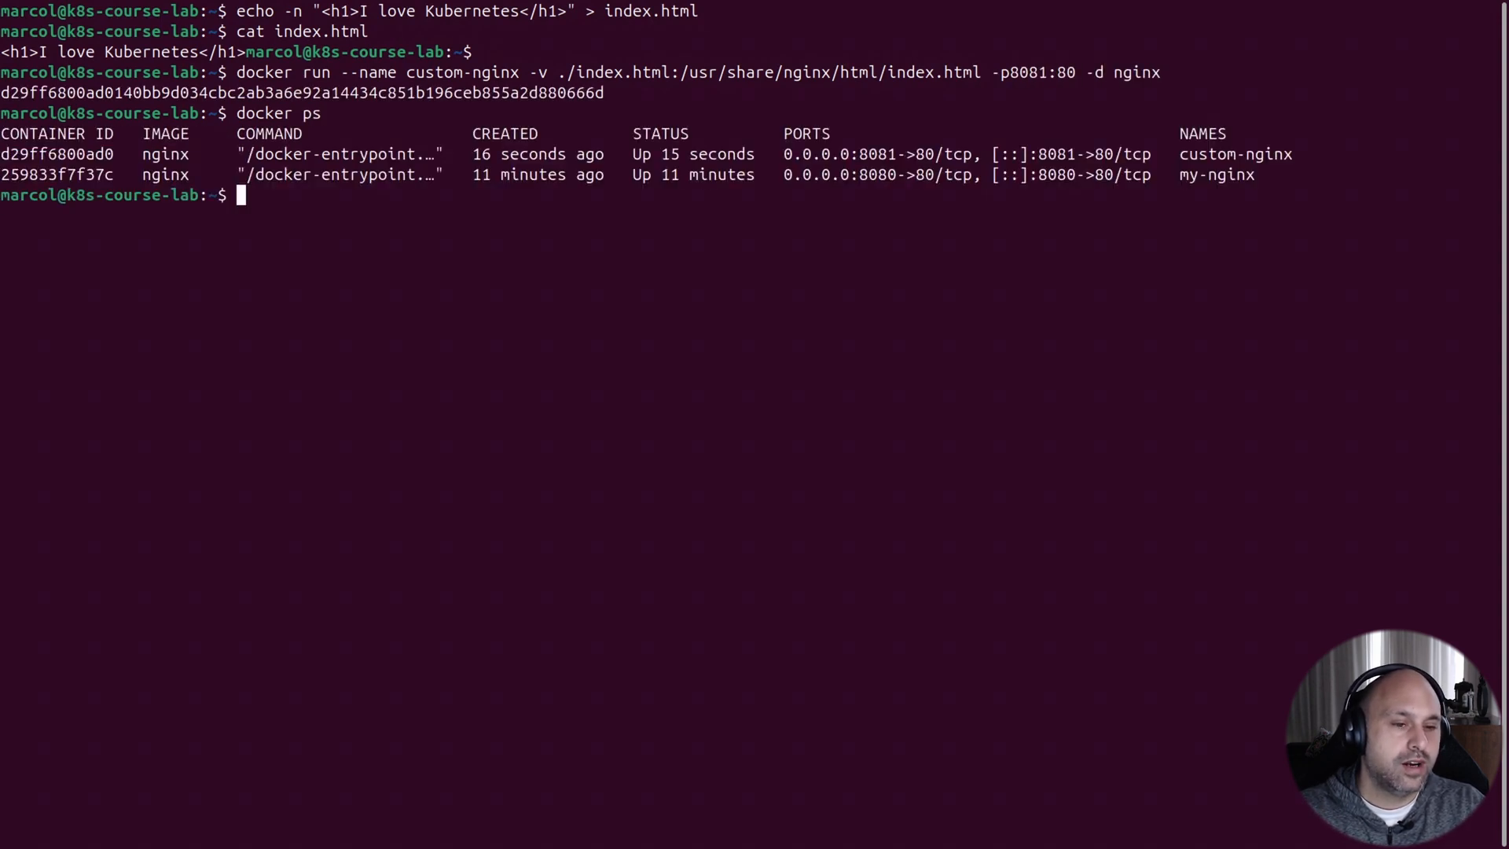
Fetch the served Kubernetes page from localhost with curl.
type("curl local")
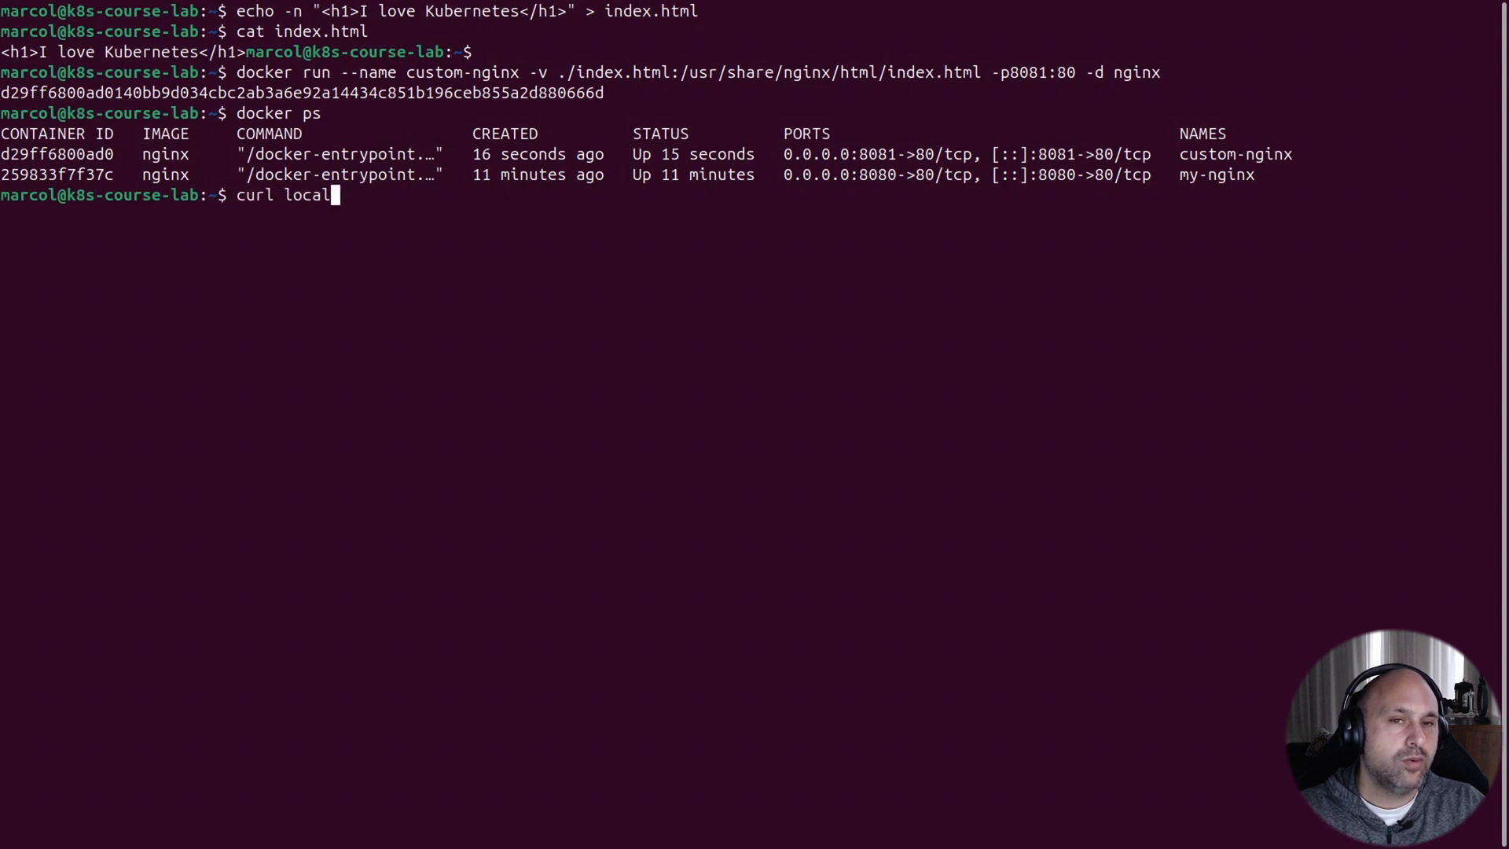
key("Return")
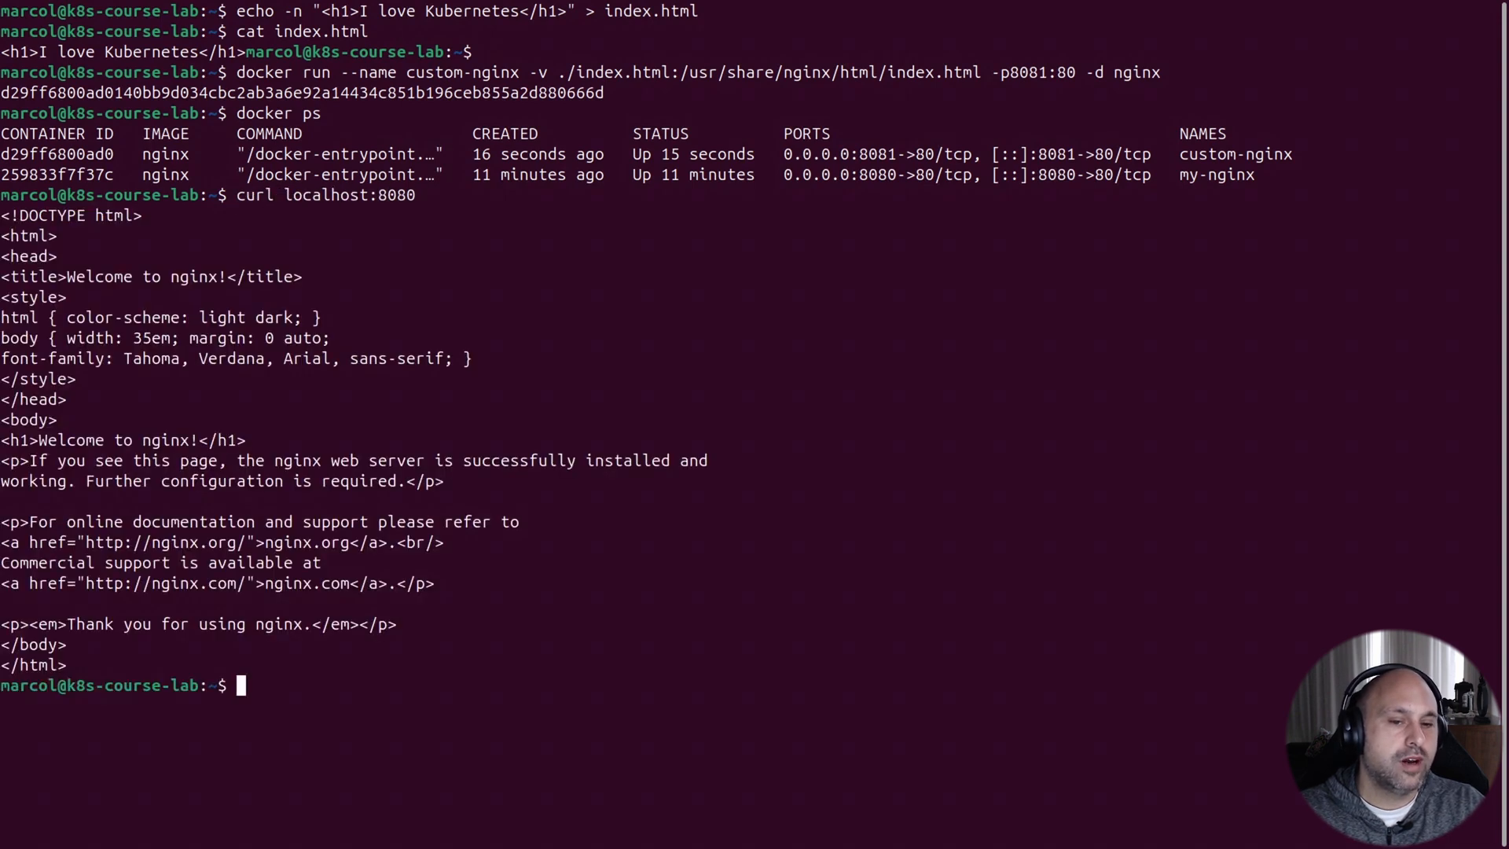
type("curl localhost:")
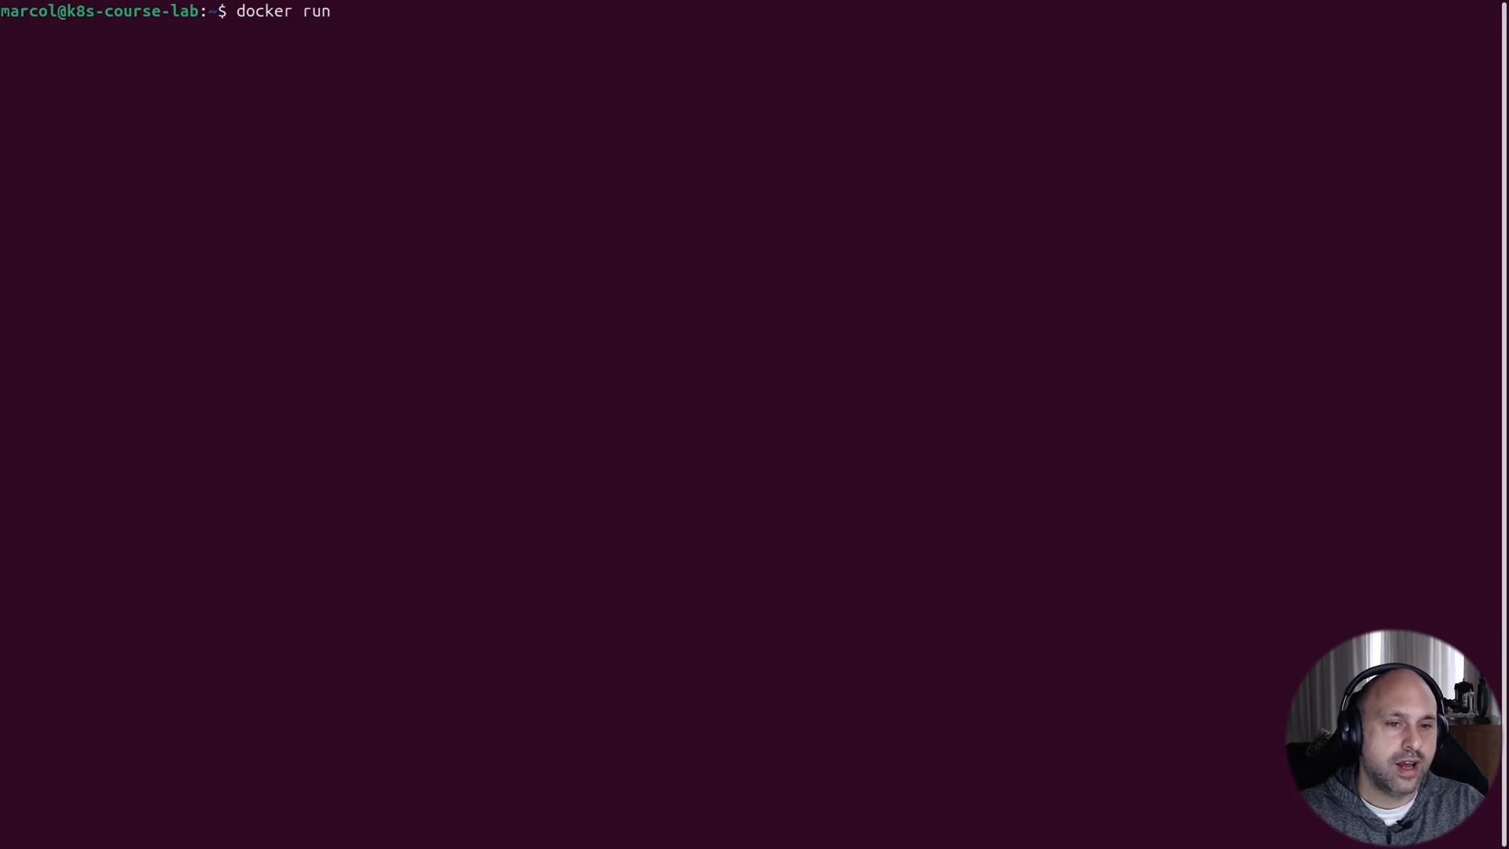
Run nginx:1.27-alpine in the foreground, then stop it with Ctrl+C.
type("nginx:1.27-alpine")
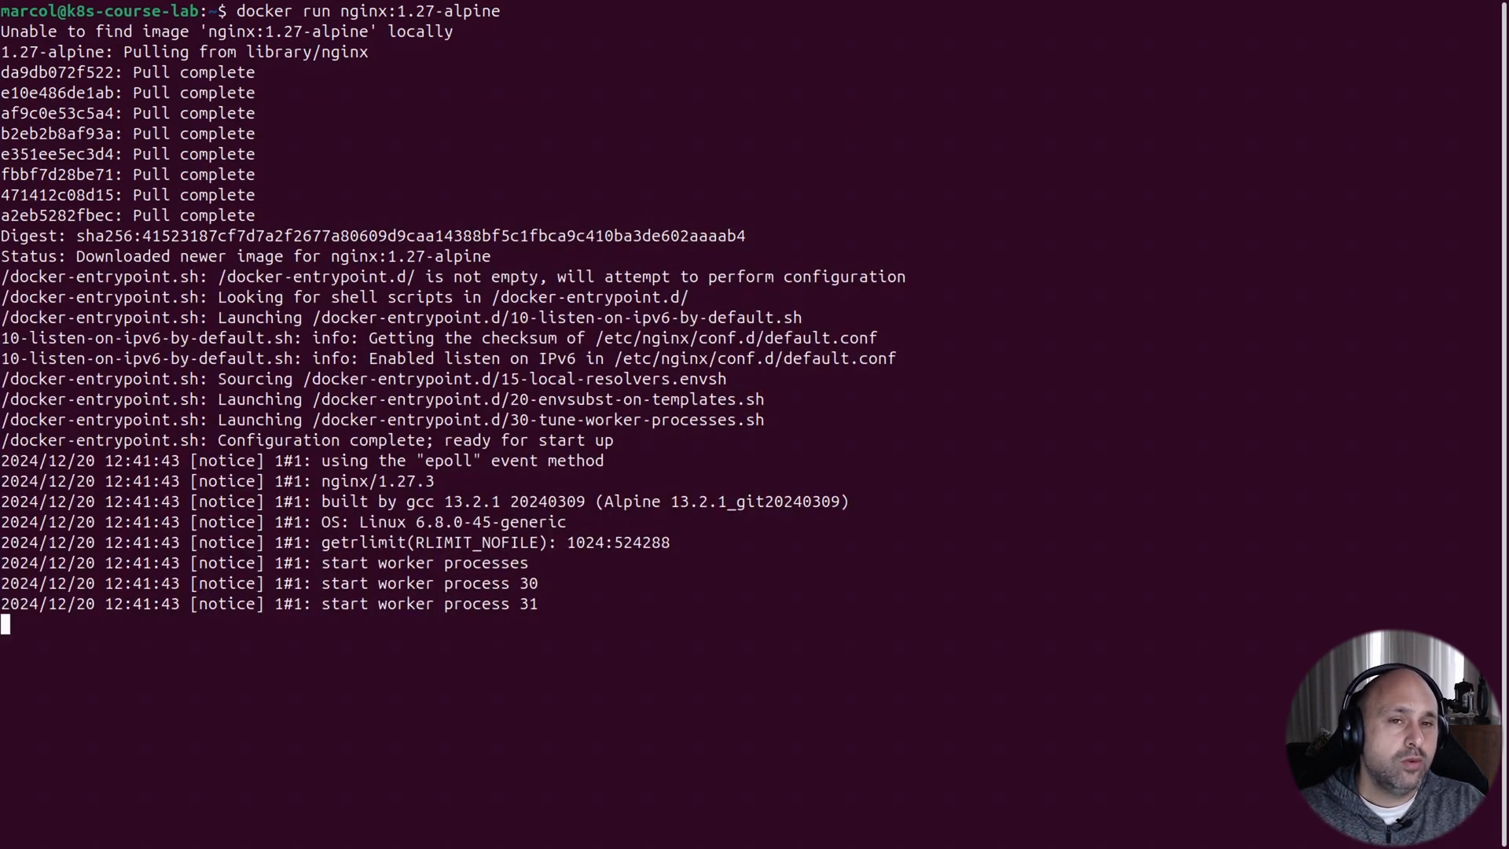
key("ctrl+c")
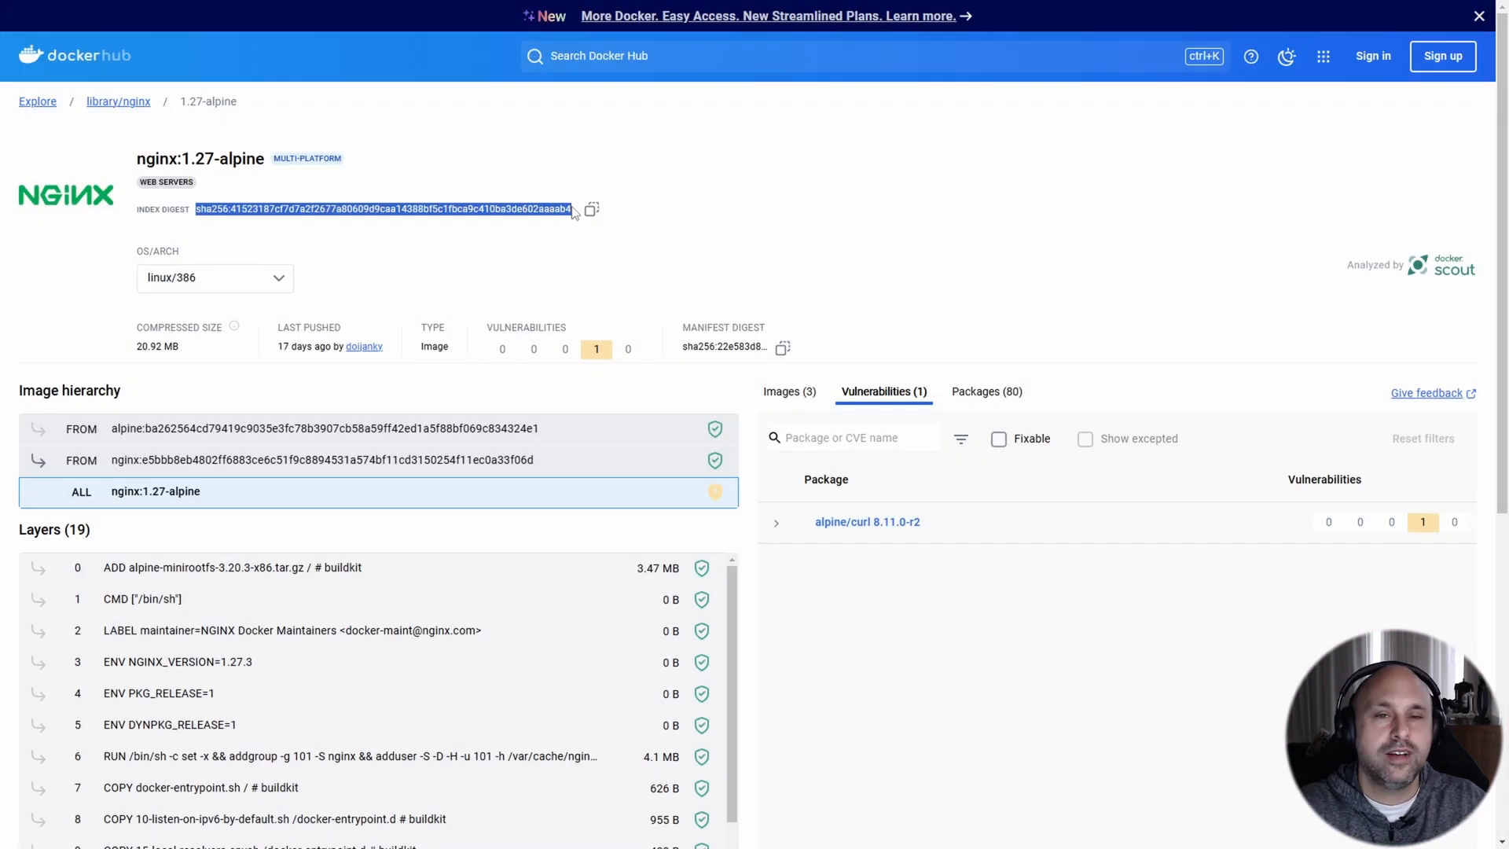
mouse_move(562, 250)
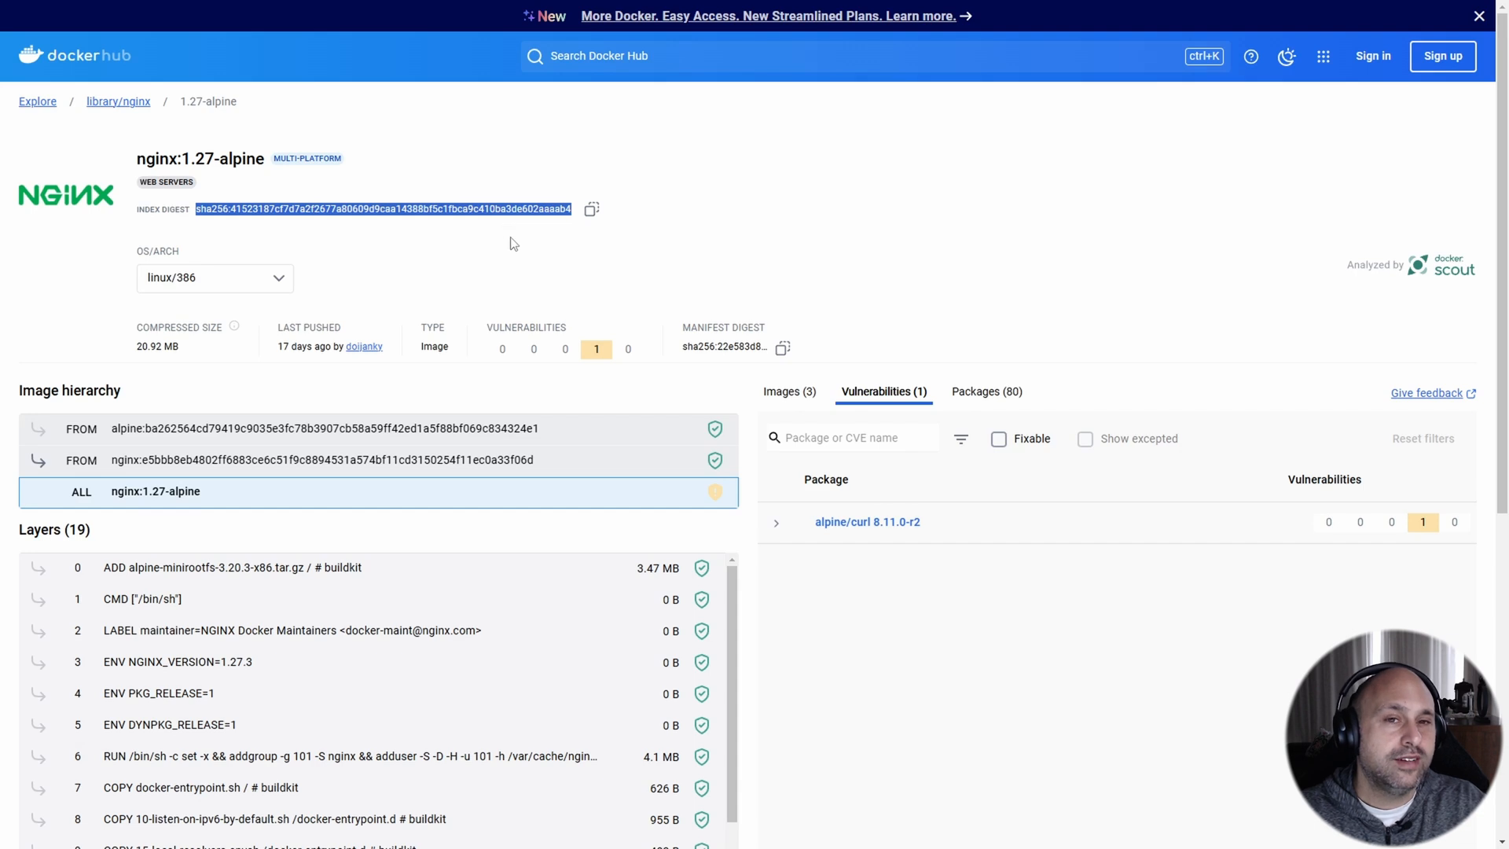
Copy the nginx:1.27-alpine index digest and type docker run nginx@sha256:41523187…aaaab4.
left_click(592, 209)
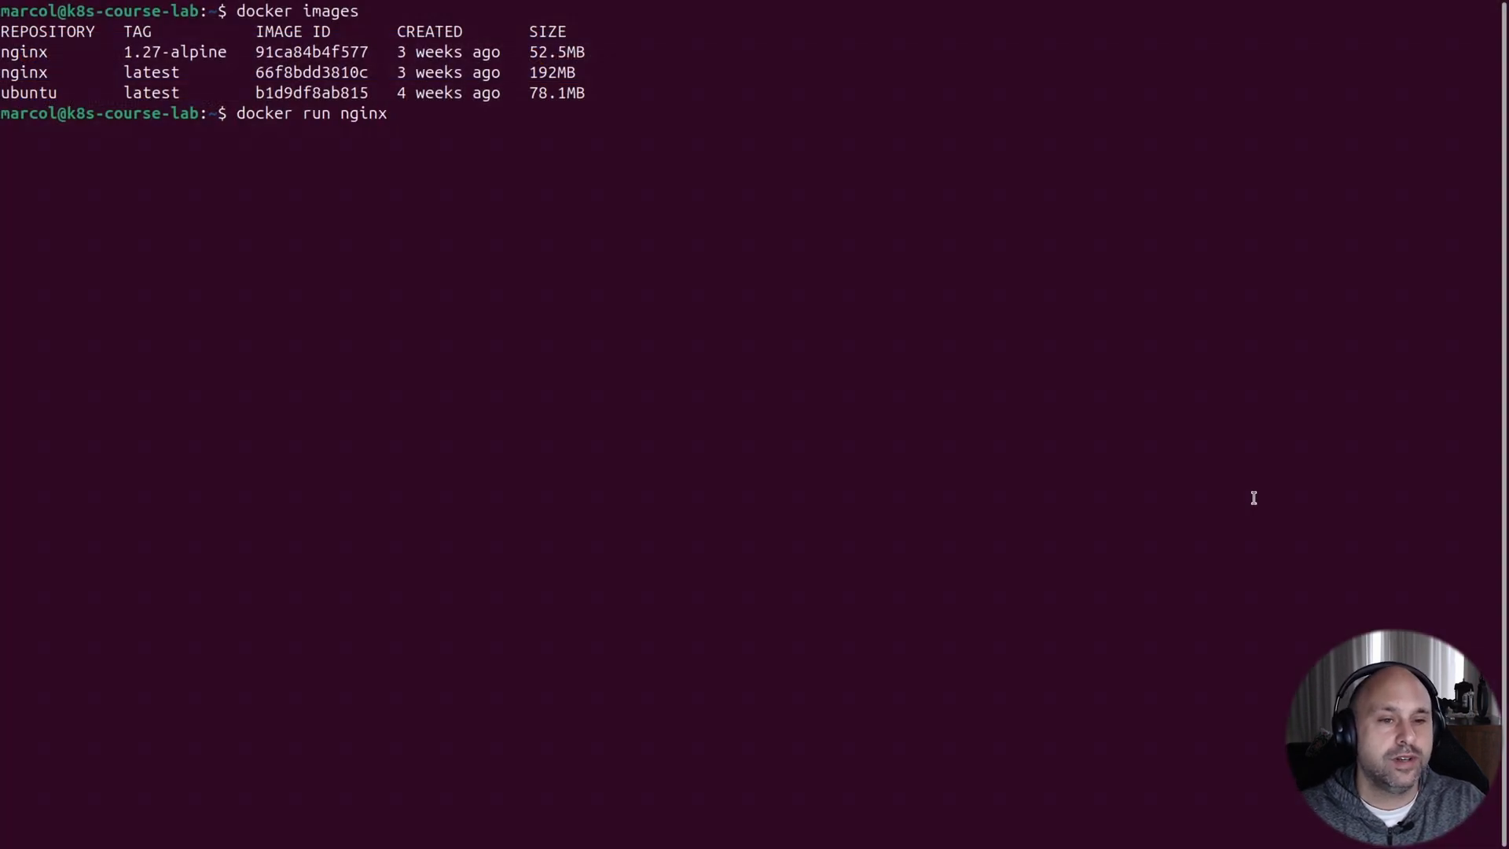
type("@sha256:41523187cf7d7a2f2677a80609d9caa14388bf5c1fbca9c410ba3de602aaaab4")
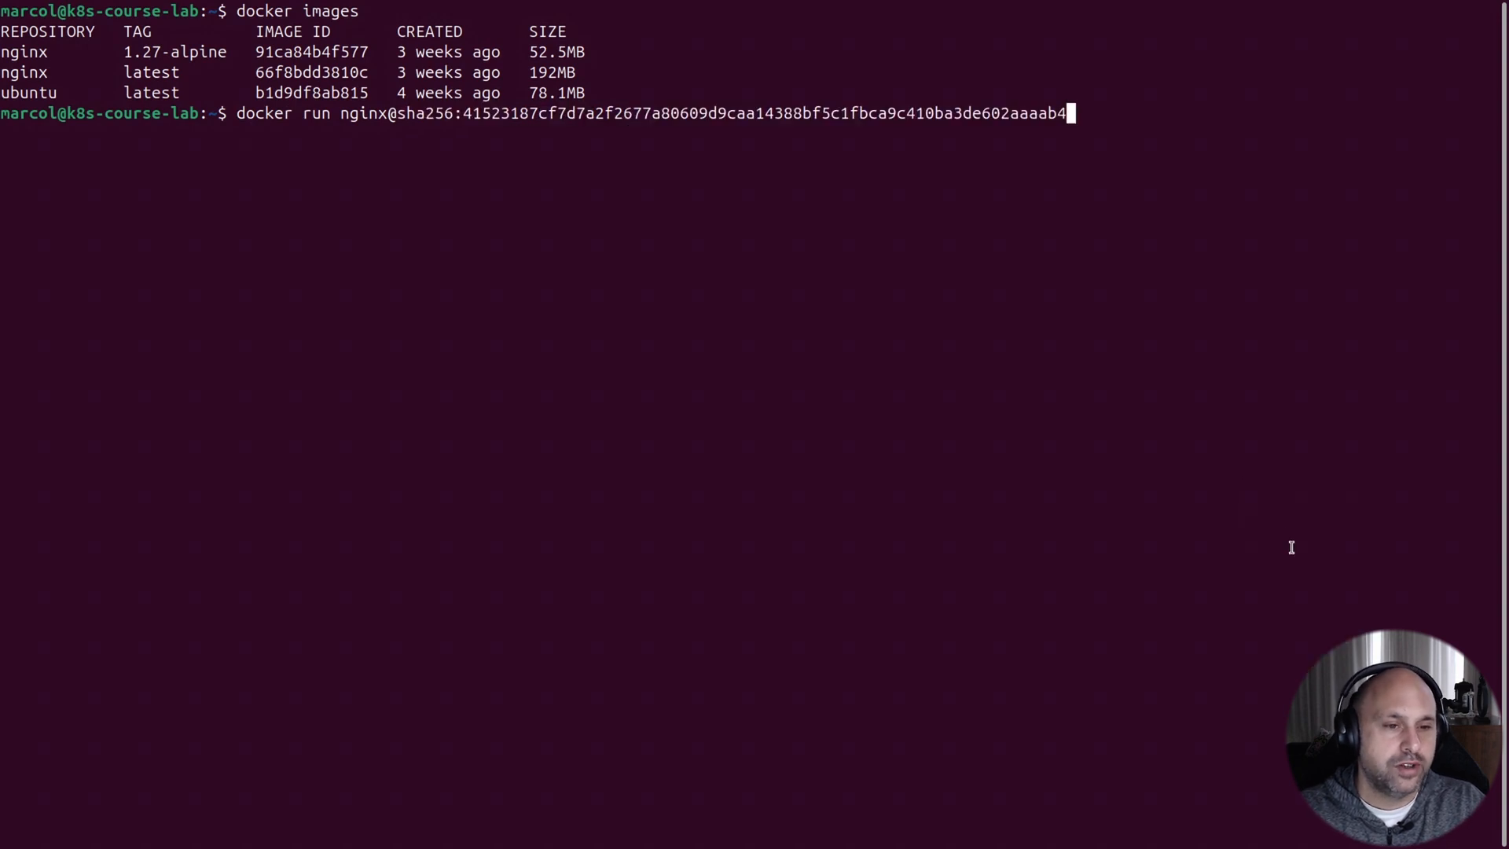